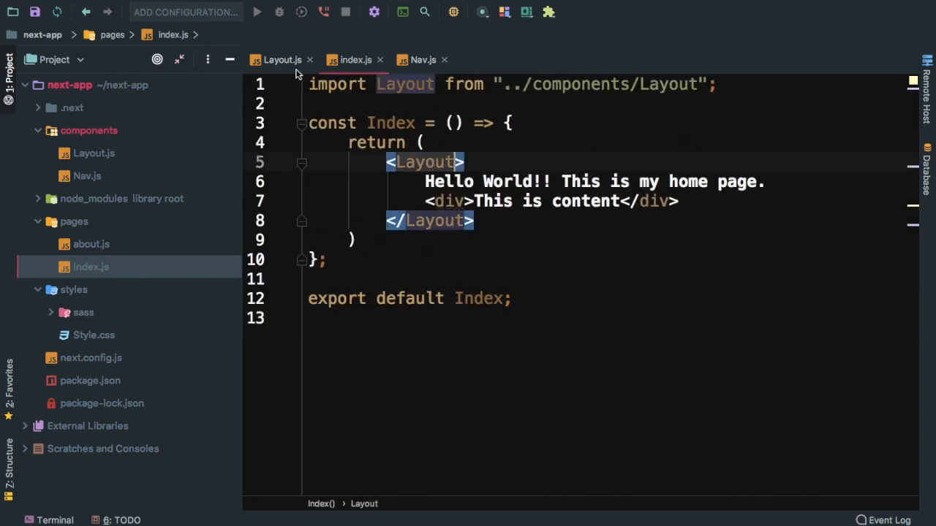
Glance at Layout.js, return to index.js and close the other editor tabs
click(282, 59)
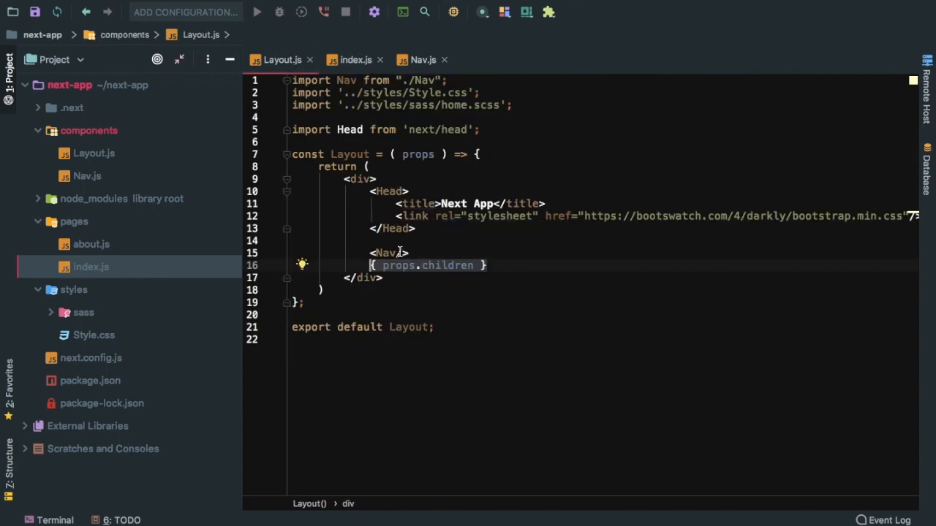
click(355, 60)
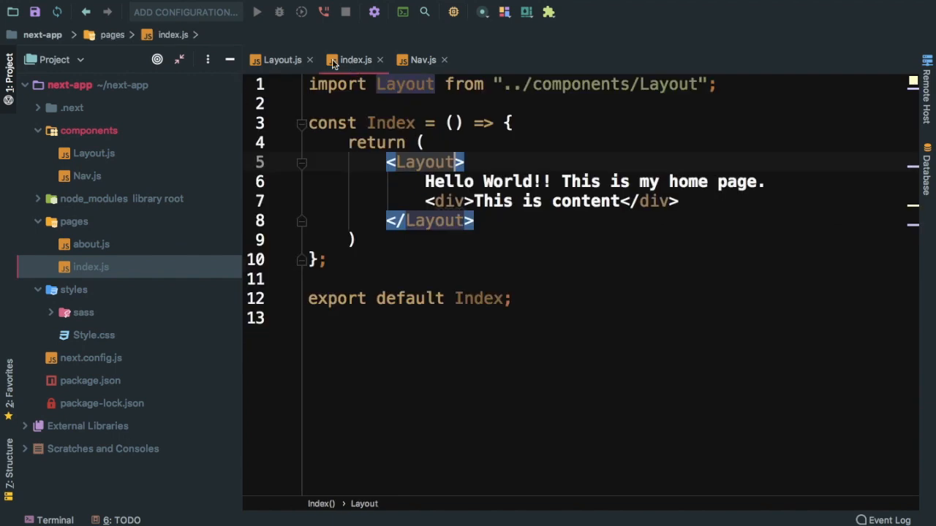
click(310, 59)
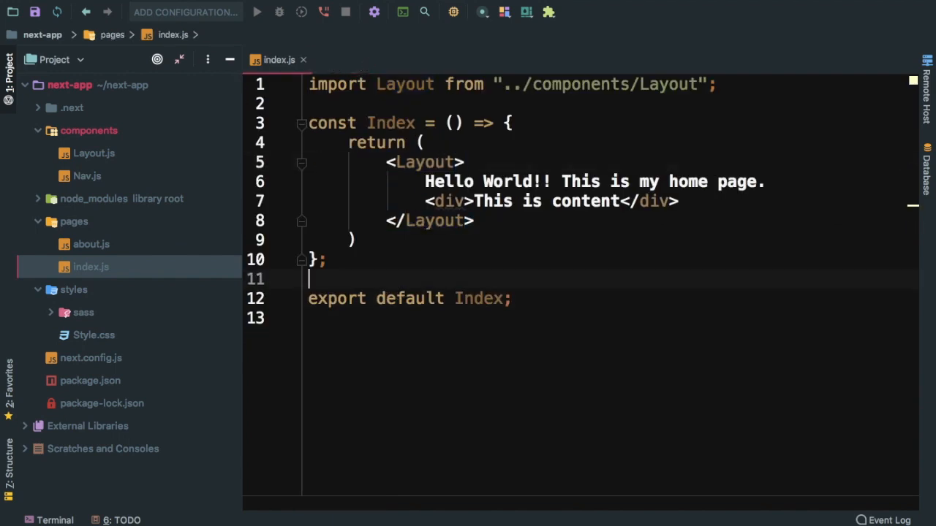
Write Index.getInitialProps = async () => { const data = await } in index.js
text(Index.getInitialProps()
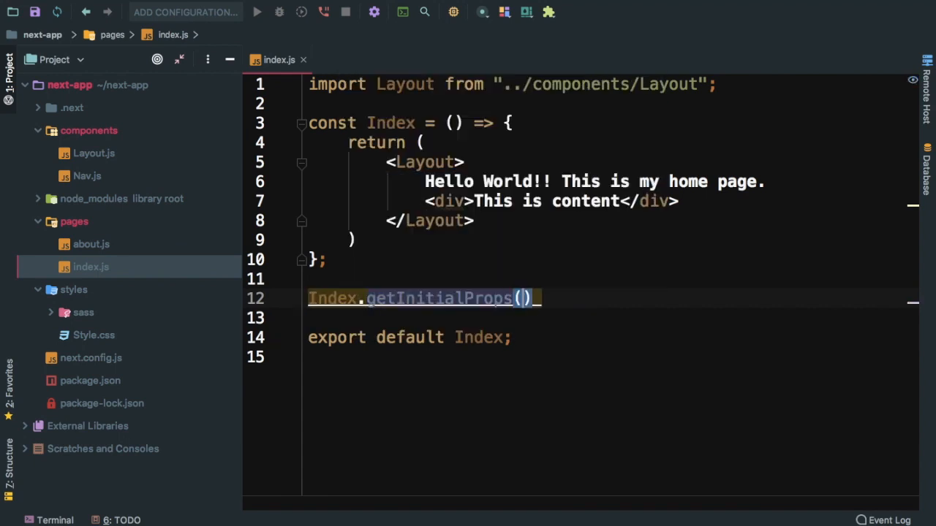
text(=)
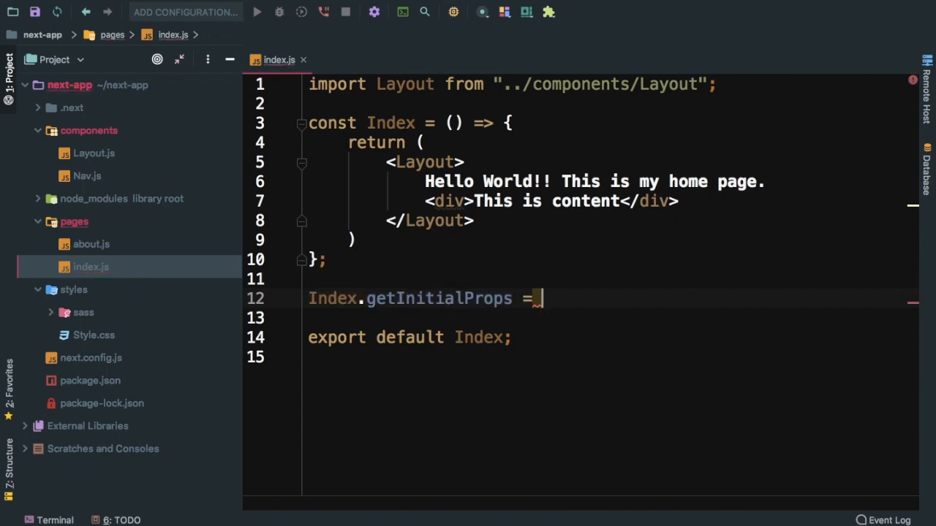
text(() => {})
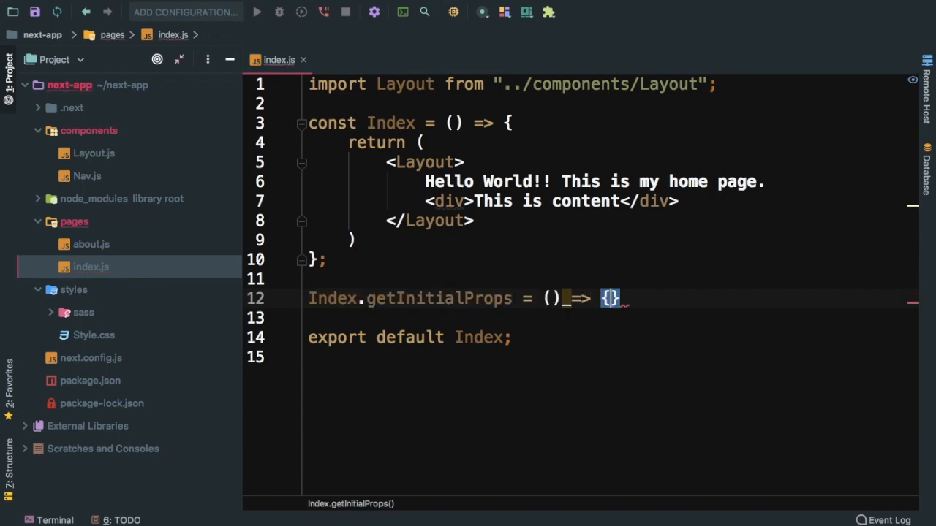
key(Enter)
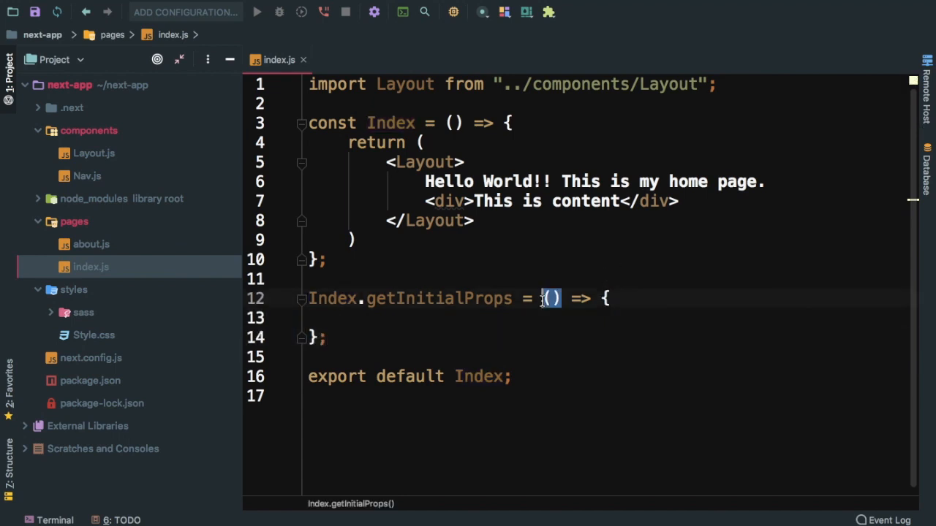
text(asyn)
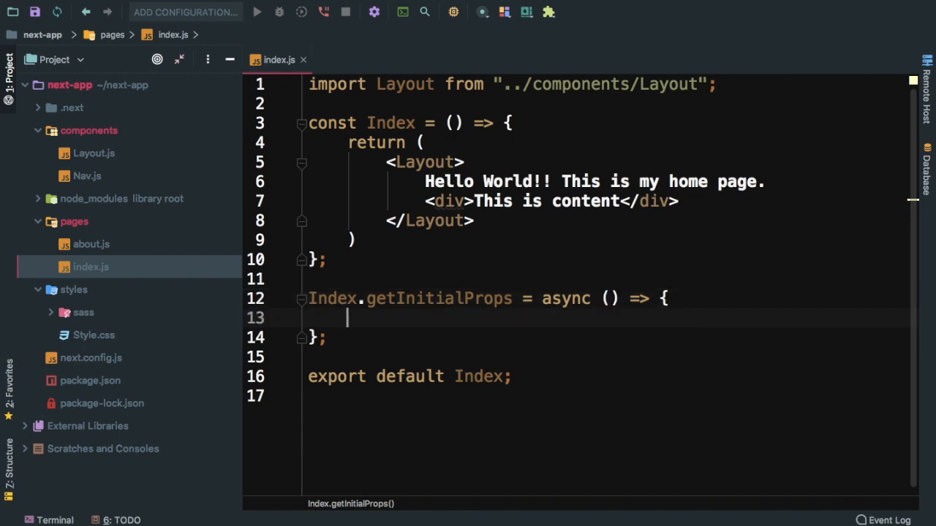
text(const)
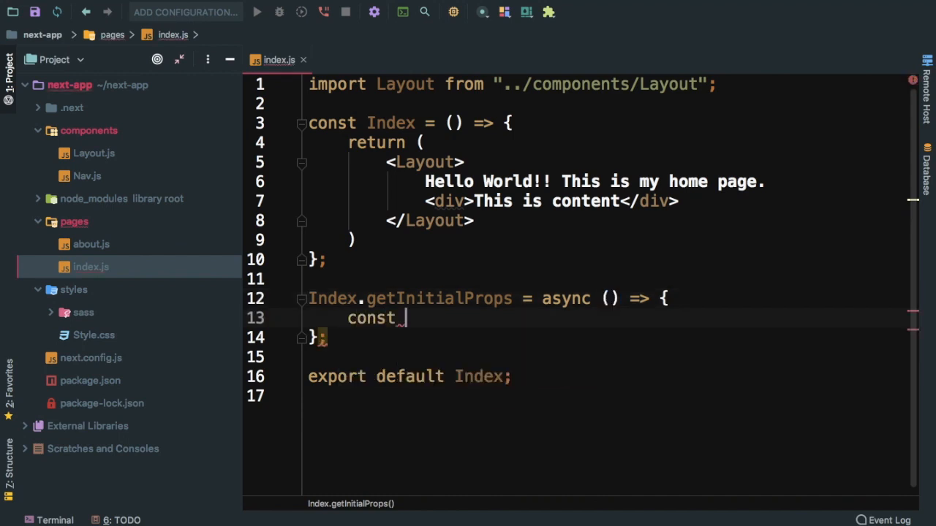
text(data =)
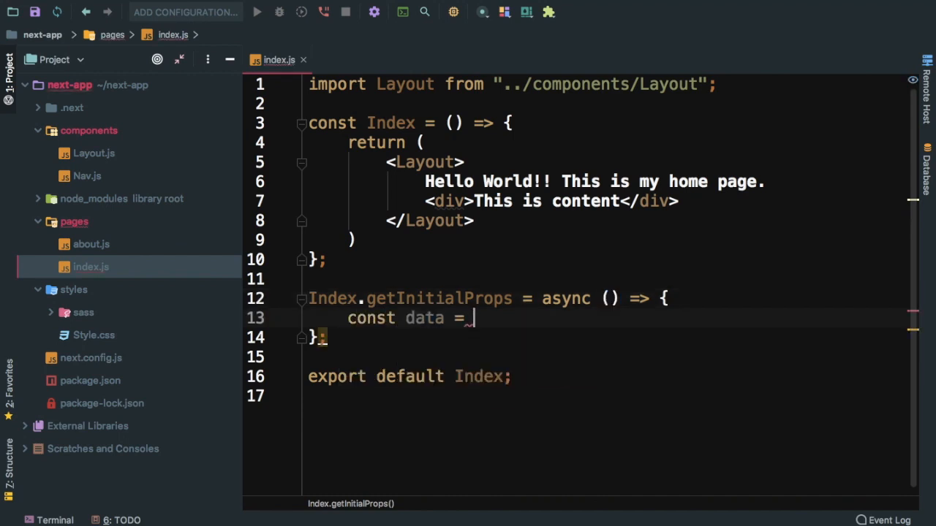
text(awa)
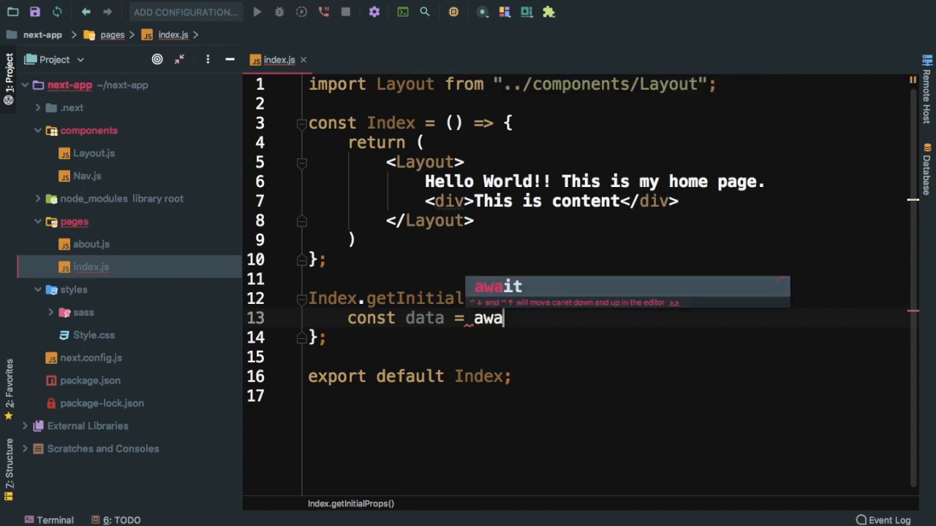
key(Tab)
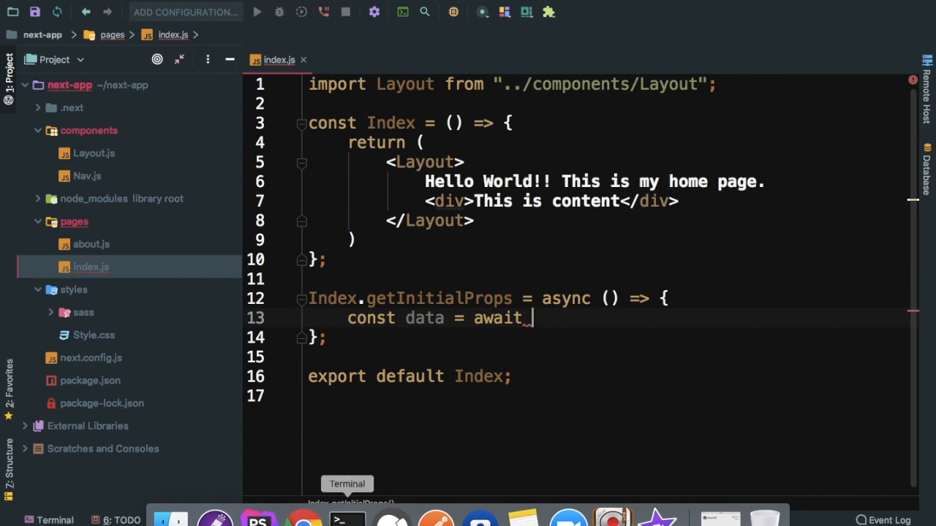
Run npm i isomorphic-unfetch in the next-app terminal
click(347, 484)
text(npm i )
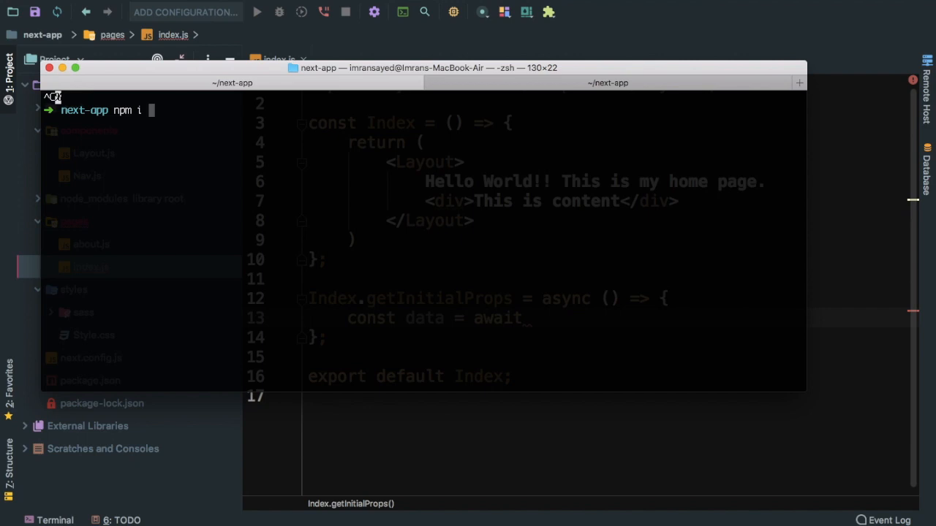
text(isomorp)
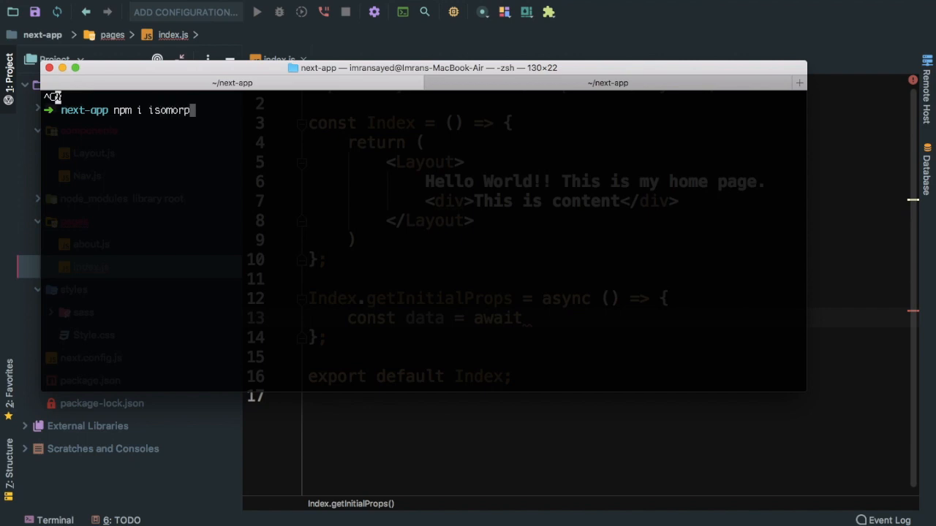
text(hic=)
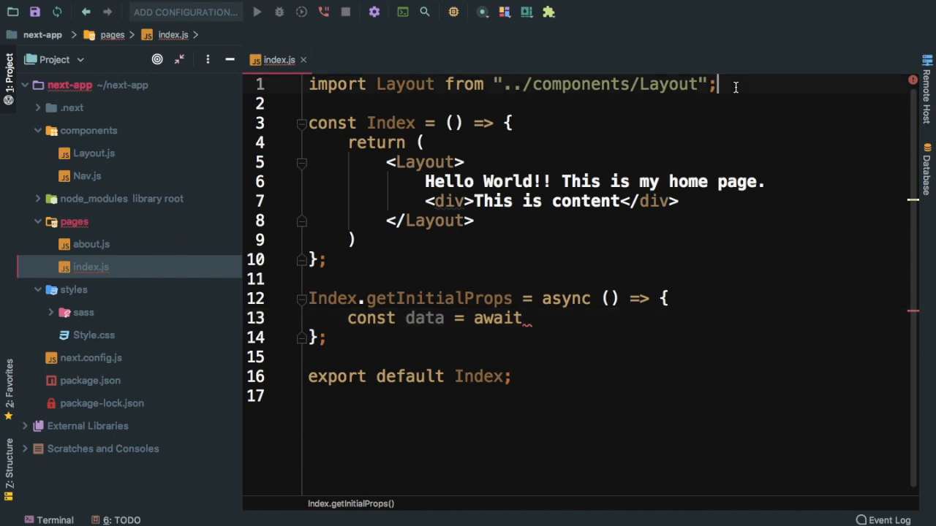
Add import fetch from 'isomorphic-unfetch' and call fetch after the await in getInitialProps
text(import f)
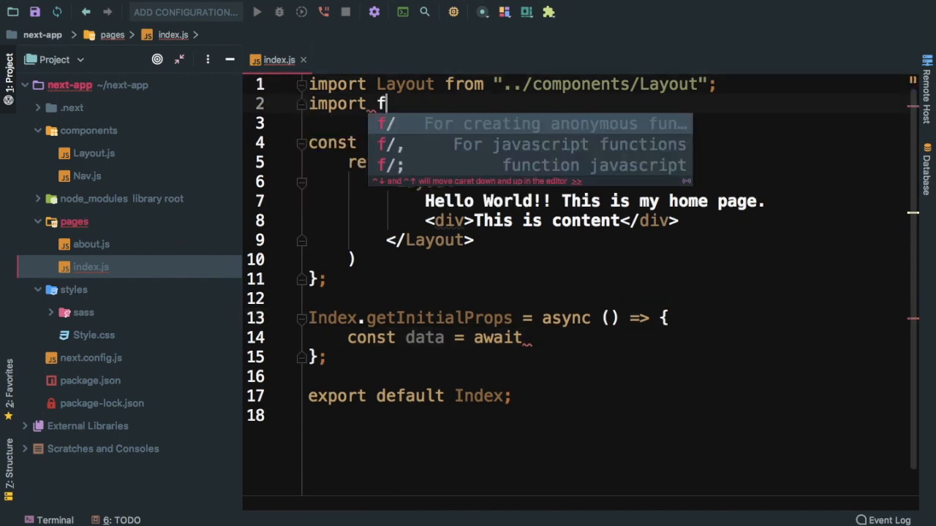
key(Escape)
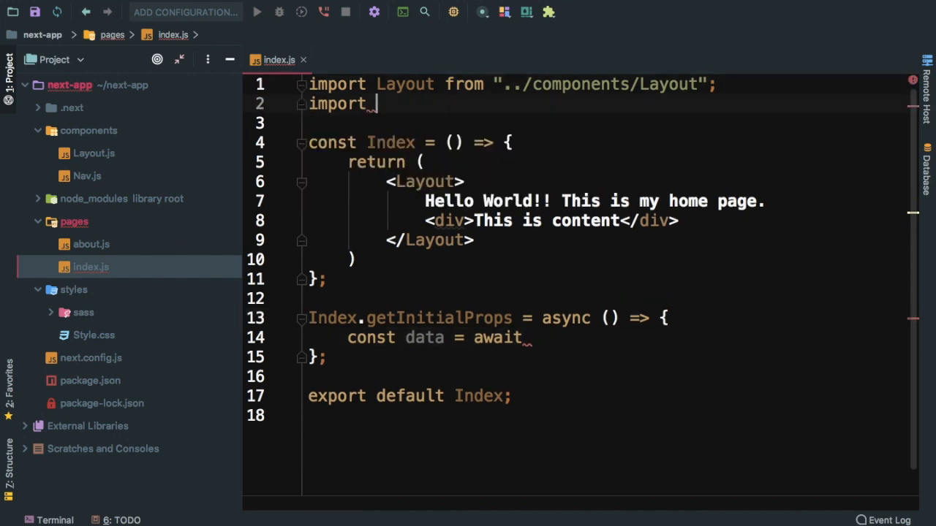
text(fet)
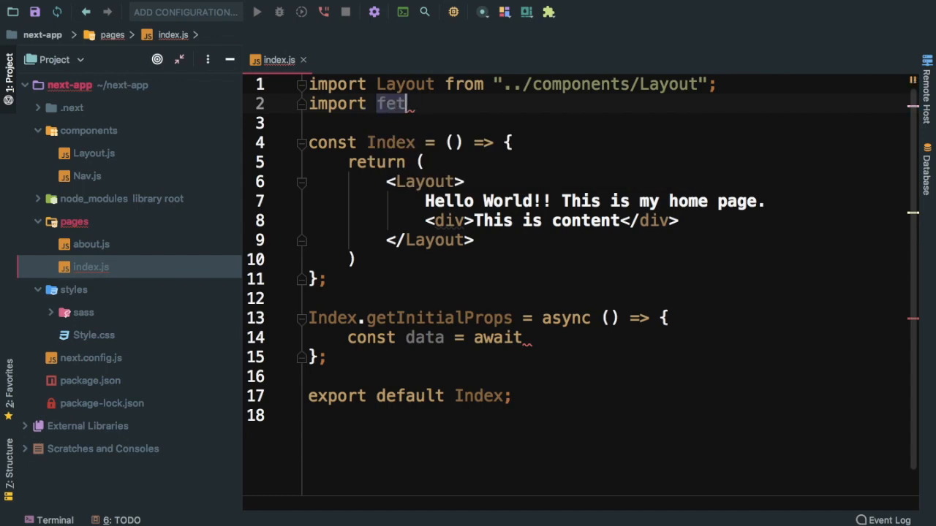
text(ch from)
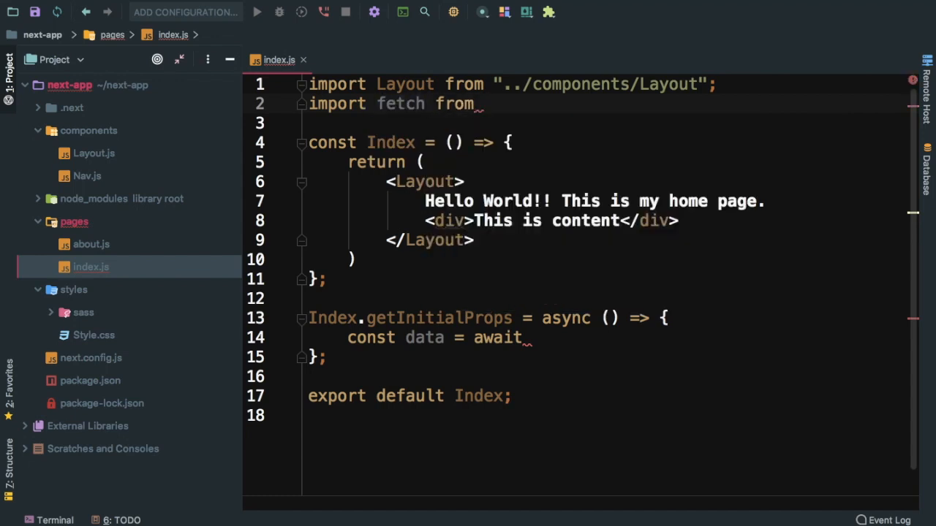
text('isomorphic-un)
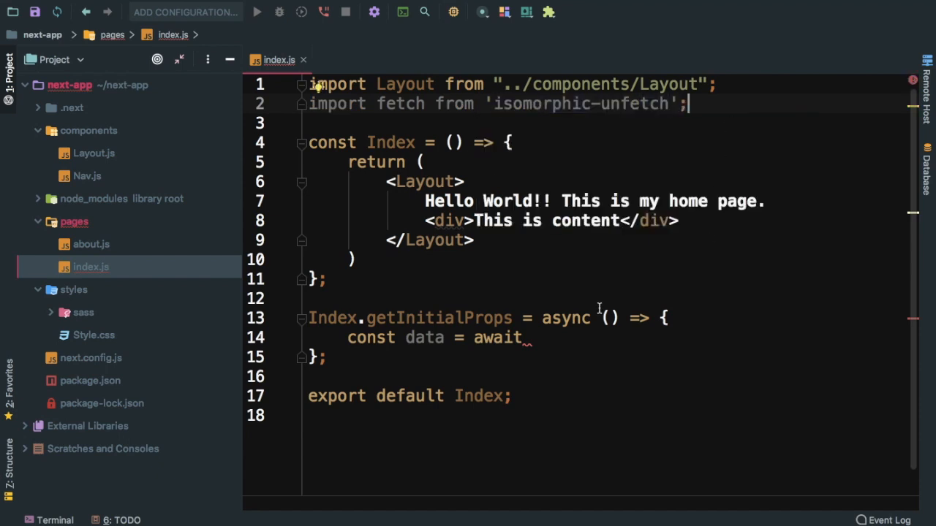
text(fe)
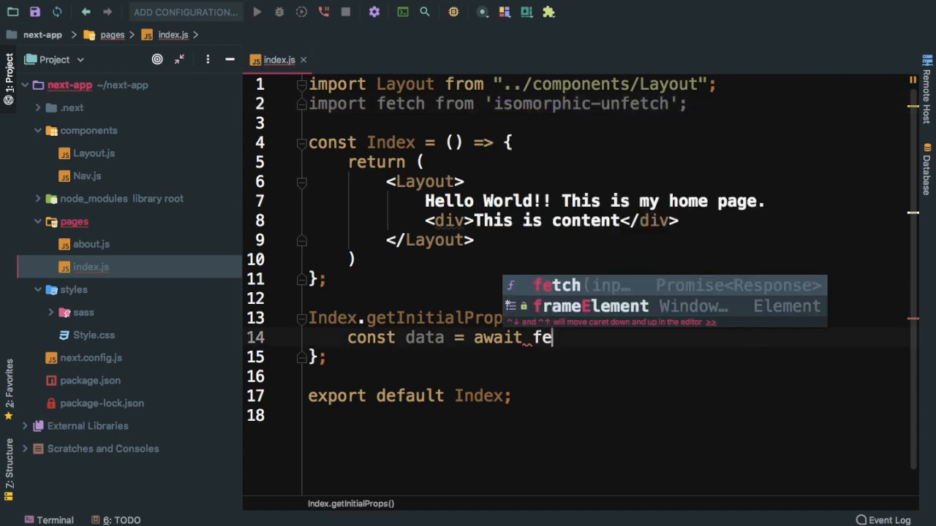
key(Tab)
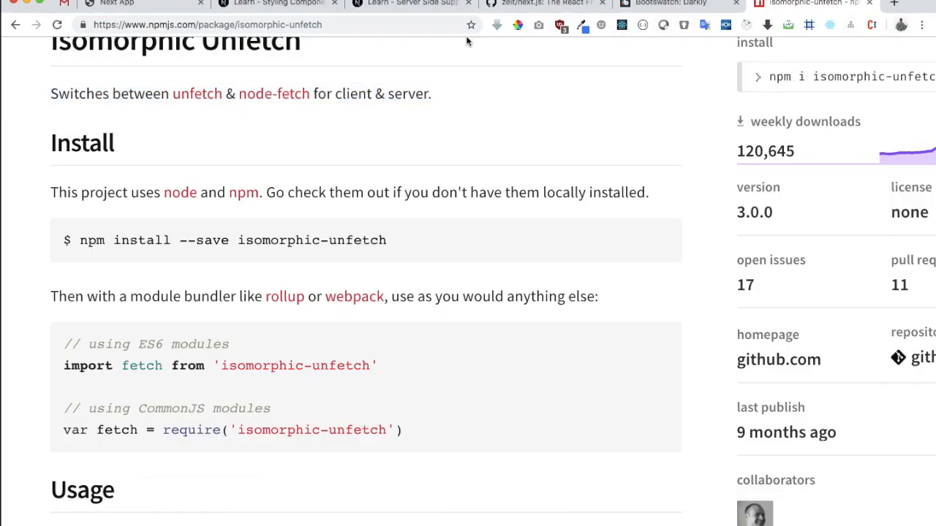
Search Chrome for jsonplaceholder and open the JSONPlaceholder fake REST API site
click(219, 24)
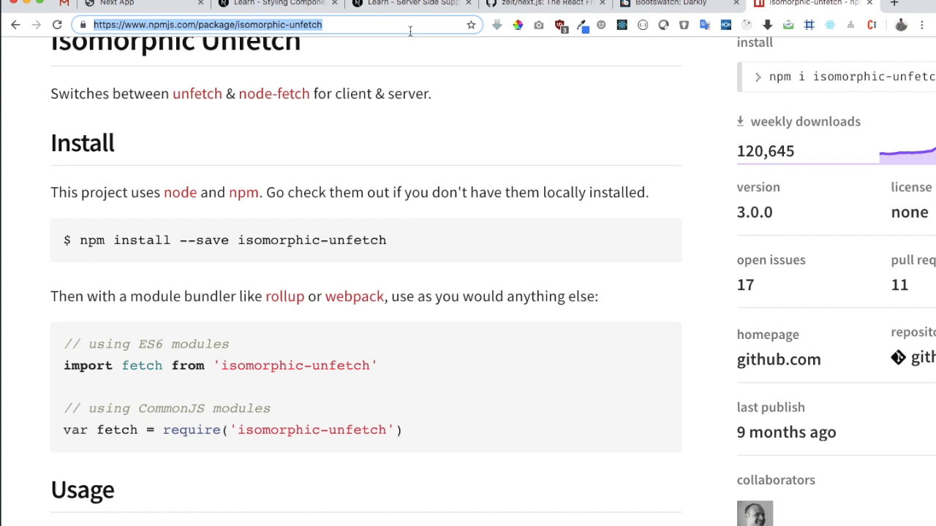
text(jason)
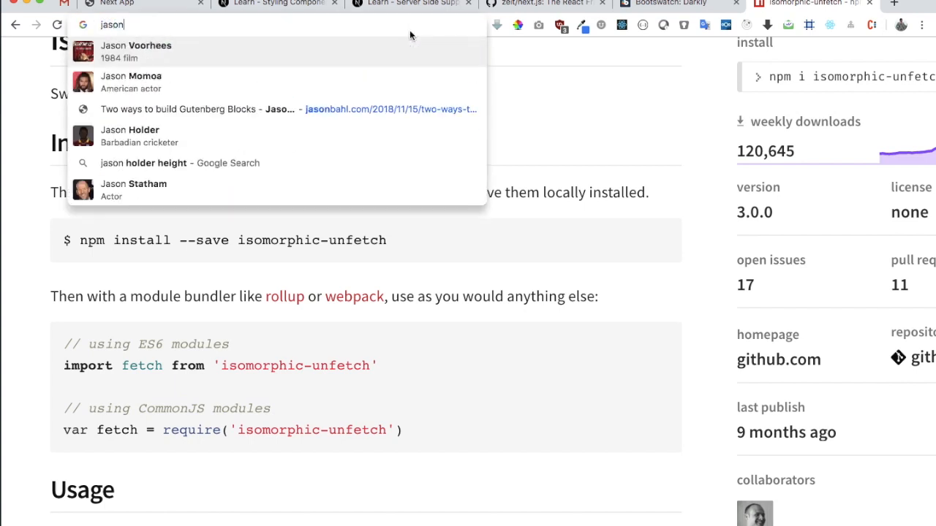
text(jsonplaceholder&rlz=1C5CHFA_enIN752IN)
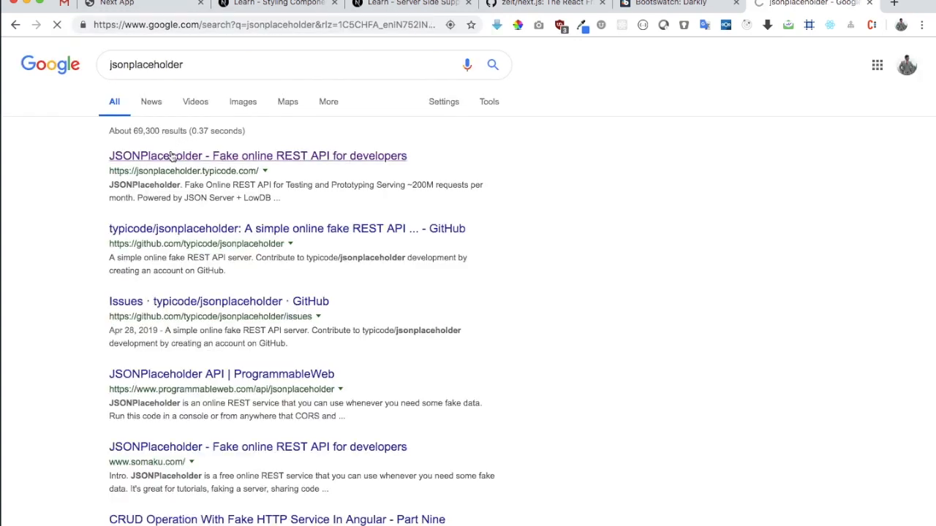
click(258, 156)
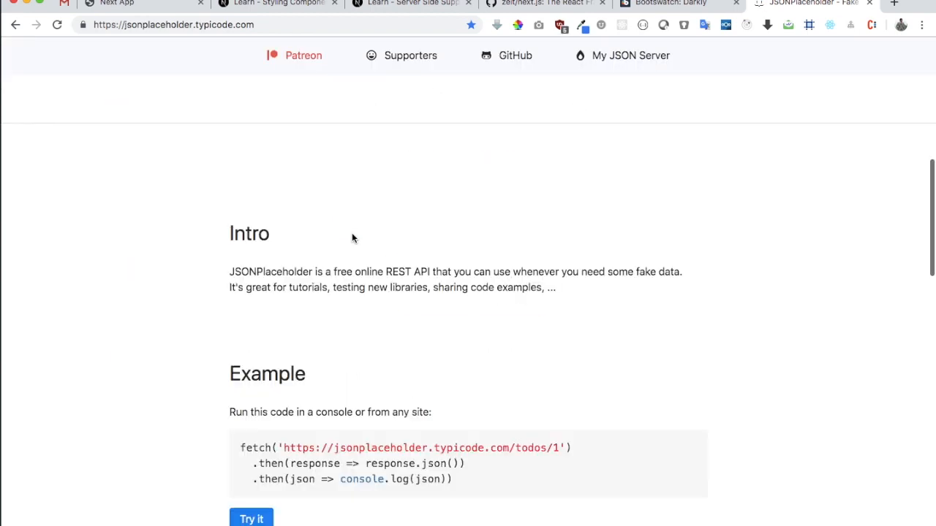
scroll(down, 3)
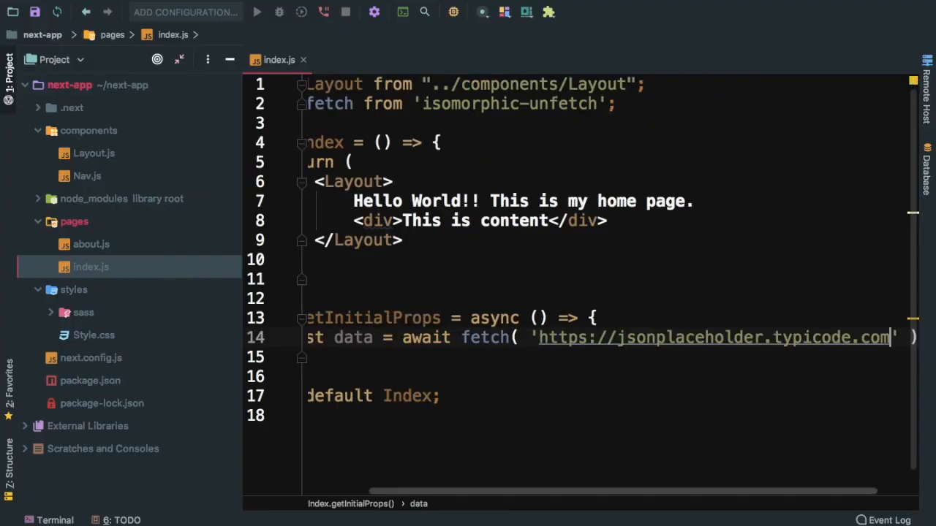
Fetch the /posts URL, await data.json() into result and start a return object
text(/posts)
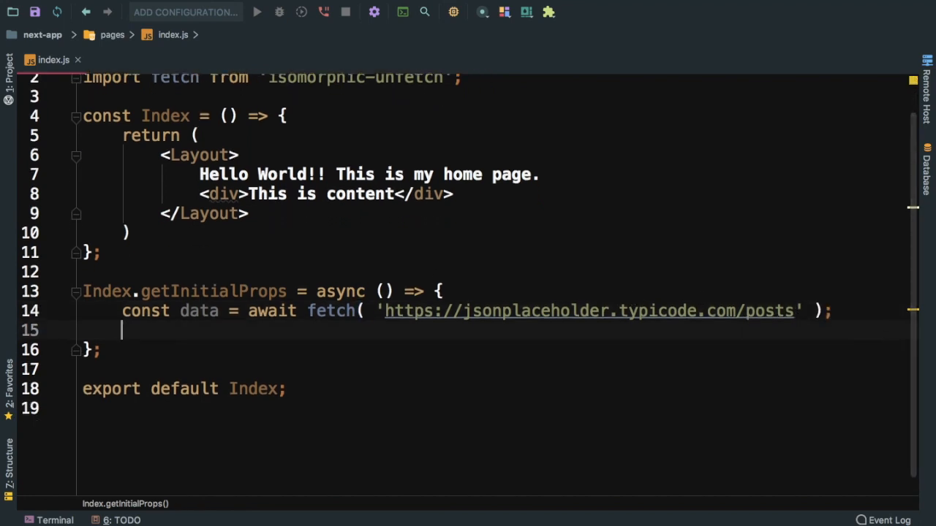
text(const re)
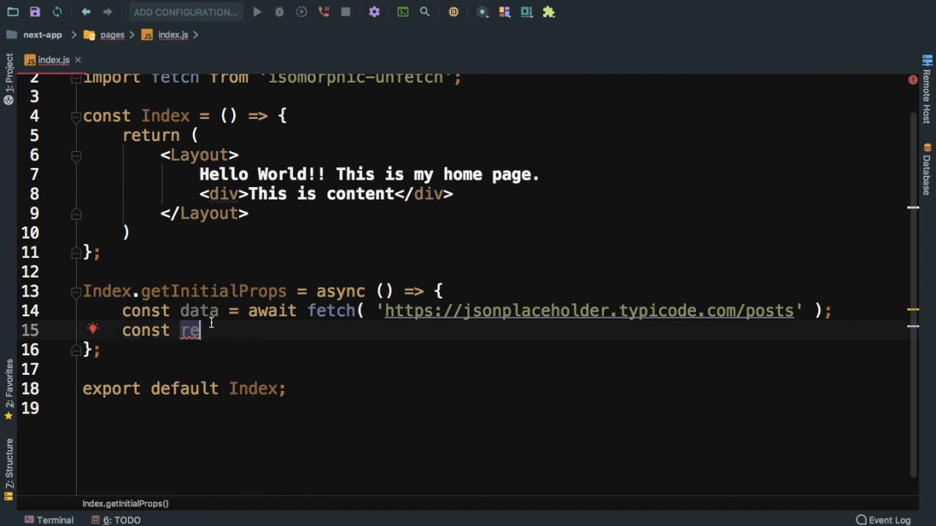
text(sult =)
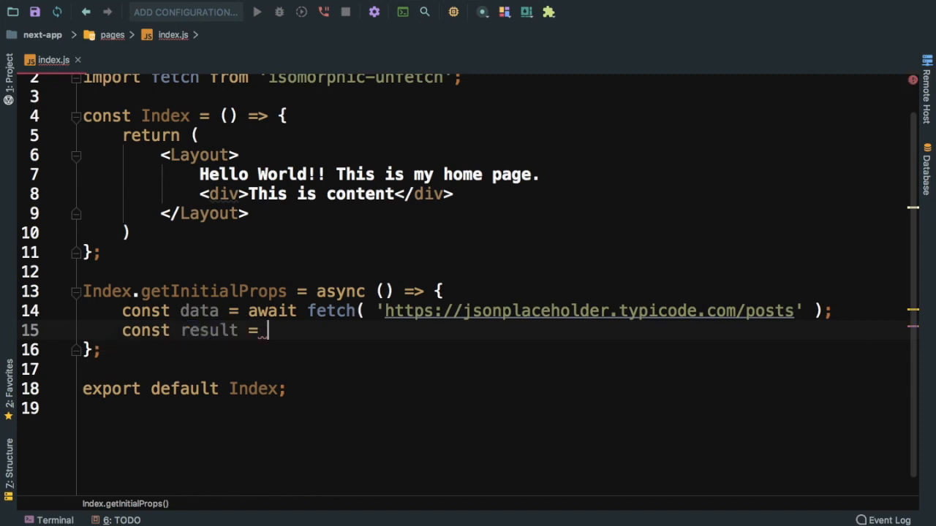
text(data.)
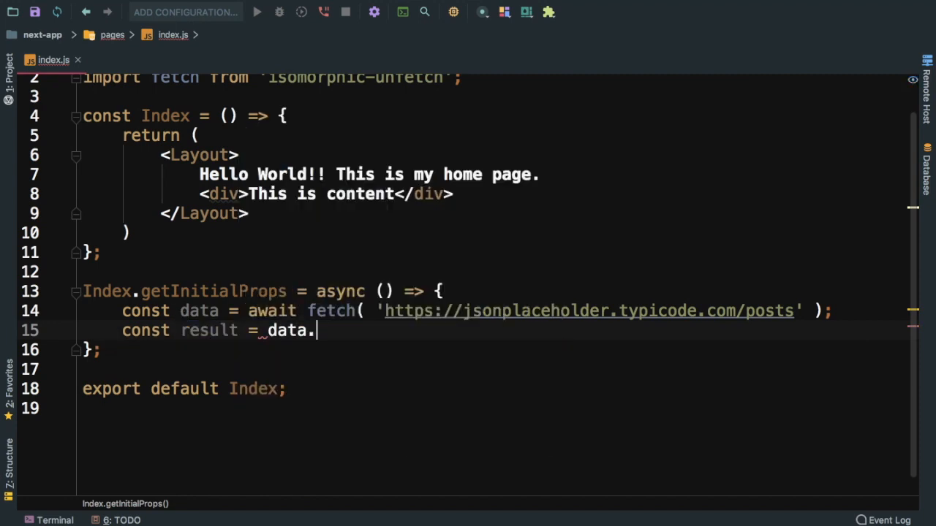
text(json();)
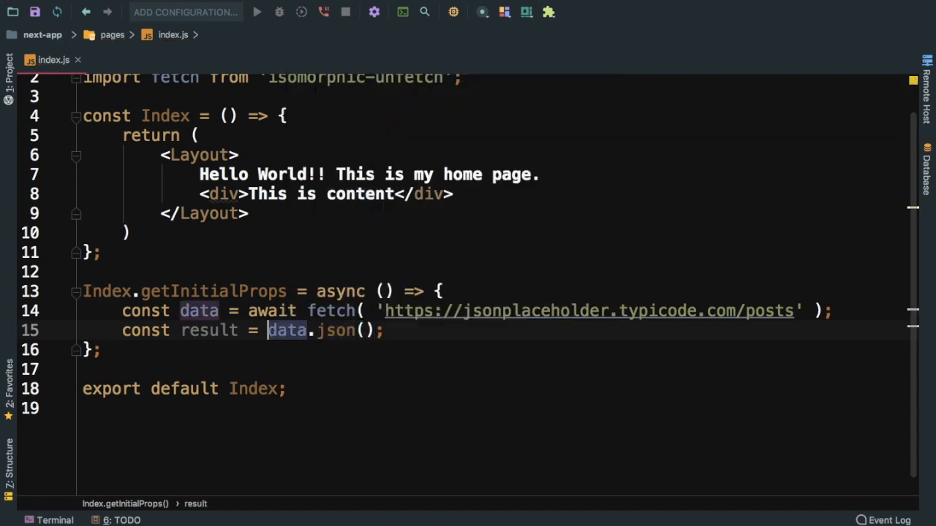
text(await)
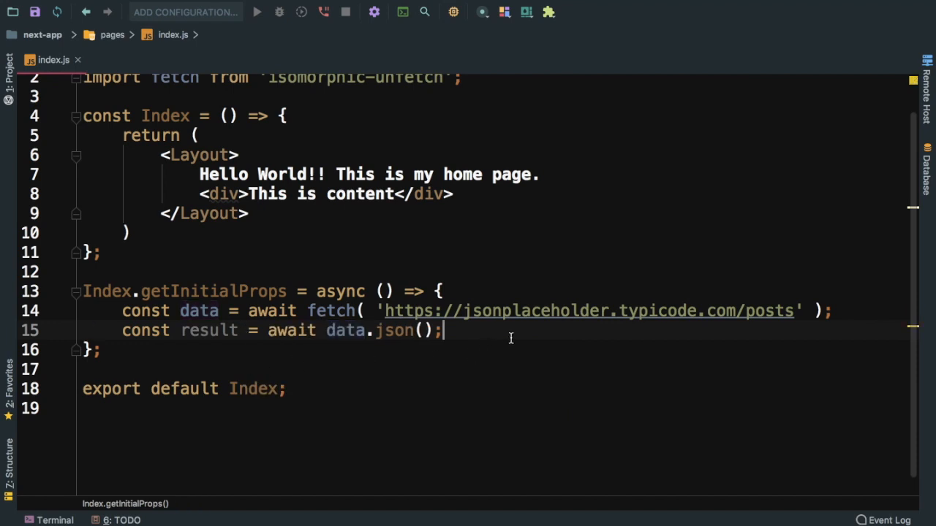
text(ret)
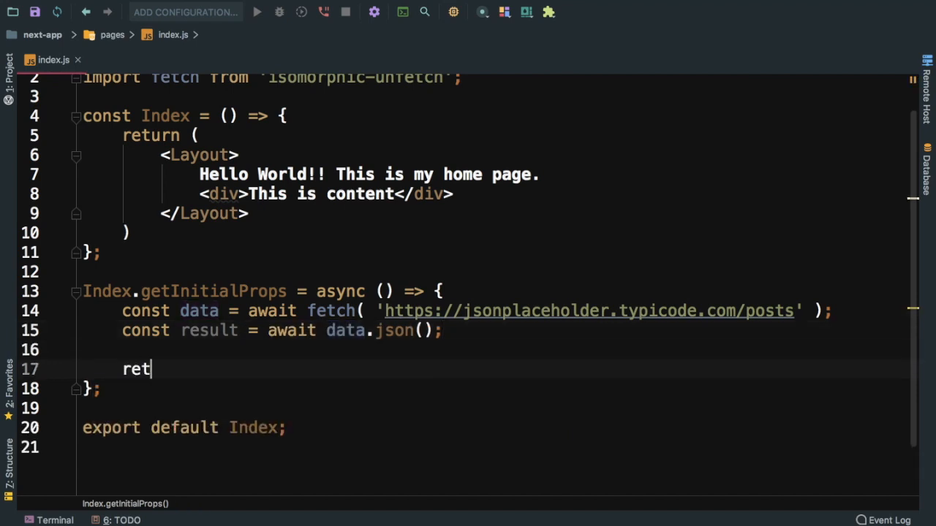
text(urn {)
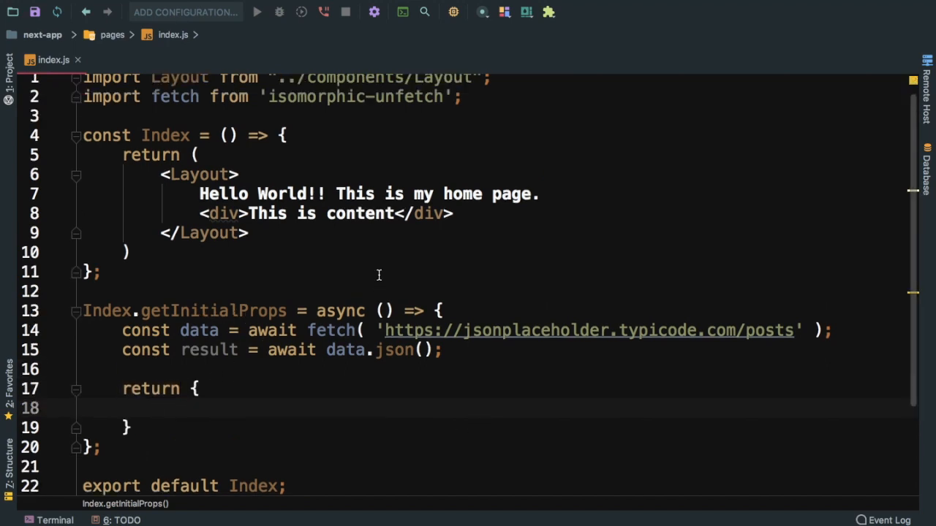
Give Index a props parameter, console.warn('props', props), and return posts: result
text(props)
text(c/)
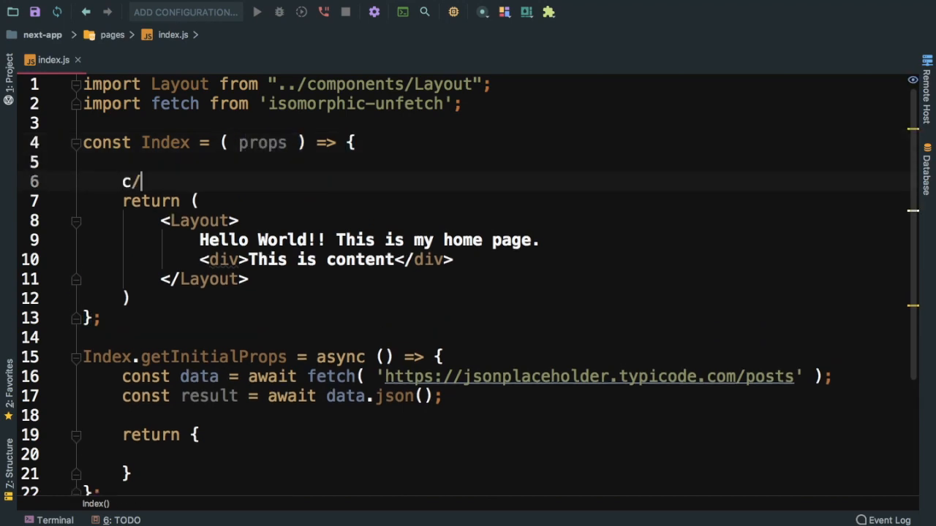
text(console.warn( props );)
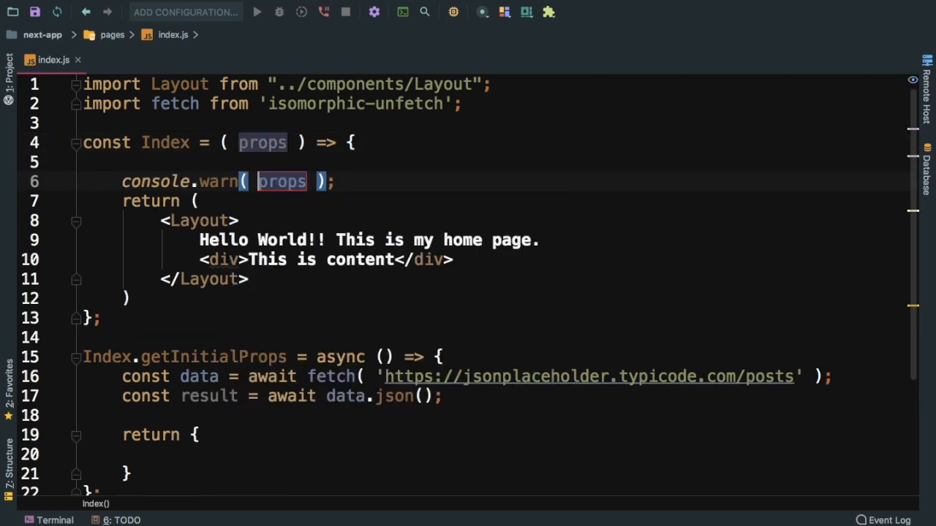
text(message: 'props',)
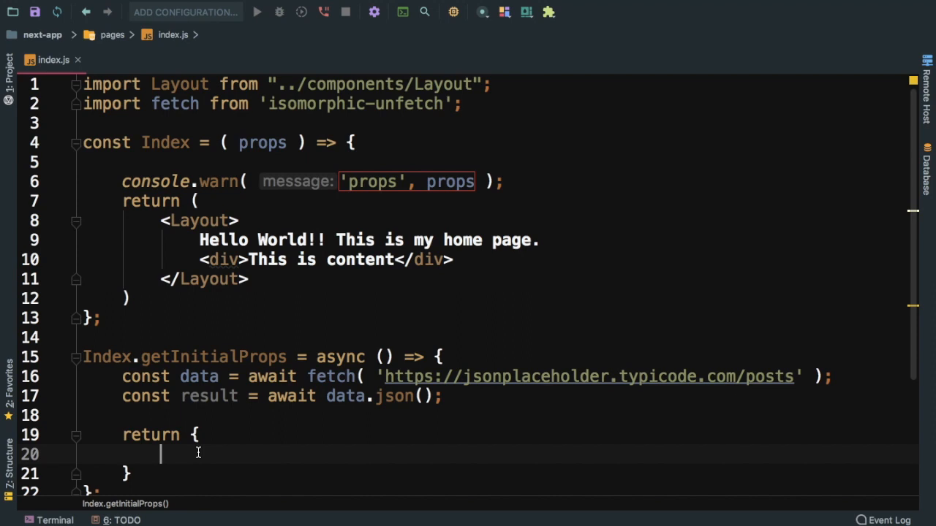
text(posts: re)
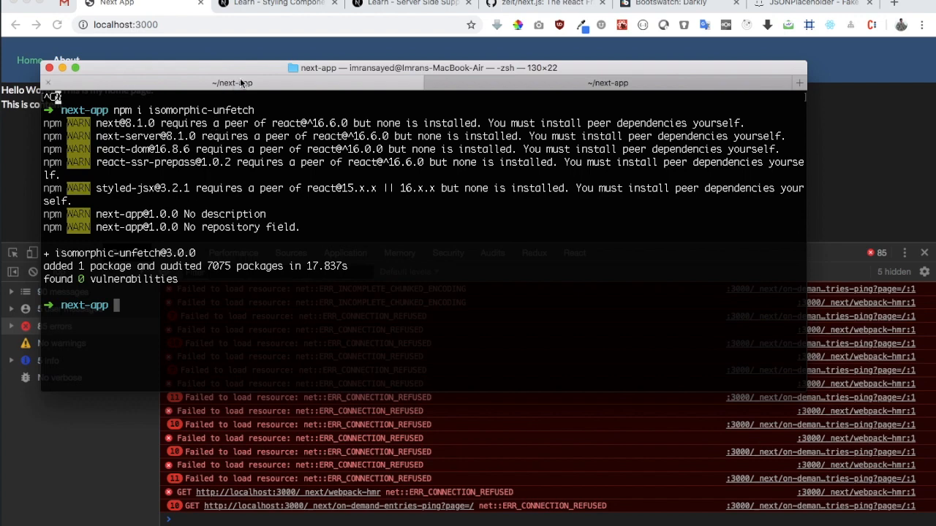
mouse_move(378, 250)
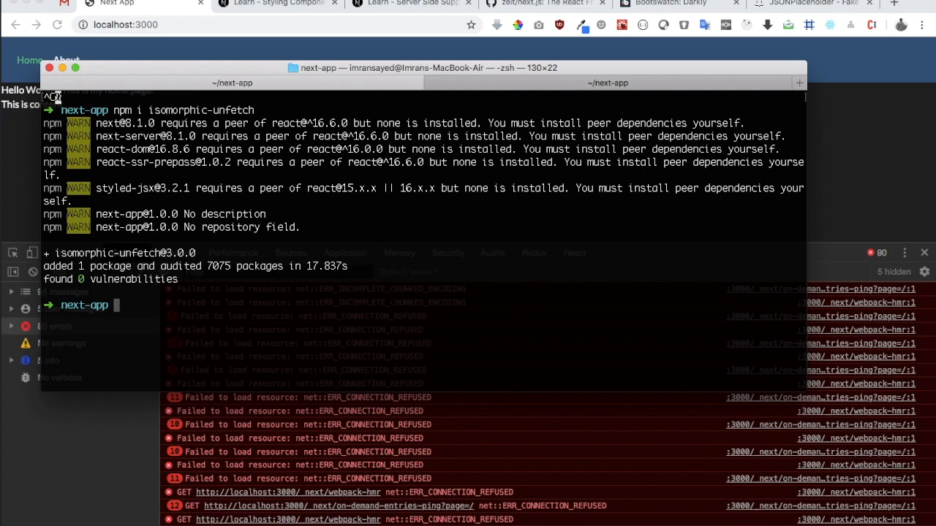
Restart the development server with npm run dev
text(npm run dev)
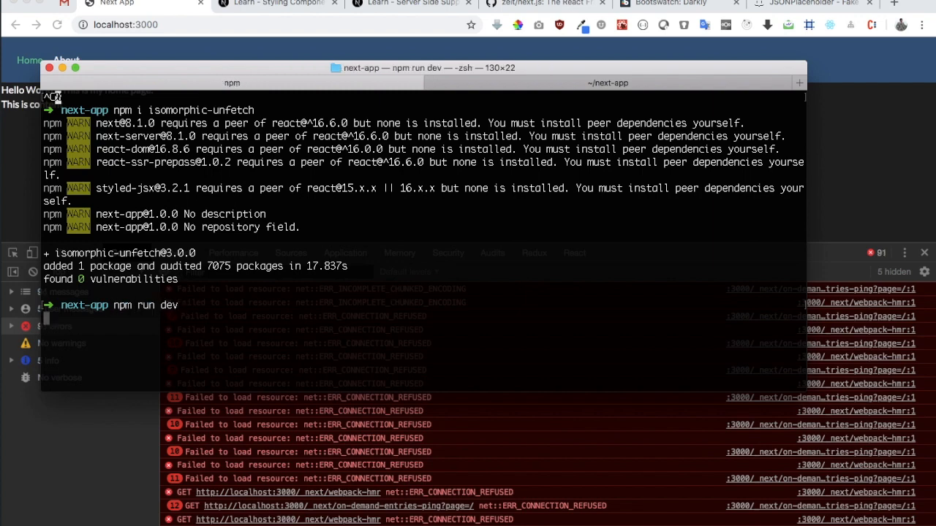
key(Return)
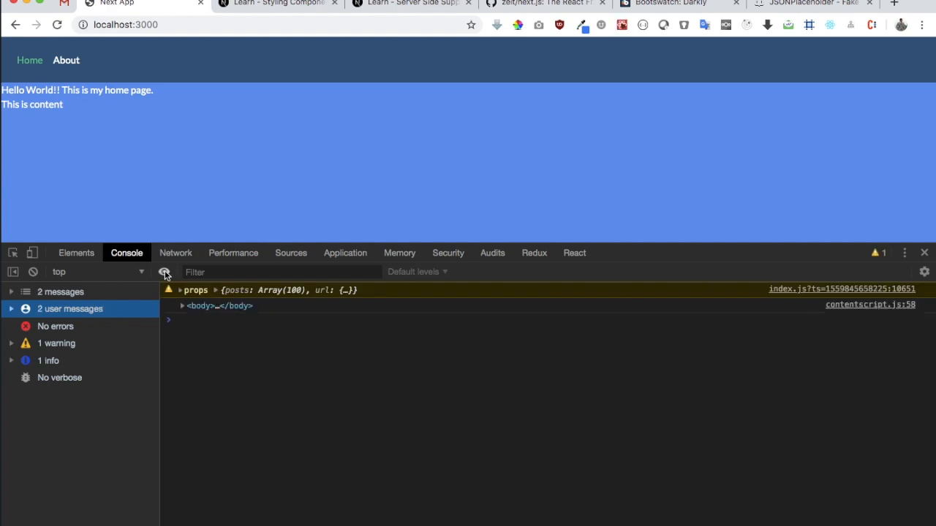
Expand the logged props warning to list the 100 posts, briefly checking the JSONPlaceholder tab
click(179, 291)
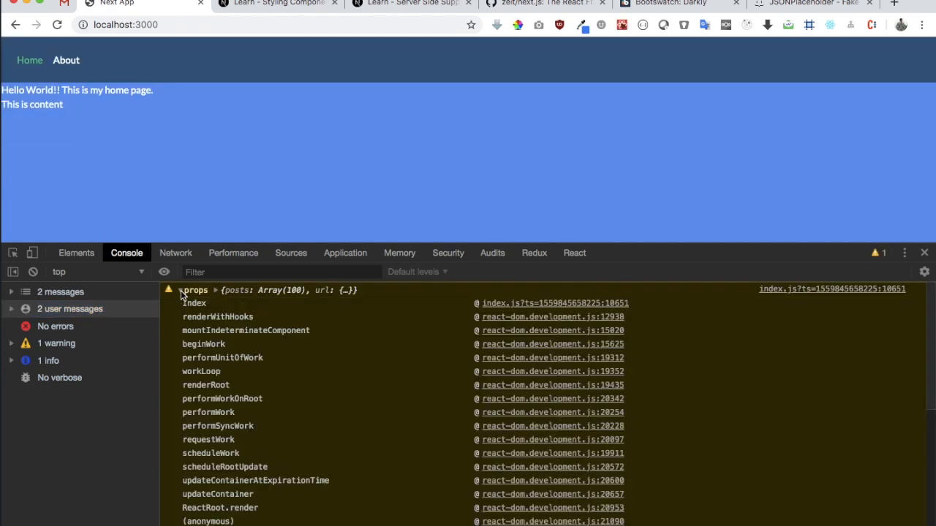
click(179, 290)
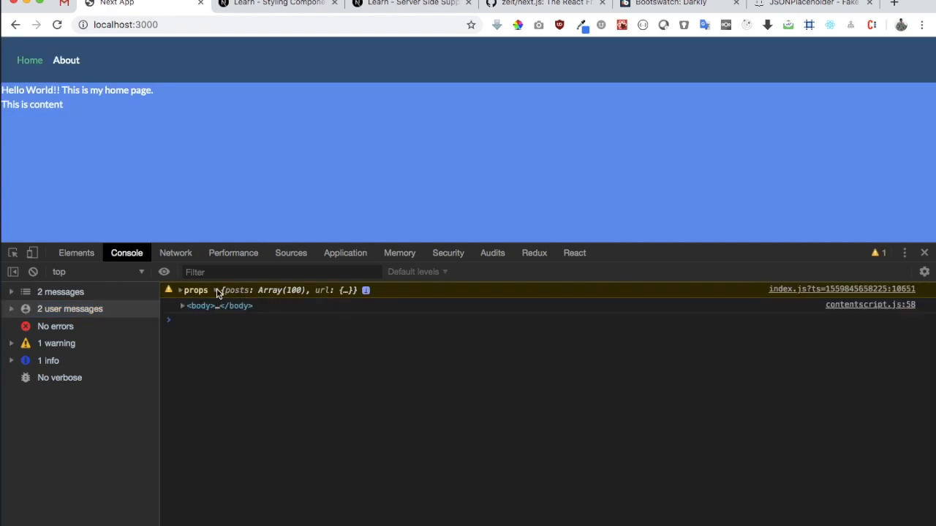
click(179, 291)
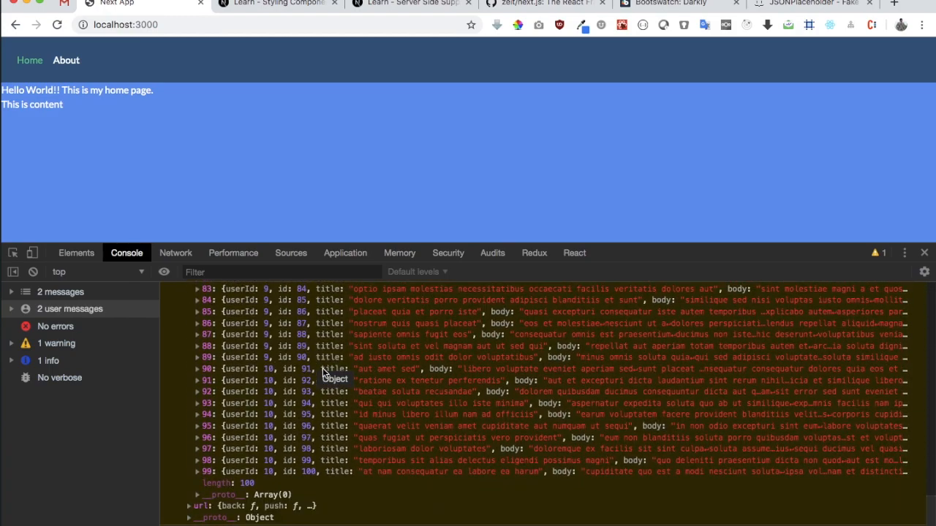
click(811, 4)
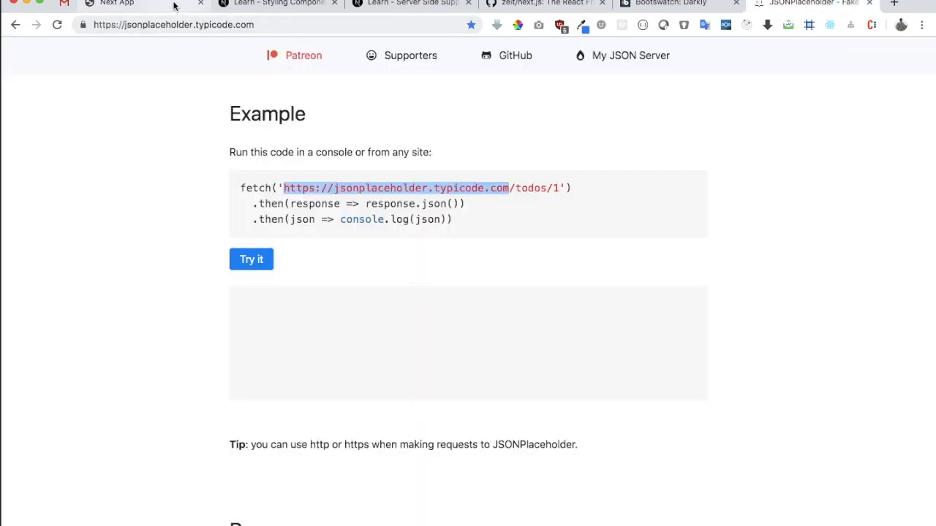
click(117, 5)
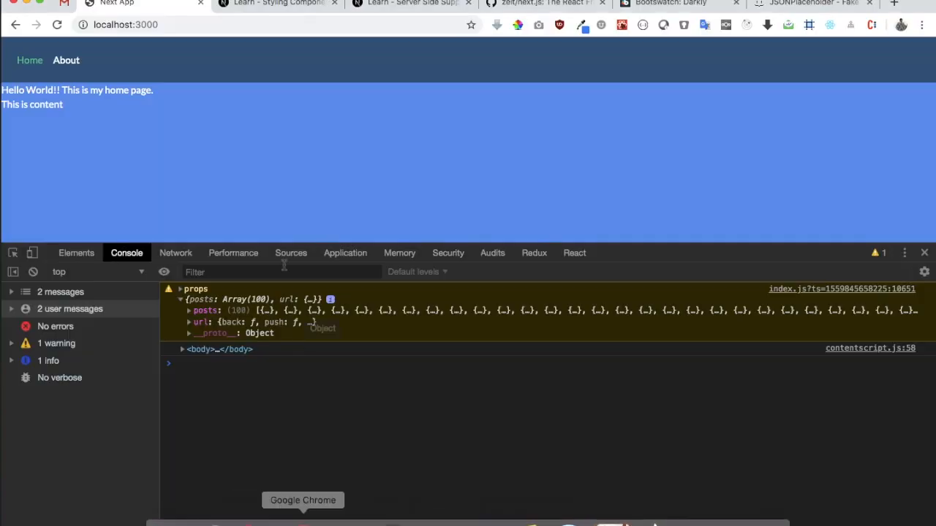
Expand the url object inside props to reveal its pathname value
click(188, 321)
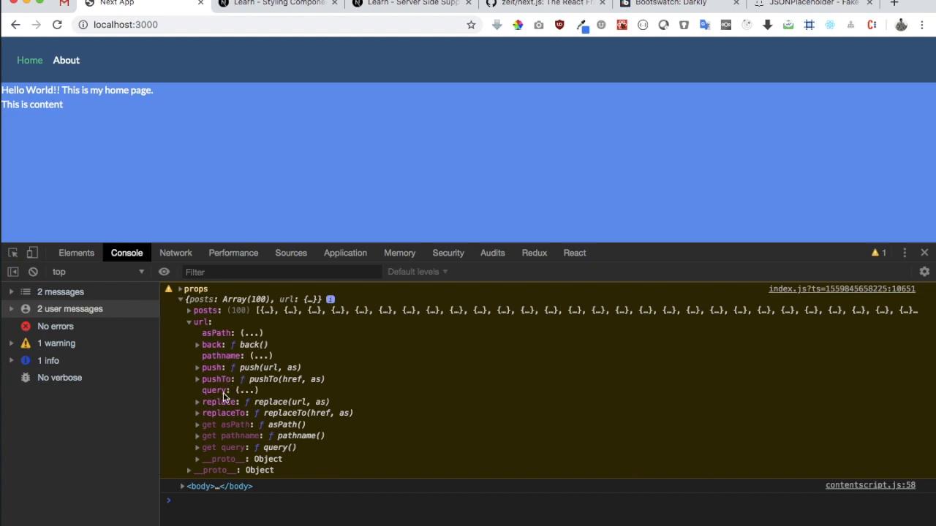
mouse_move(197, 356)
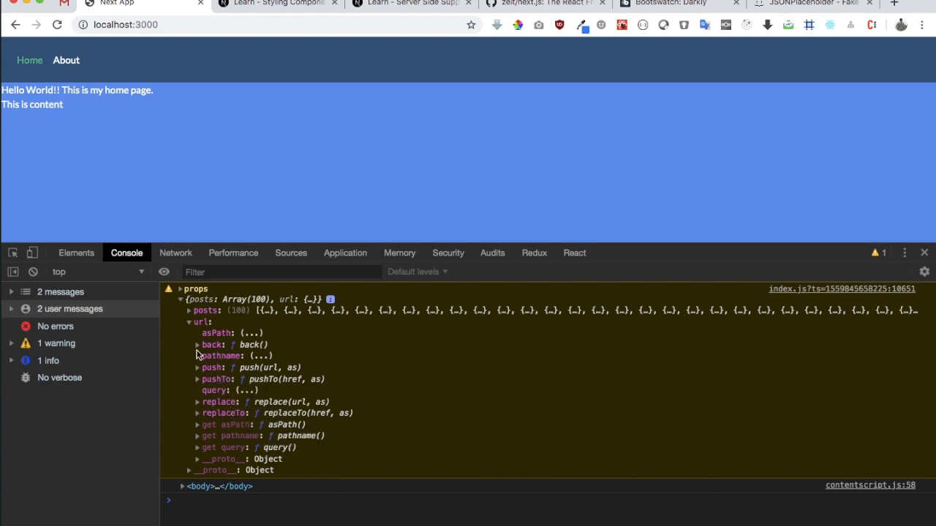
click(180, 322)
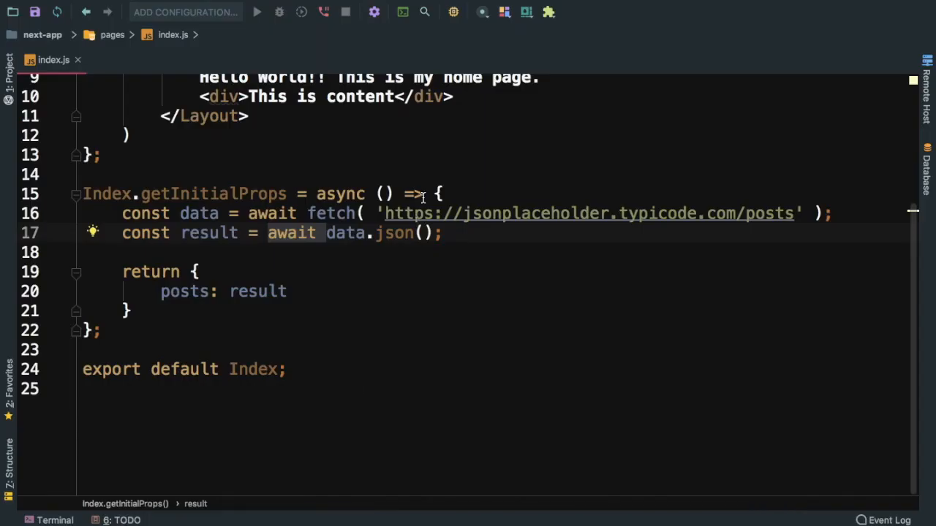
Add a context parameter to the async getInitialProps arrow function and select its name
text(conte)
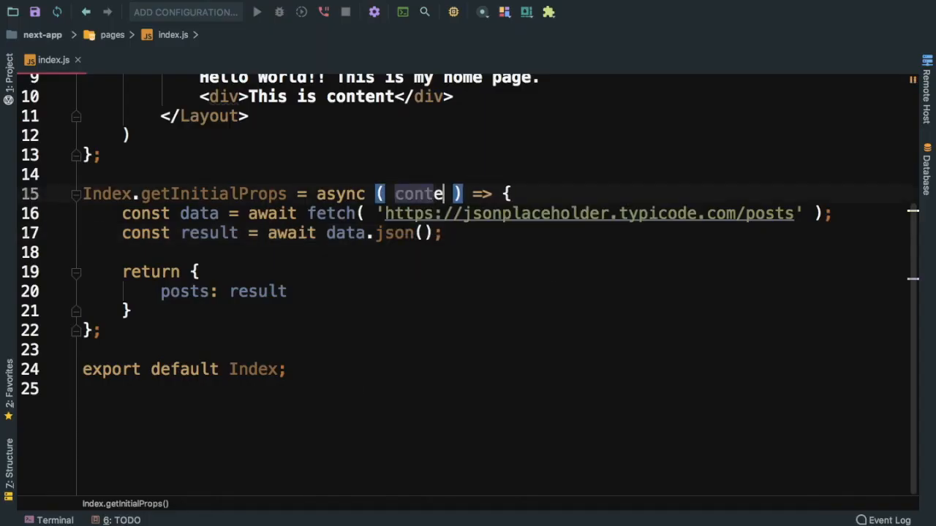
text(xt)
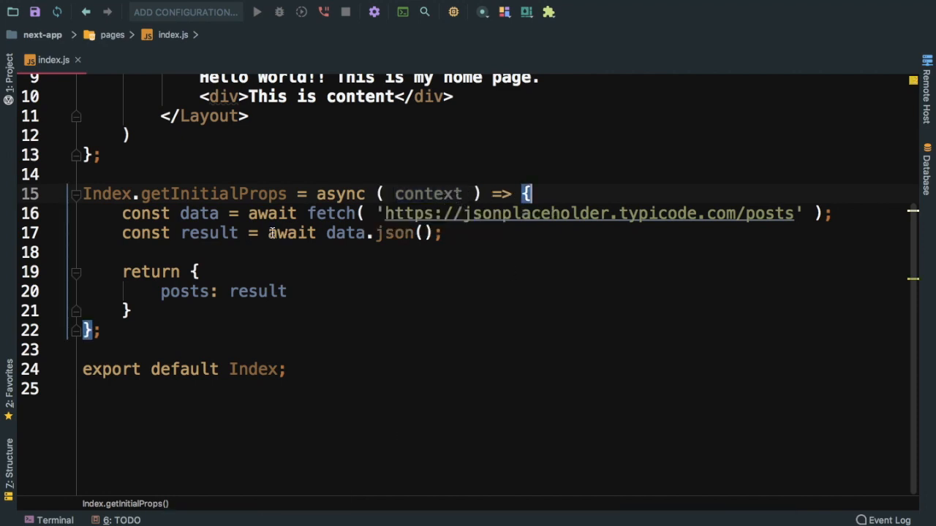
mouse_move(346, 512)
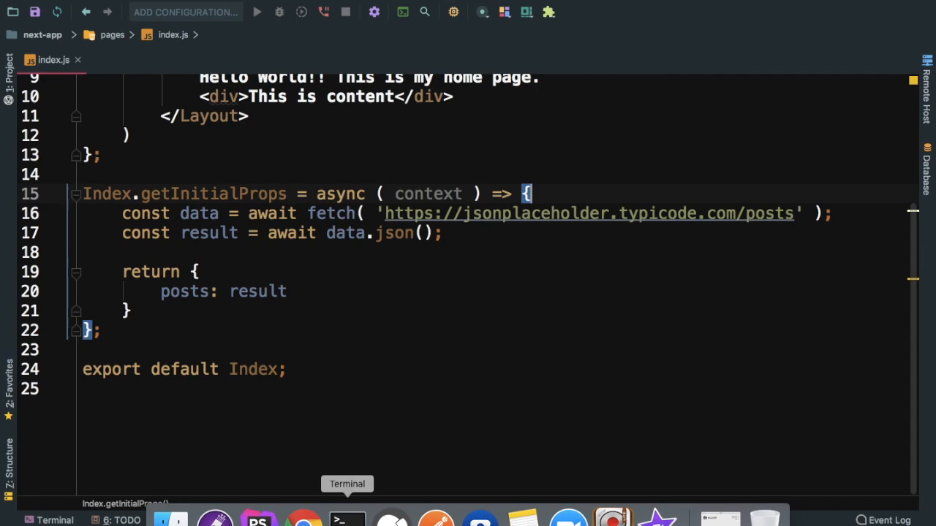
click(347, 520)
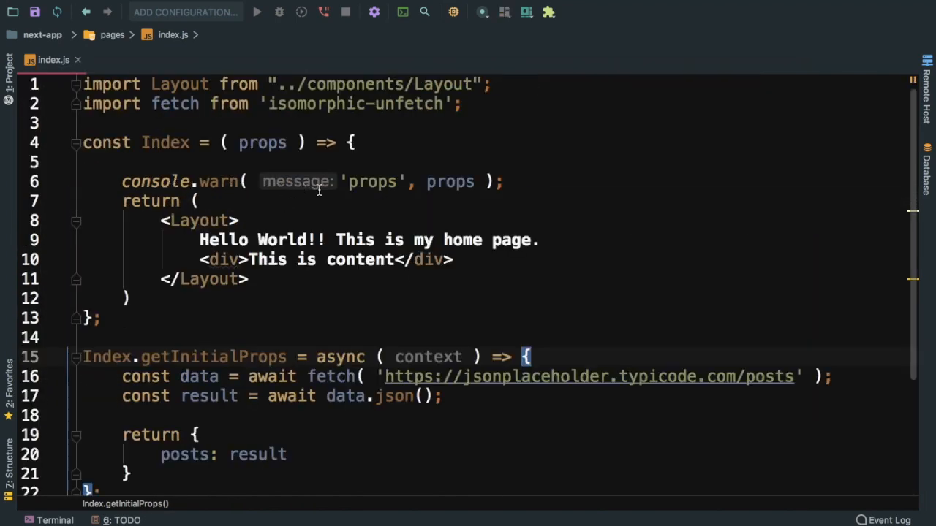
mouse_move(181, 150)
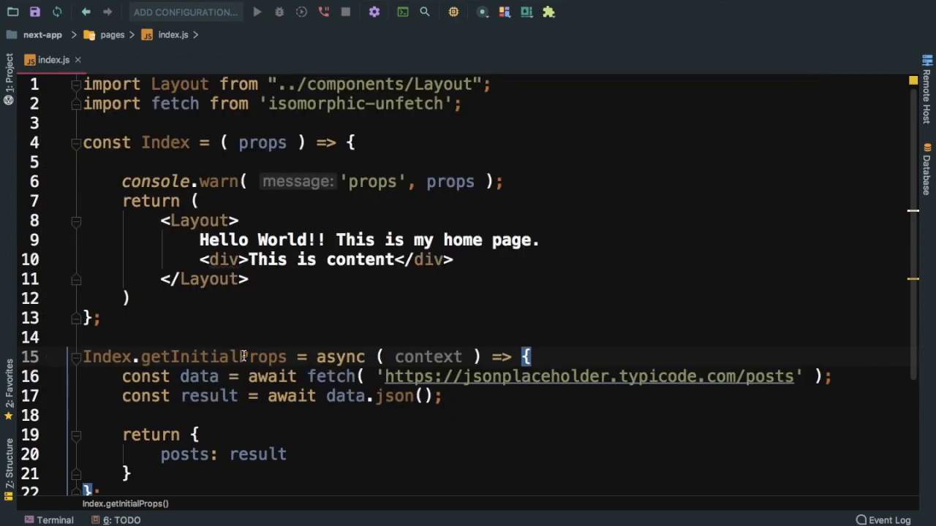
double_click(190, 356)
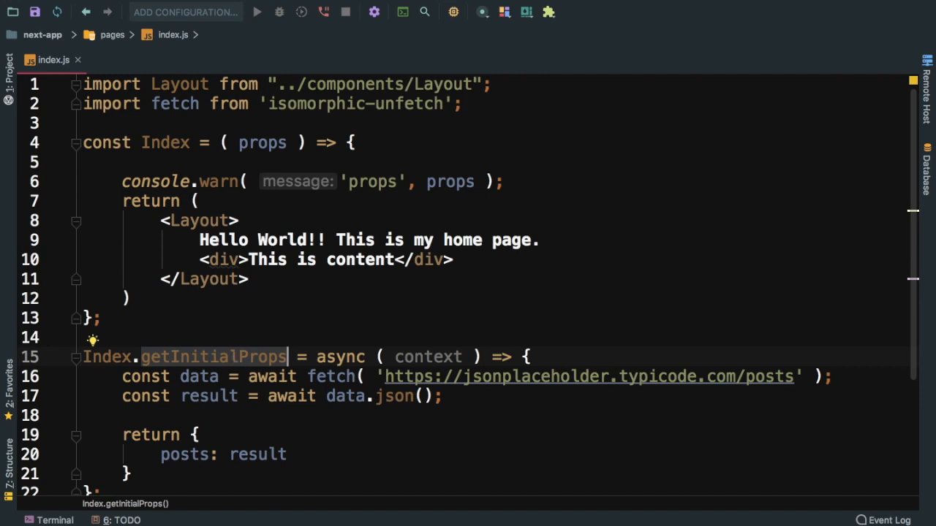
mouse_move(346, 519)
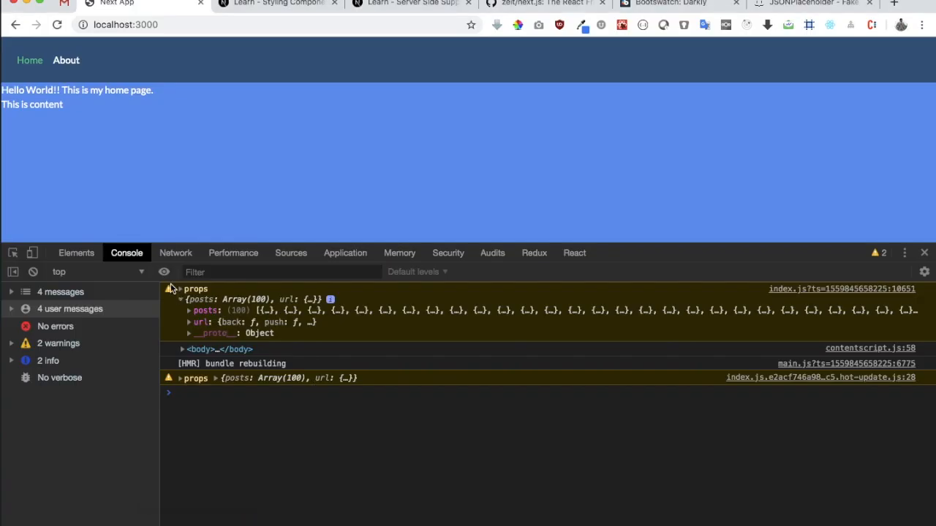
Expand the new props warning logged after the HMR rebuild in the DevTools Console
click(180, 288)
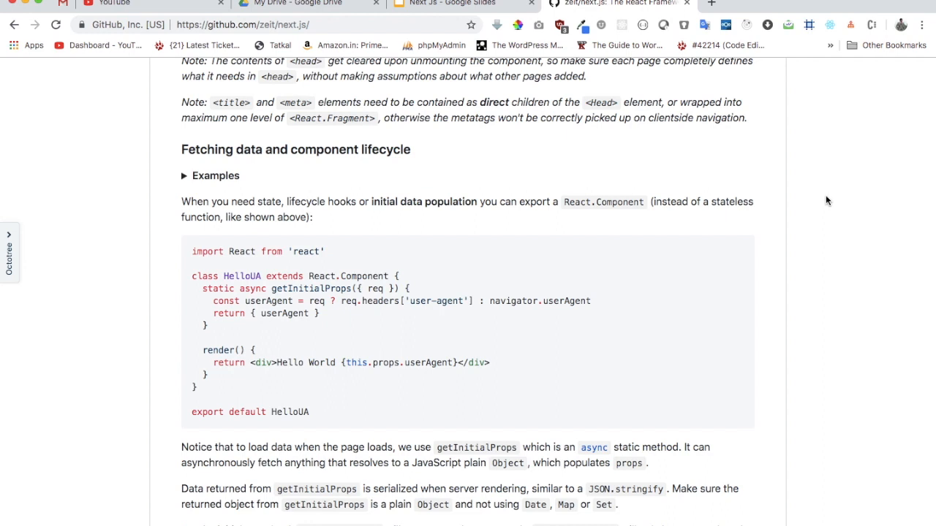
mouse_move(327, 68)
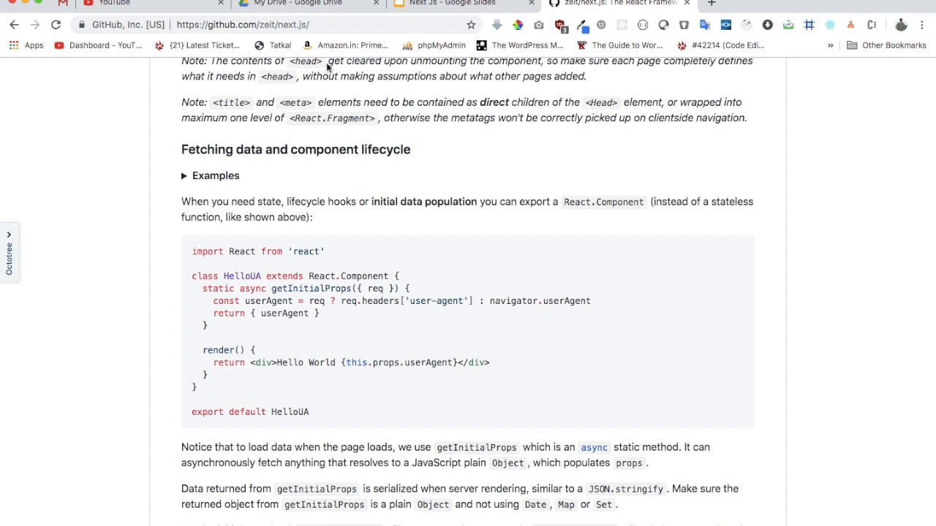
mouse_move(394, 221)
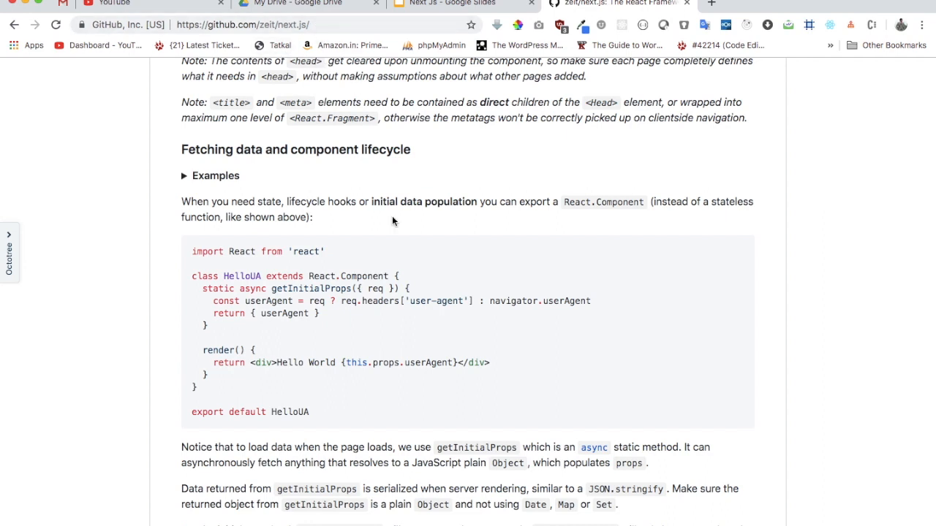
Scroll to the README's getInitialProps notes and highlight the phrase 'JavaScript plain Object'
scroll(down, 3)
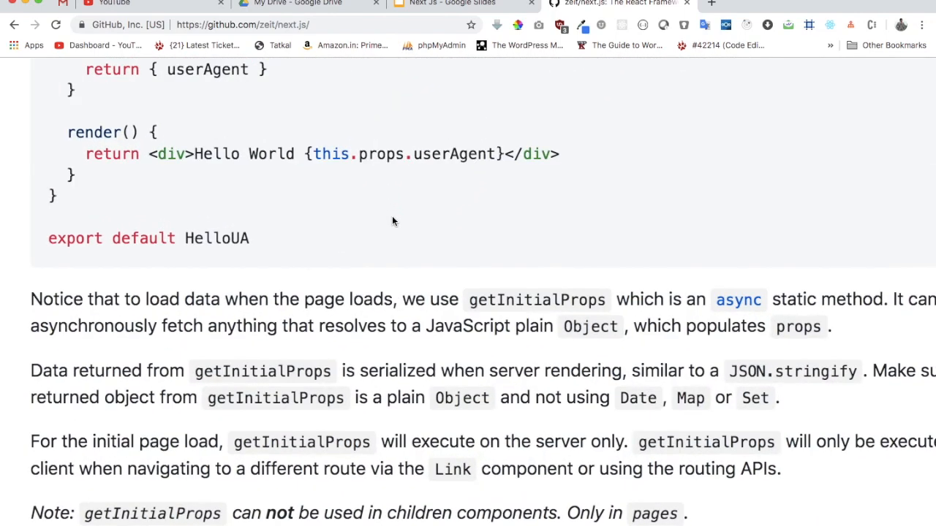
scroll(down, 3)
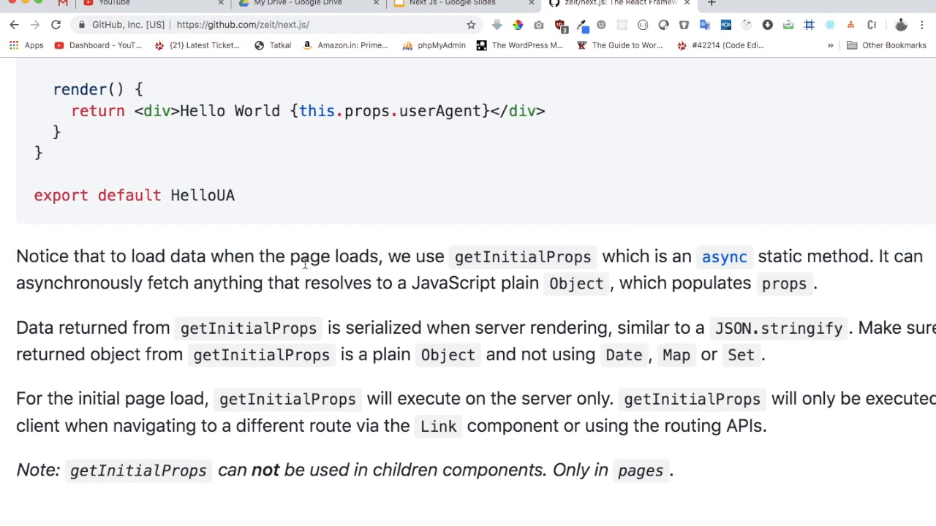
mouse_move(127, 255)
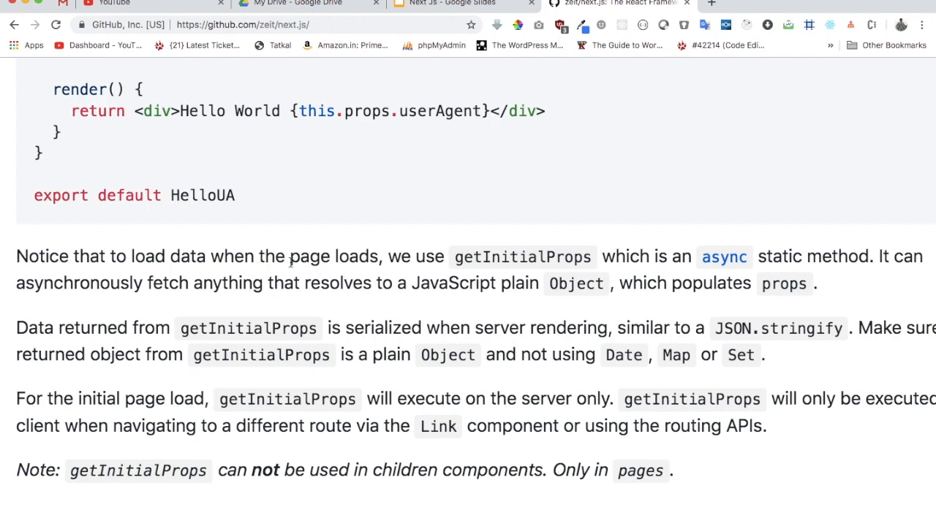
drag(16, 256, 815, 284)
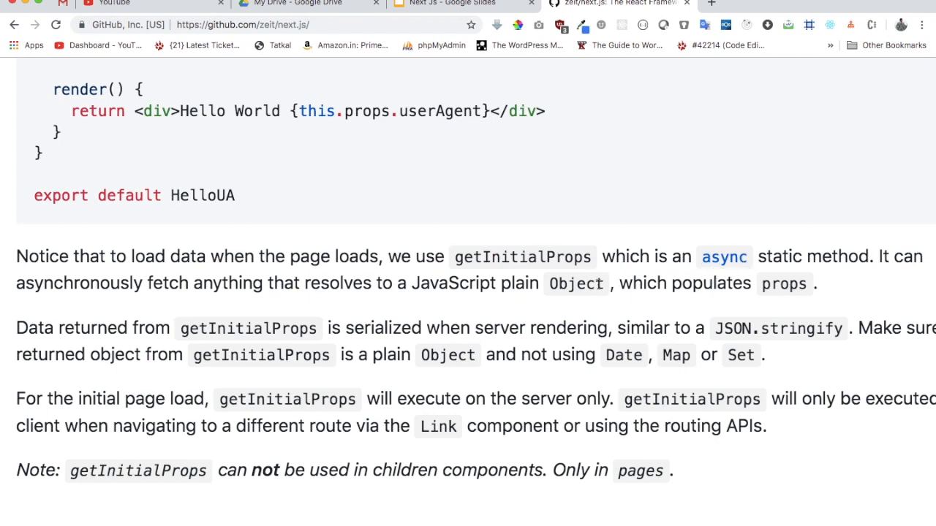
drag(412, 283, 600, 283)
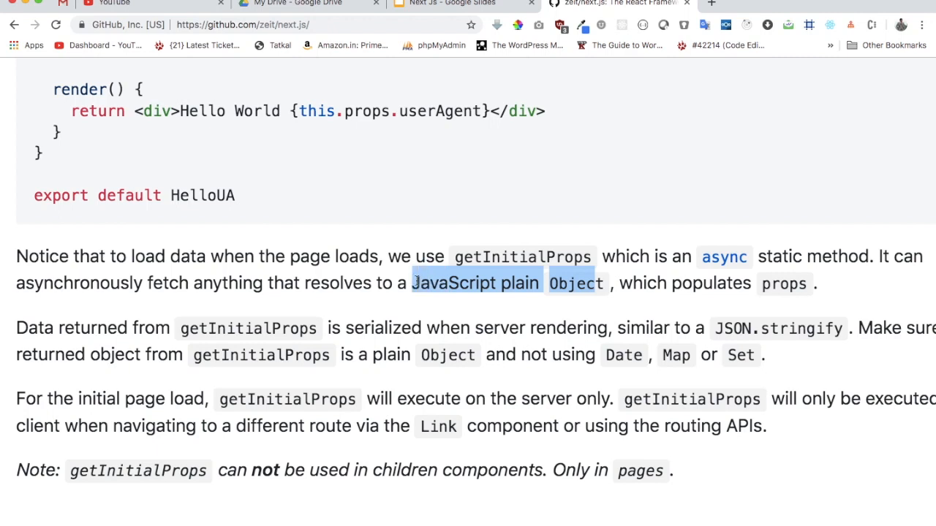
mouse_move(468, 192)
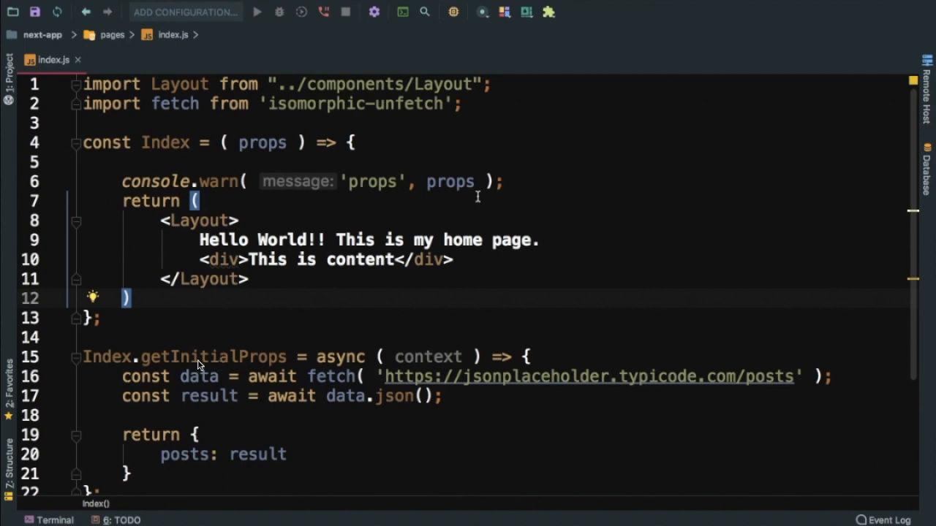
mouse_move(213, 429)
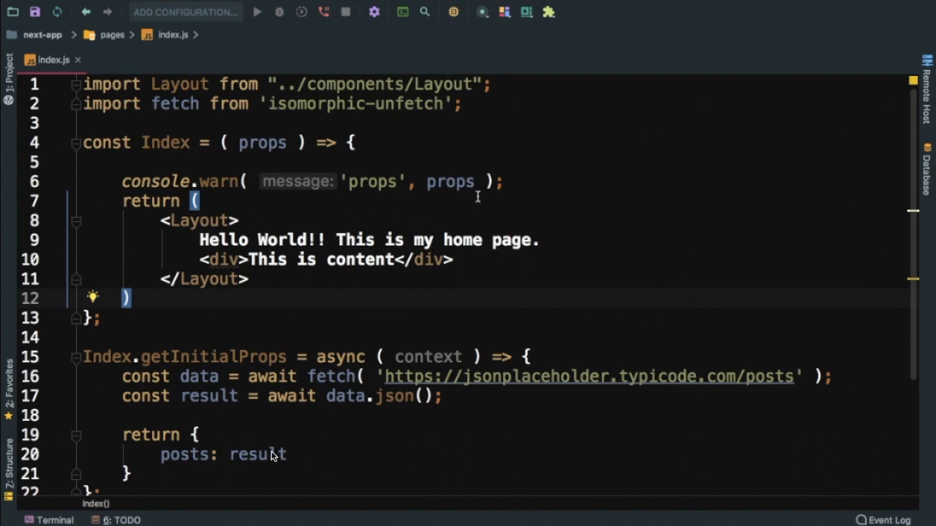
mouse_move(267, 464)
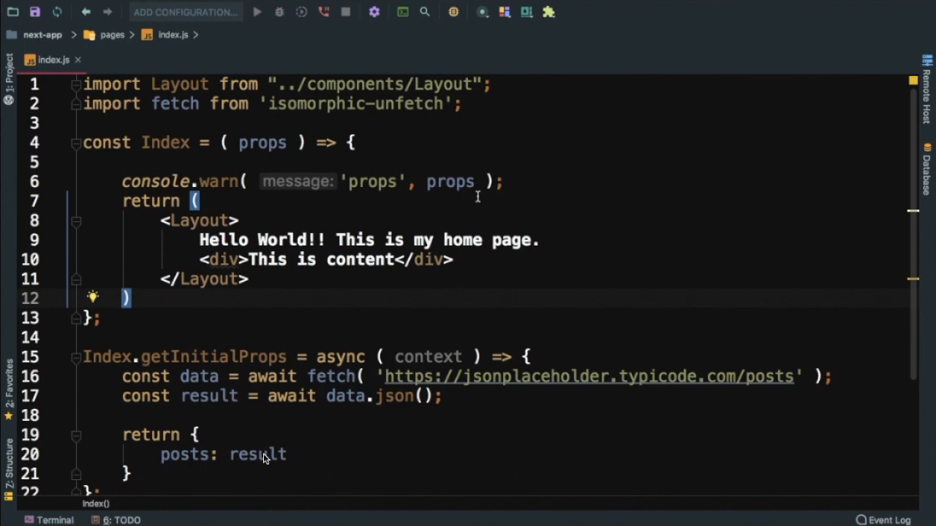
mouse_move(219, 359)
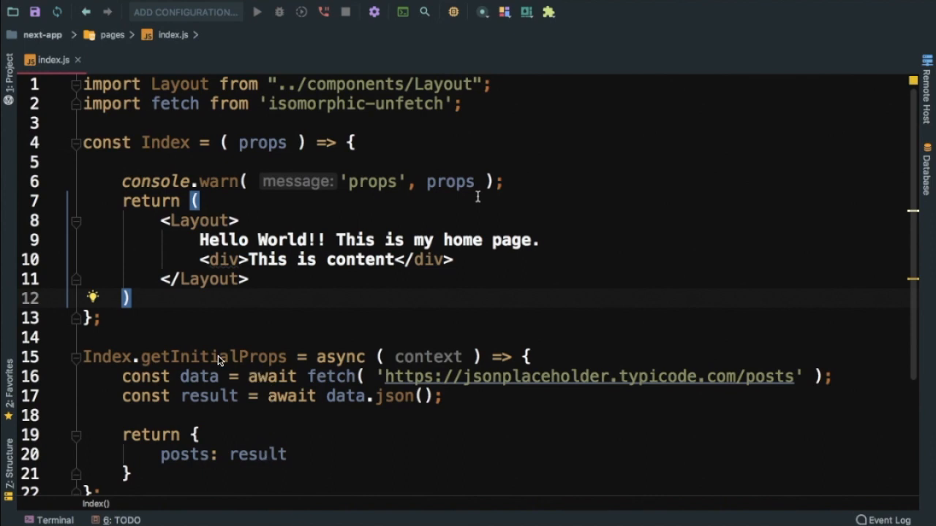
mouse_move(245, 359)
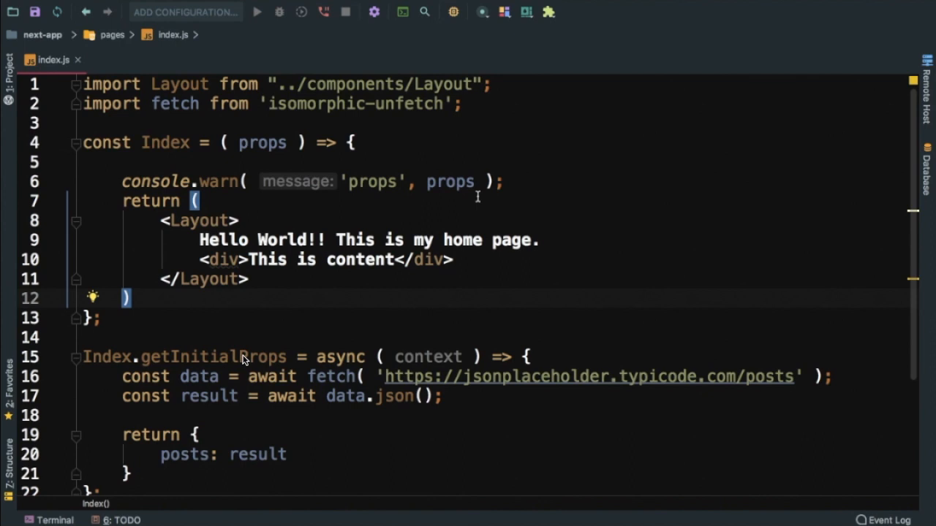
mouse_move(277, 367)
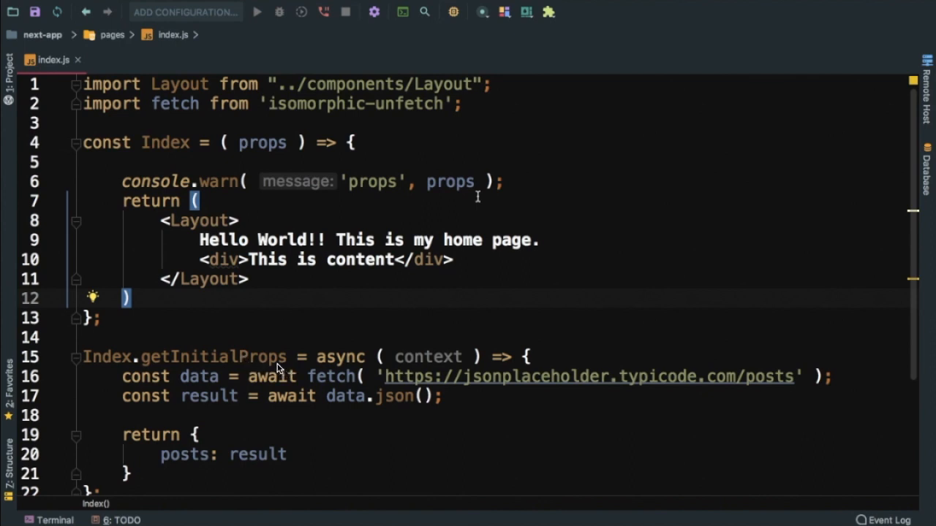
mouse_move(239, 270)
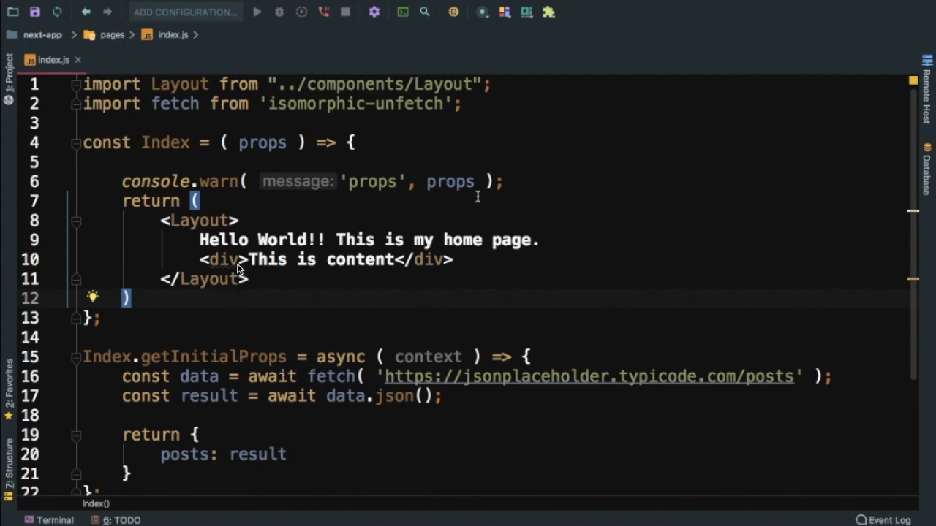
mouse_move(359, 114)
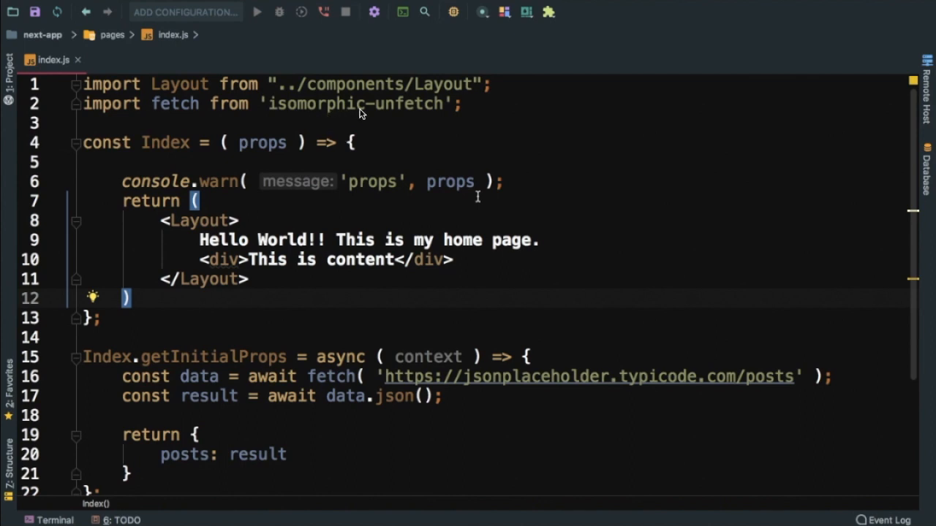
mouse_move(421, 110)
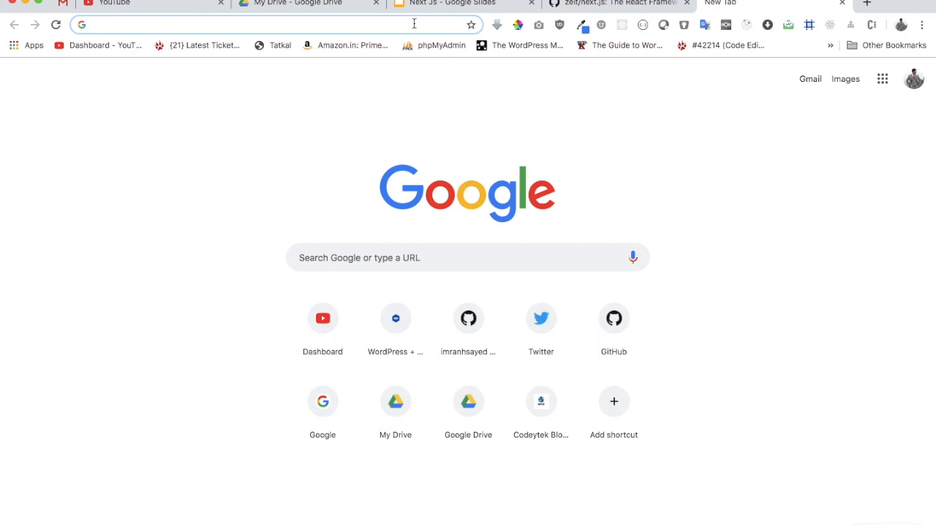
Search Google for 'isomorphic unfetch', view its npm package page, then return to the Next.js readme
text(isom)
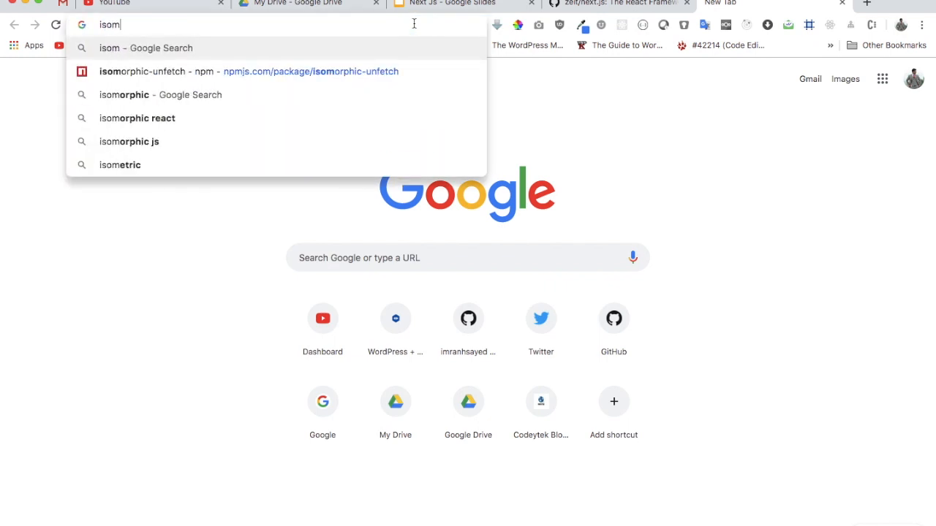
text(orphic)
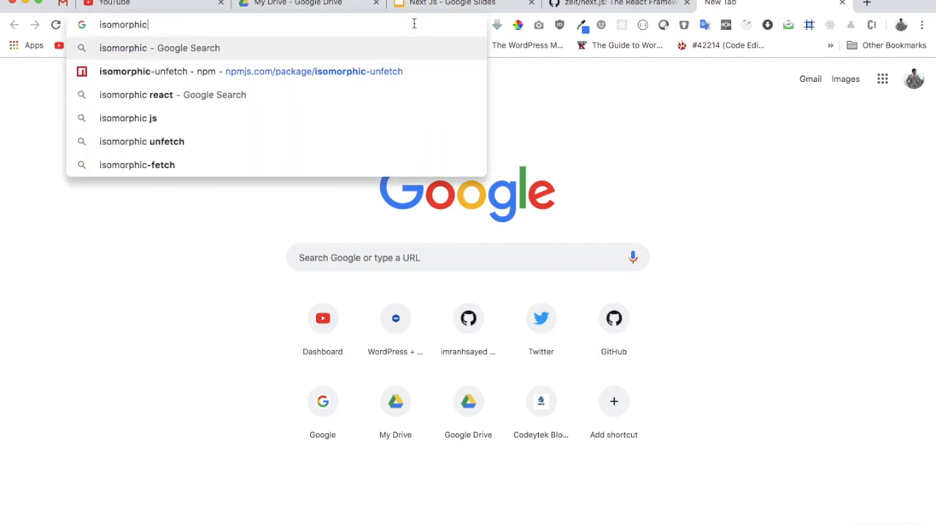
click(142, 141)
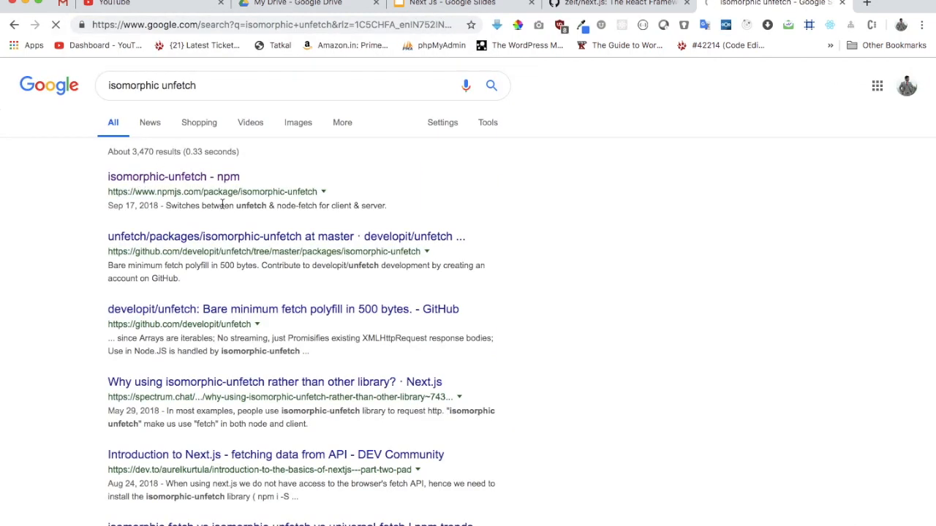
click(173, 176)
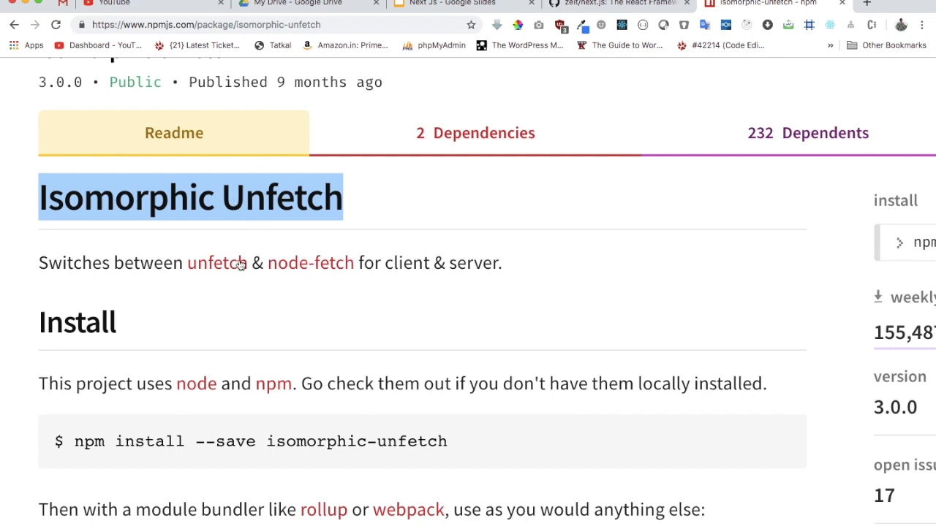
mouse_move(278, 269)
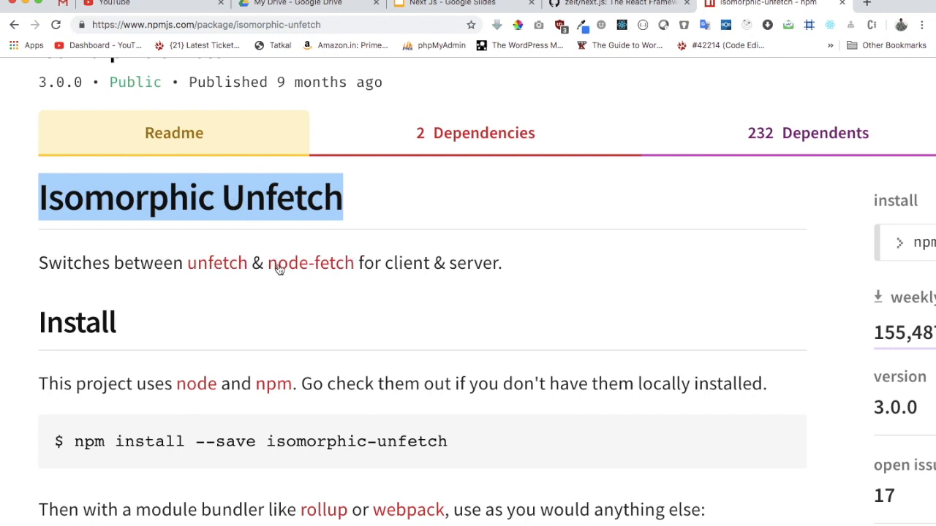
mouse_move(395, 268)
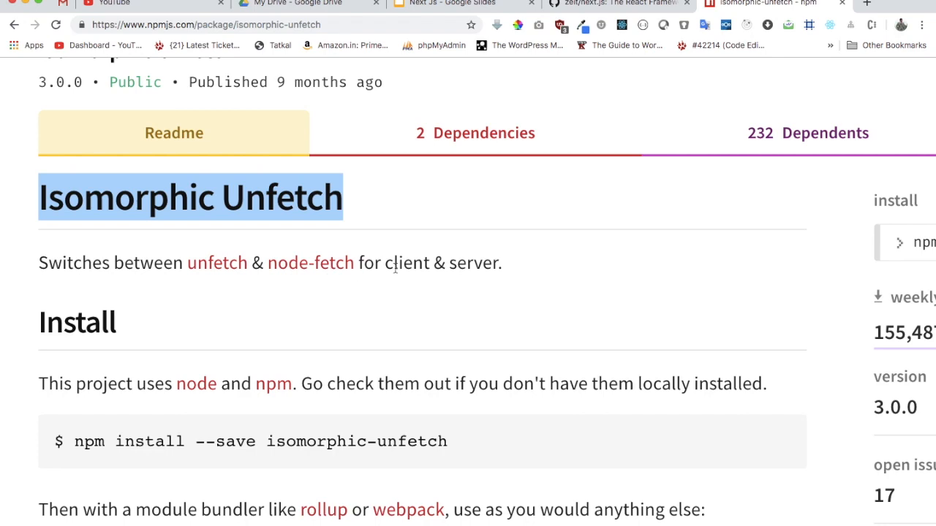
click(617, 4)
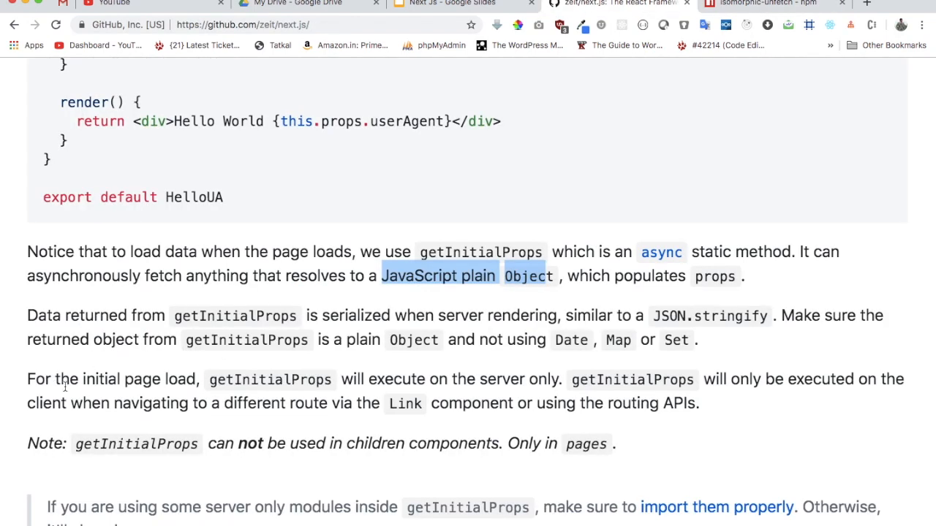
Highlight the getInitialProps server-only and pages-only notes in the Next.js README
double_click(100, 379)
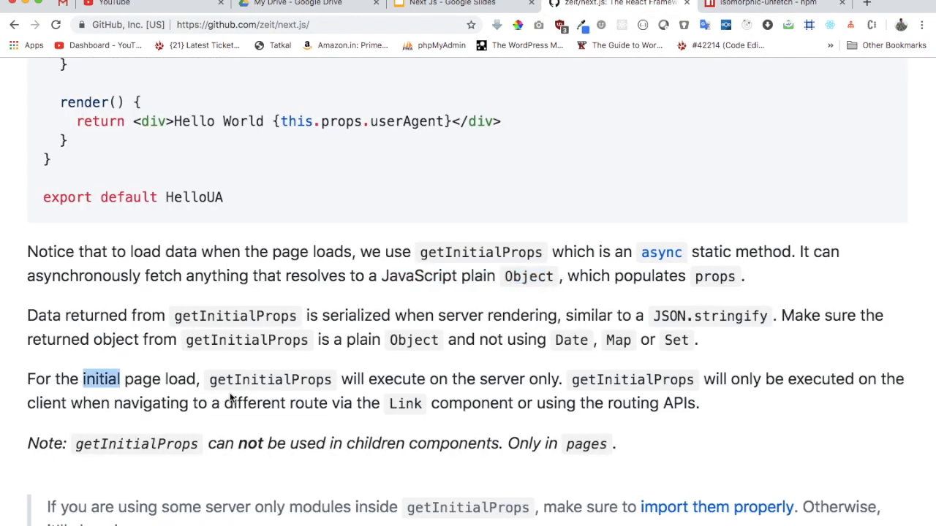
double_click(269, 379)
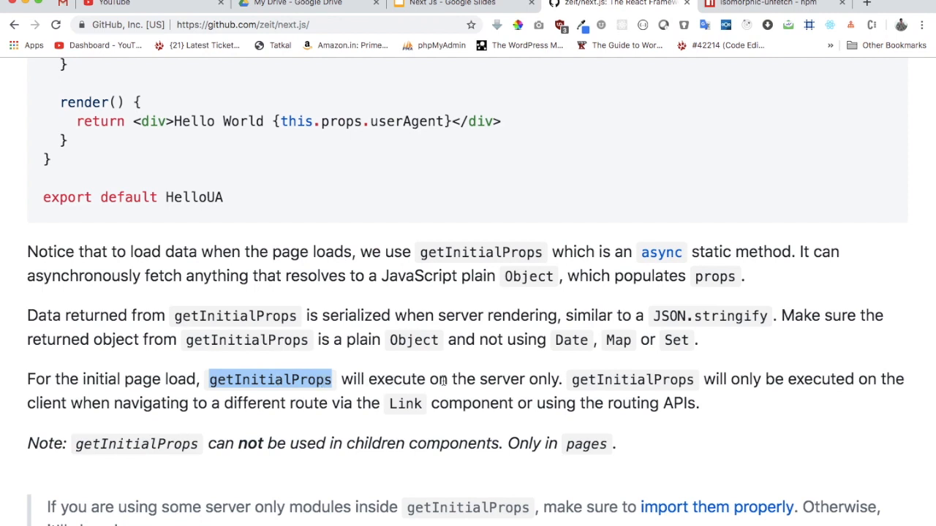
mouse_move(538, 387)
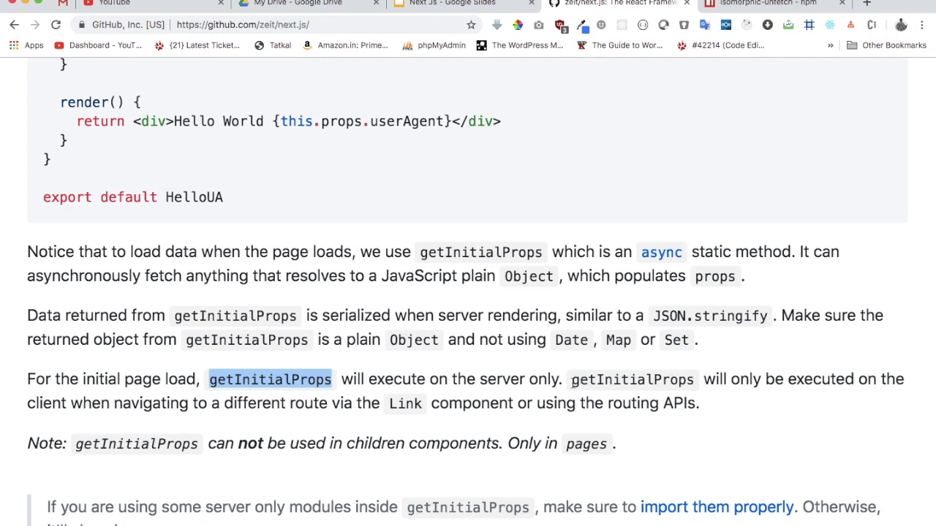
mouse_move(660, 394)
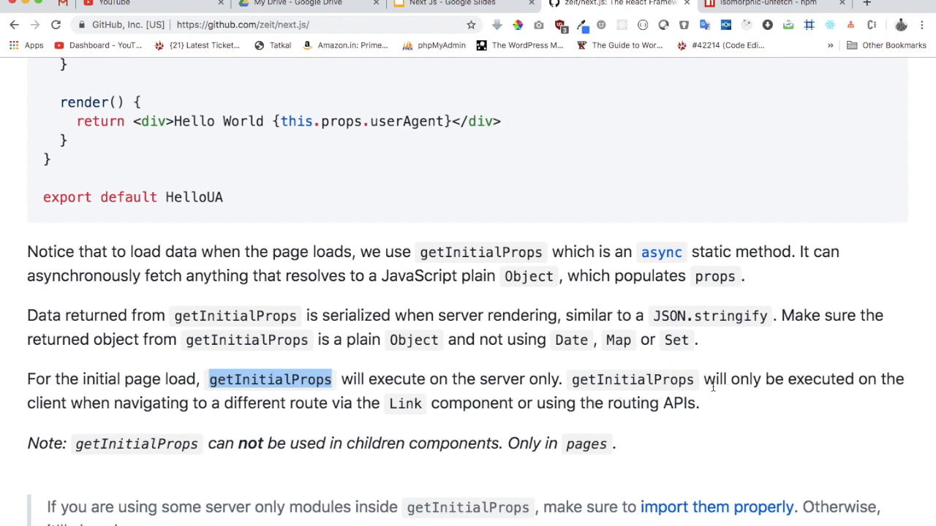
mouse_move(155, 419)
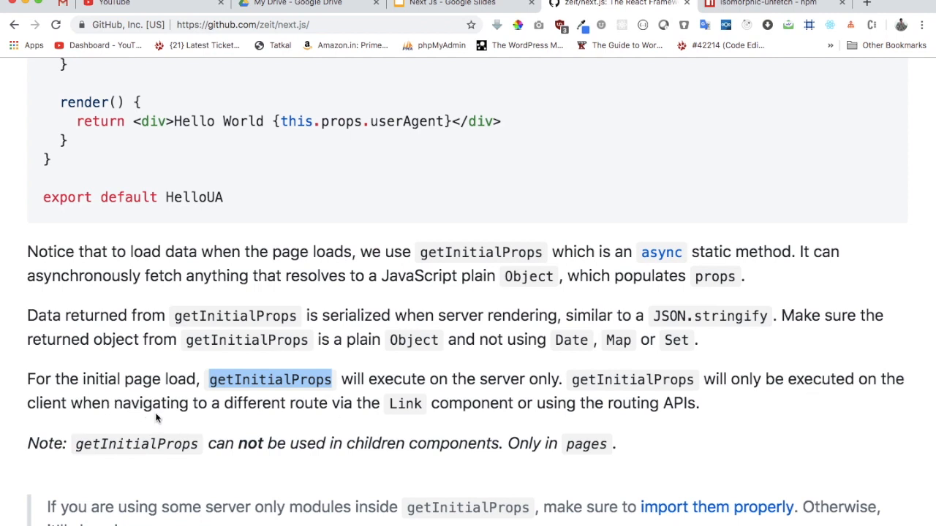
mouse_move(448, 406)
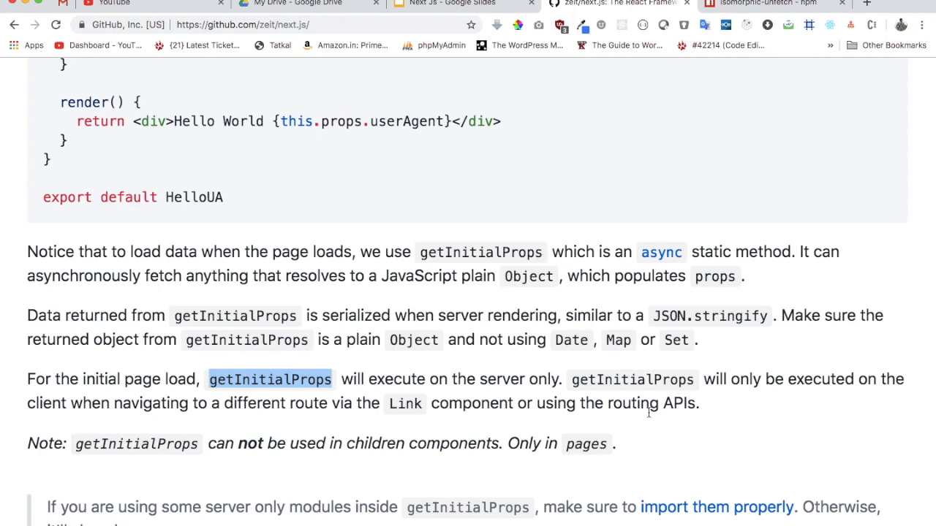
mouse_move(605, 445)
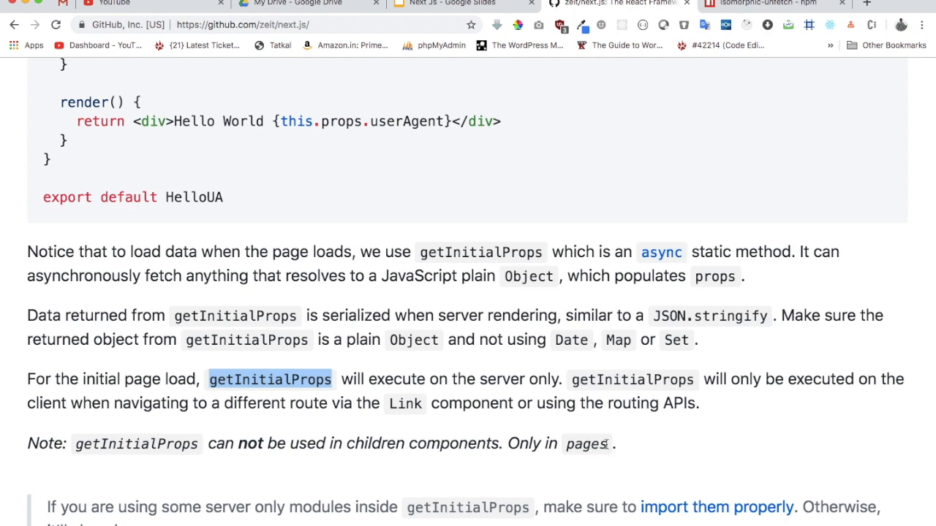
drag(76, 443, 608, 443)
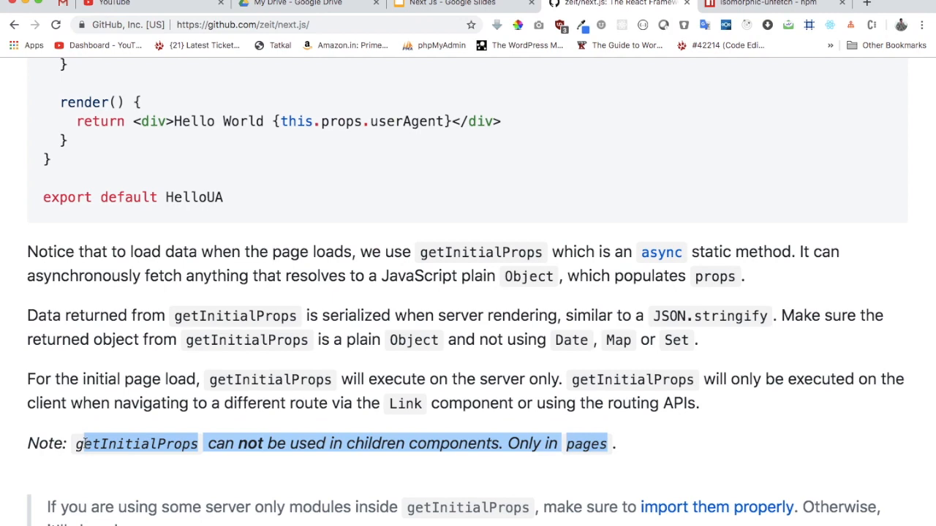
Scroll to the getInitialProps context properties list and pick out the err property
scroll(down, 3)
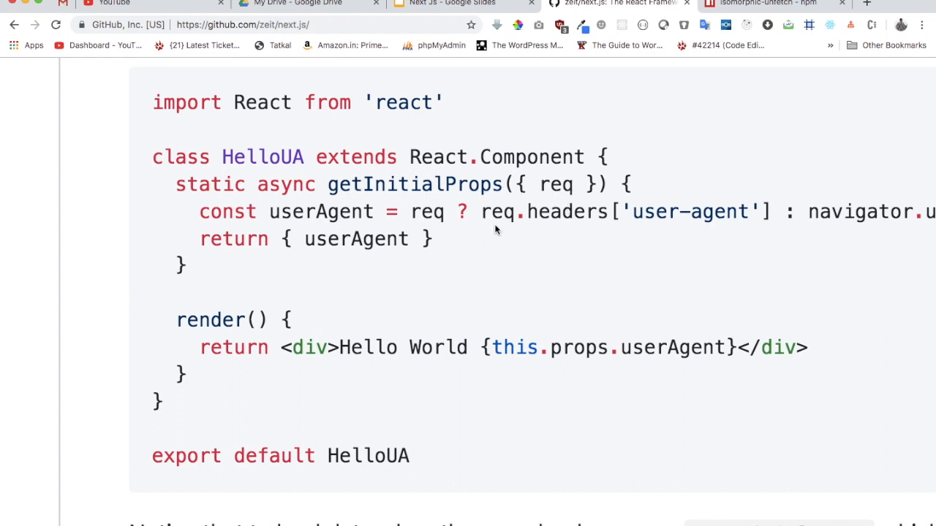
scroll(down, 3)
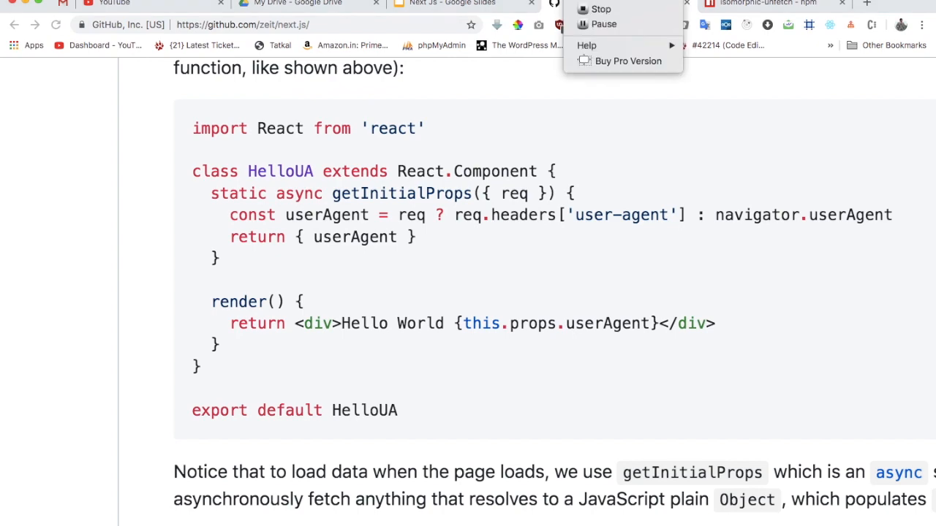
scroll(down, 3)
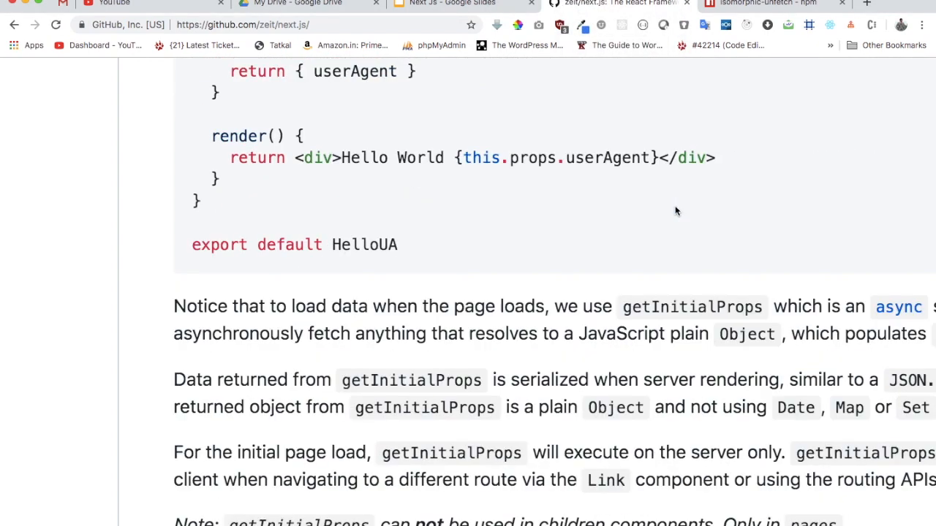
scroll(down, 3)
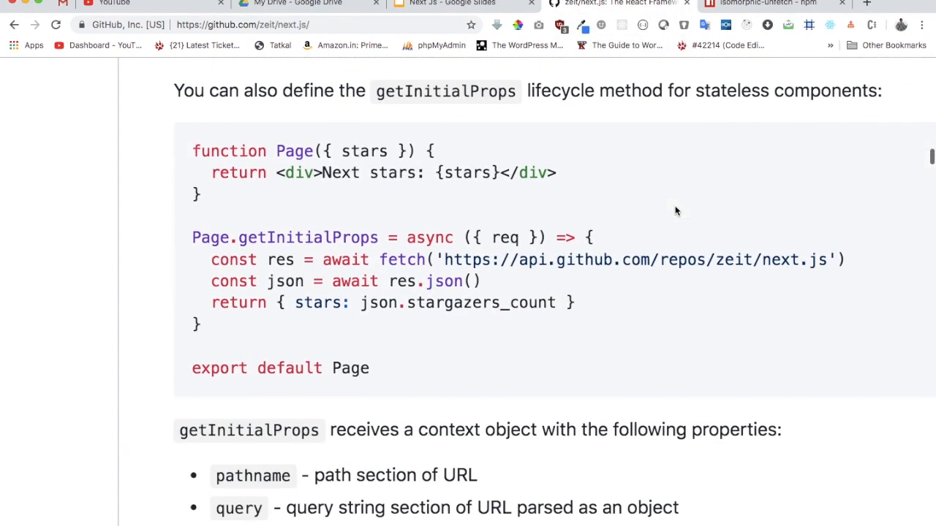
scroll(down, 3)
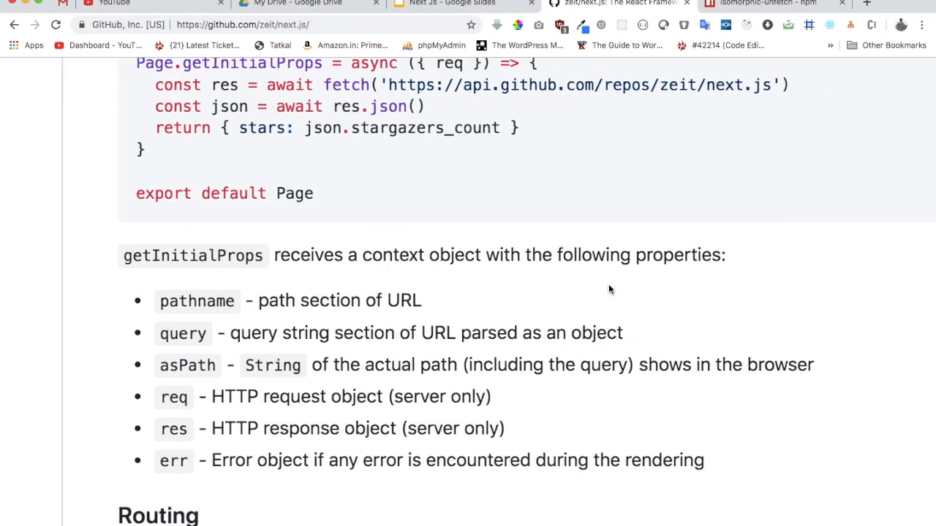
click(557, 24)
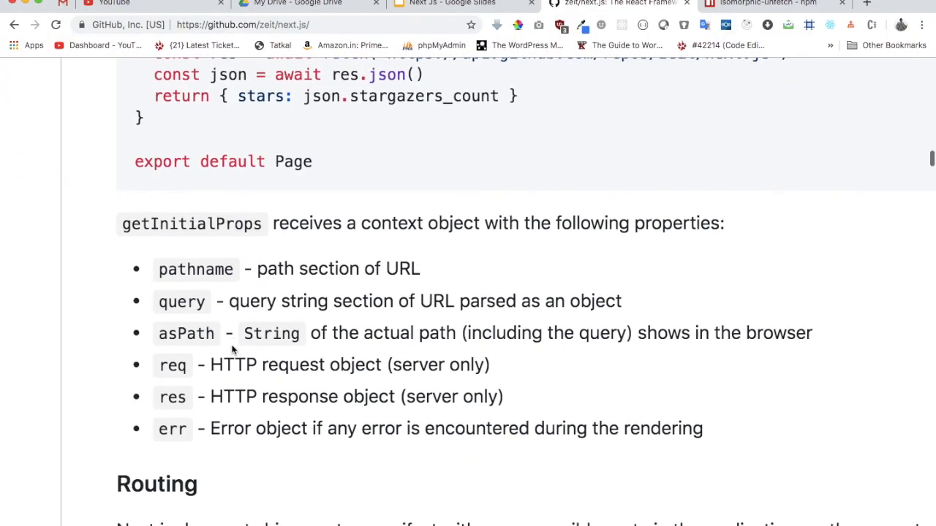
double_click(182, 301)
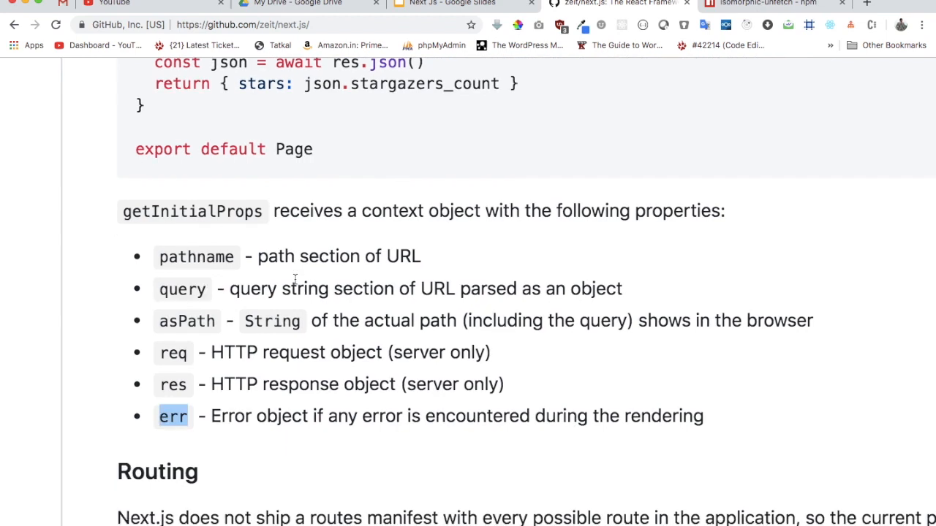
mouse_move(186, 371)
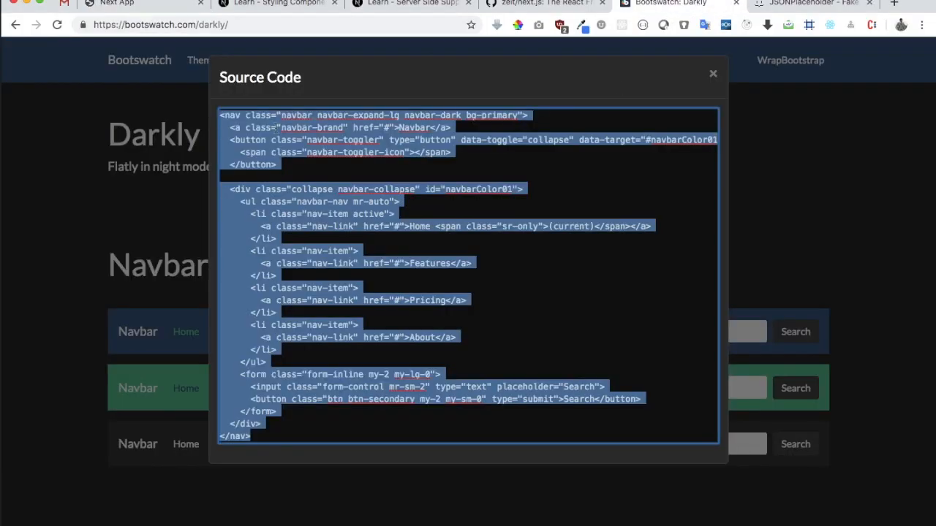
Close the navbar source code modal and scroll the Darkly page to the List groups and Cards sections
click(713, 73)
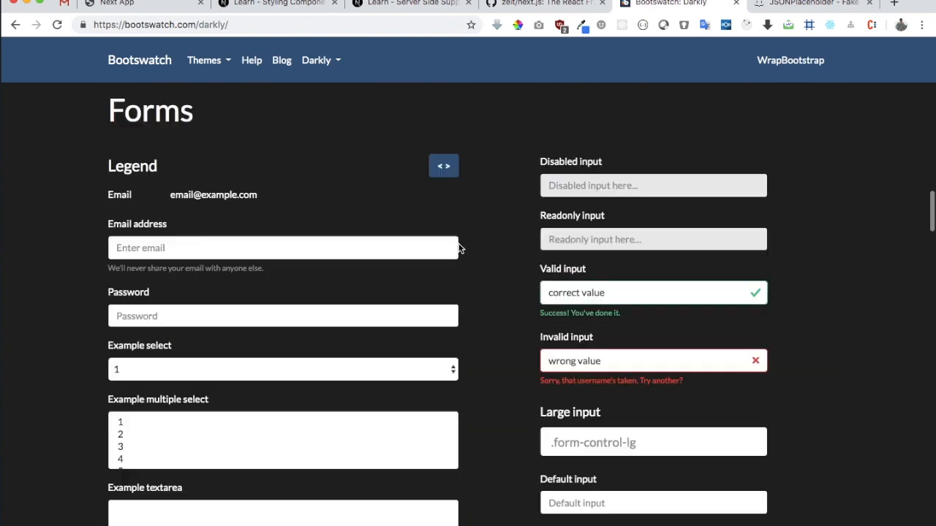
scroll(down, 3)
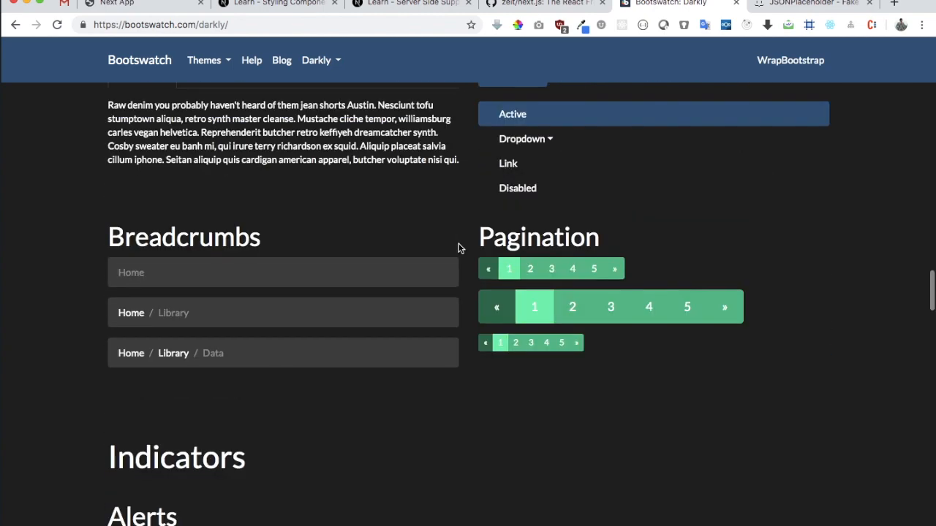
scroll(down, 3)
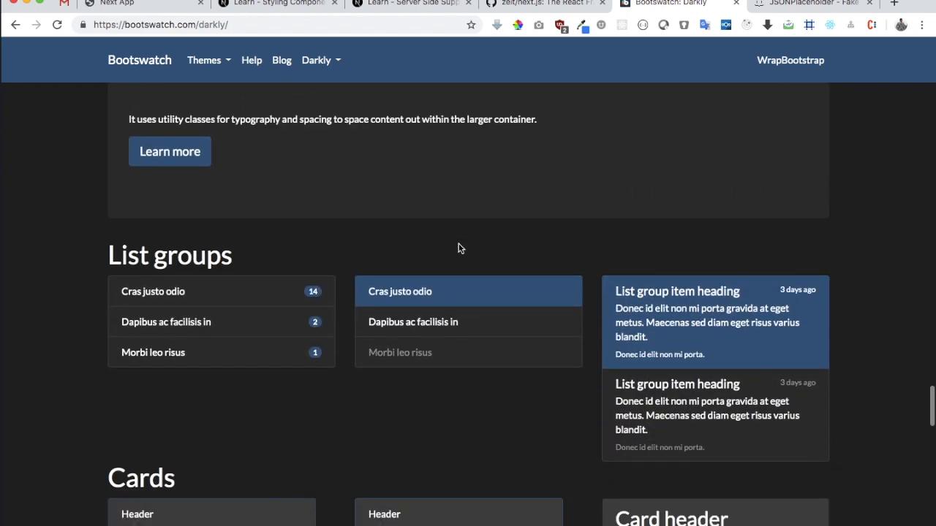
mouse_move(472, 291)
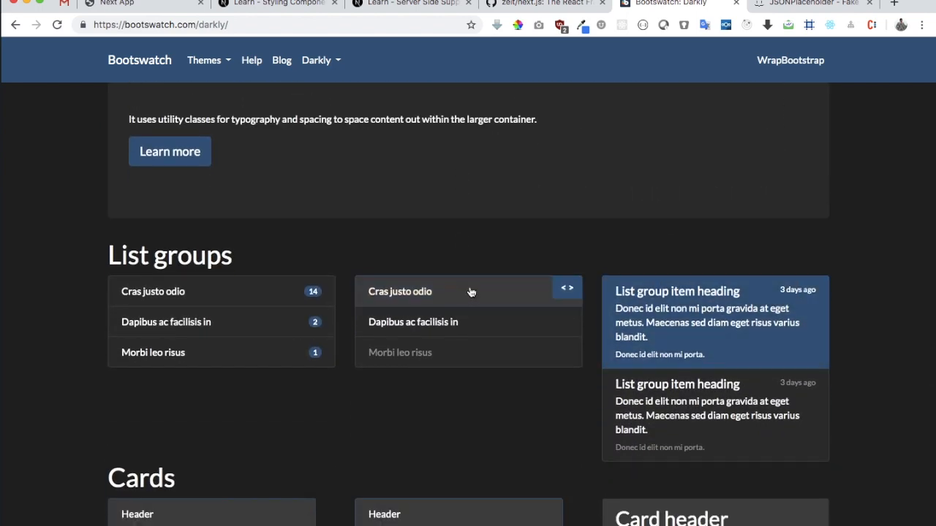
scroll(down, 3)
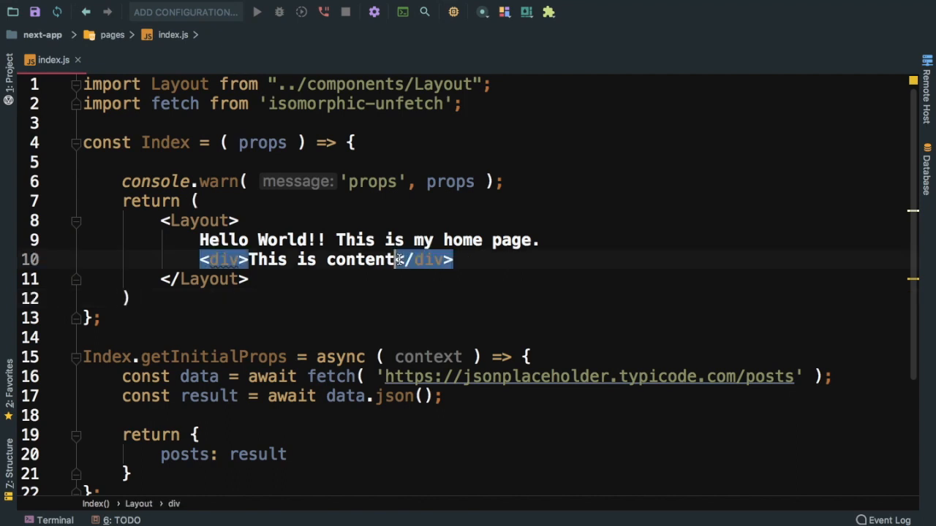
Replace the 'This is content' placeholder with a container div holding a props.map expression
key(Delete)
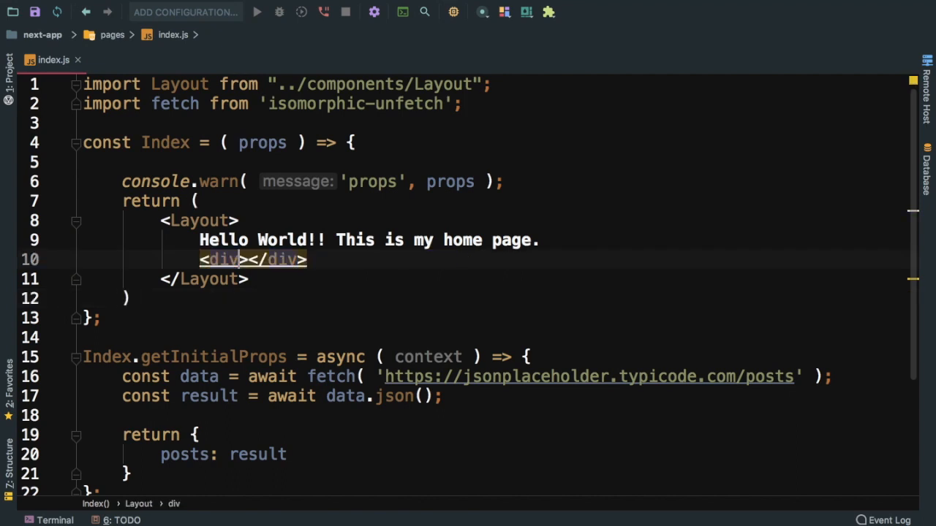
text(className="c)
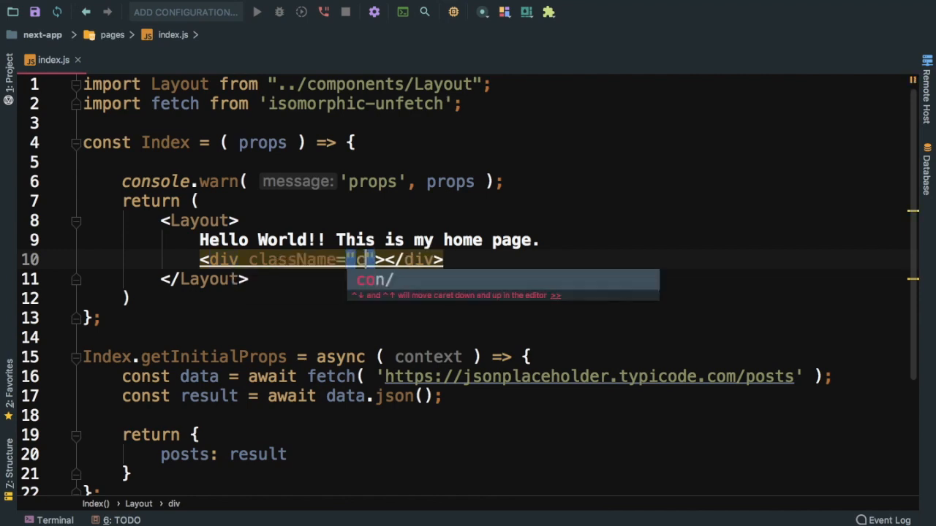
text(ontainer)
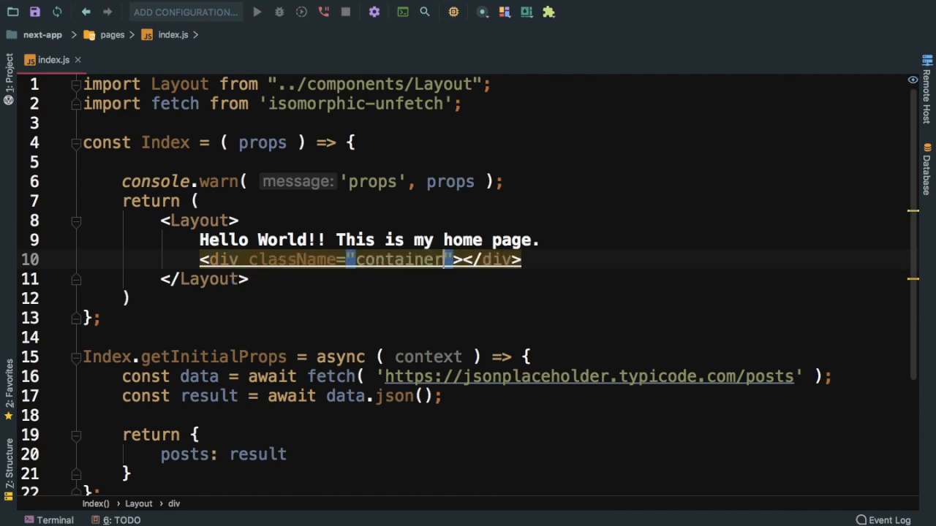
key(Enter)
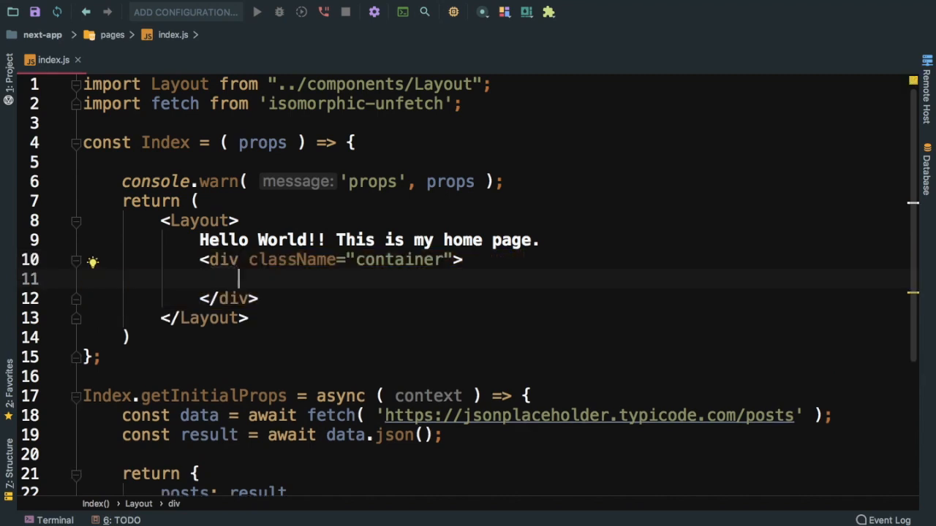
text({ r })
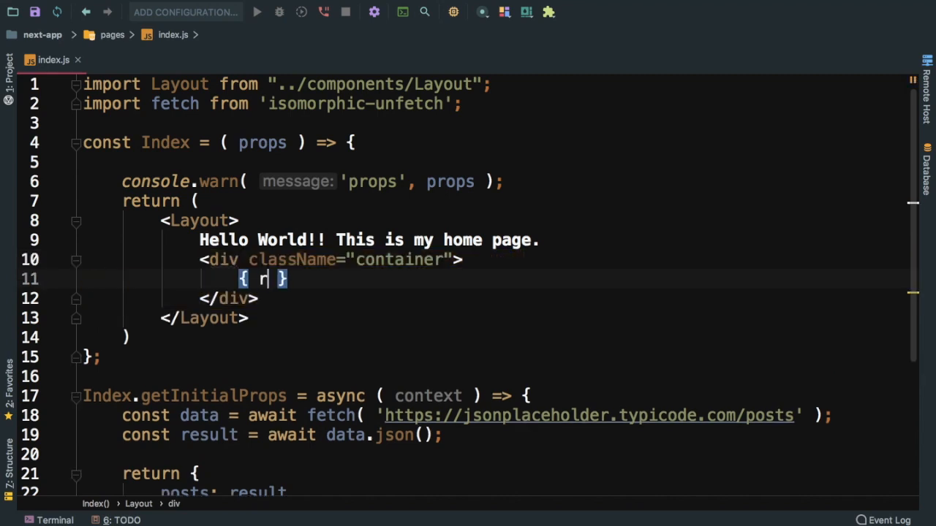
text(rops.m)
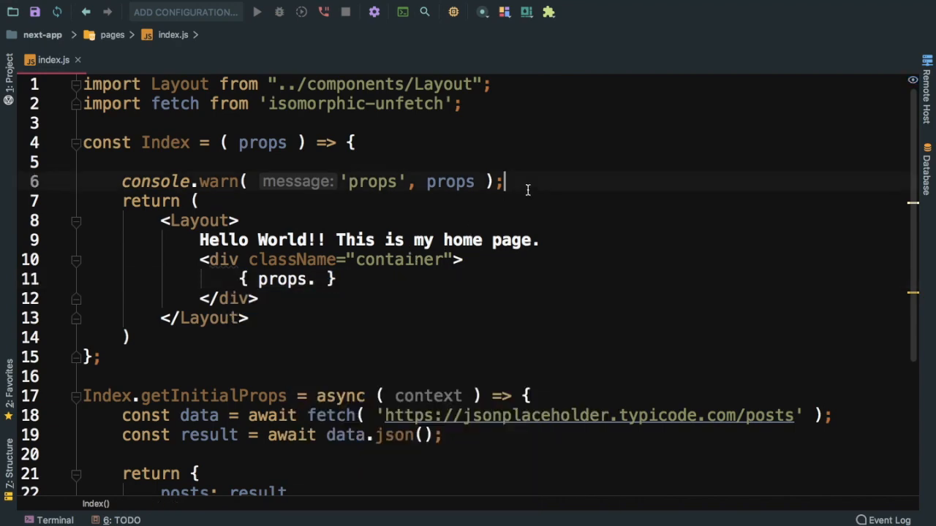
scroll(down, 3)
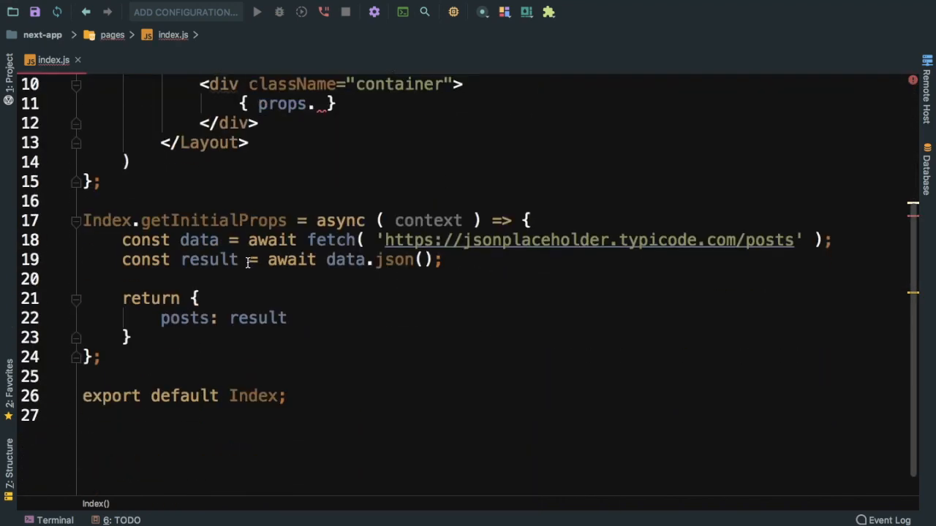
Destructure posts from props and map each post with posts.map( item => ( ) )
text(const { posts } =)
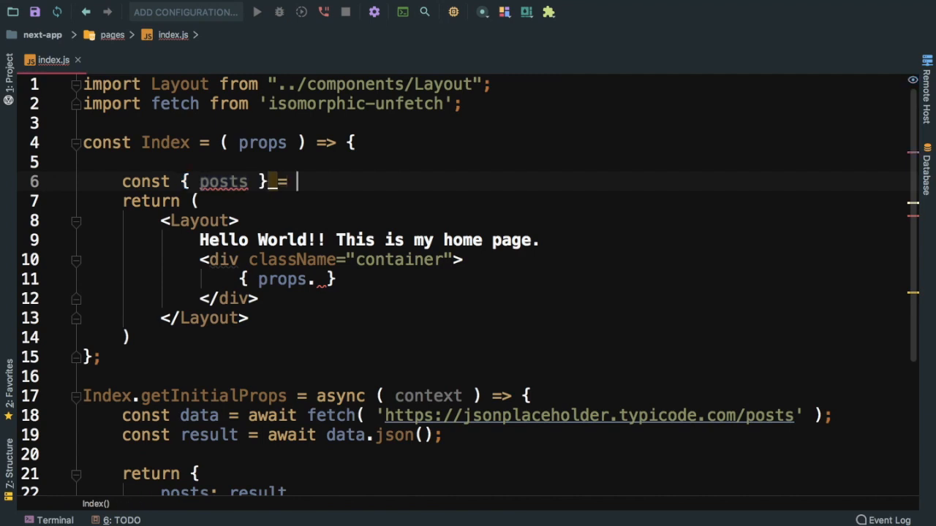
text(props;)
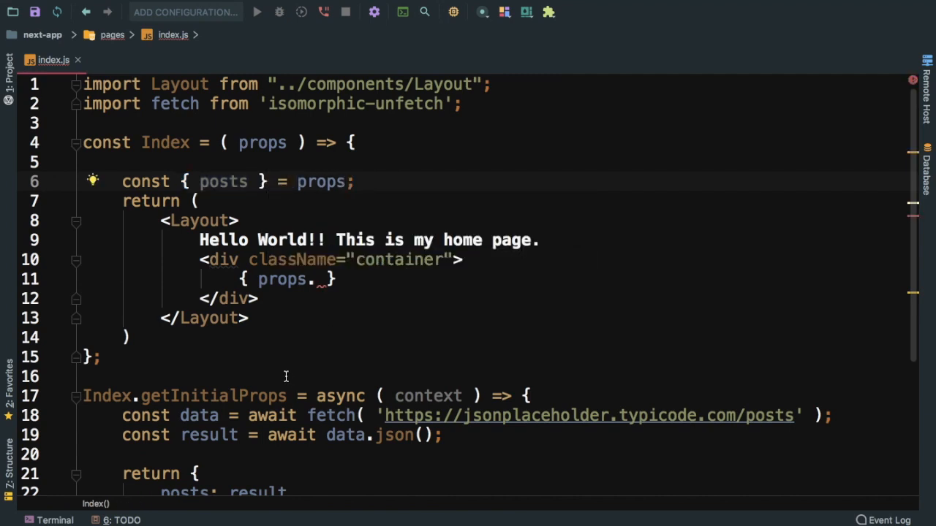
text(pro)
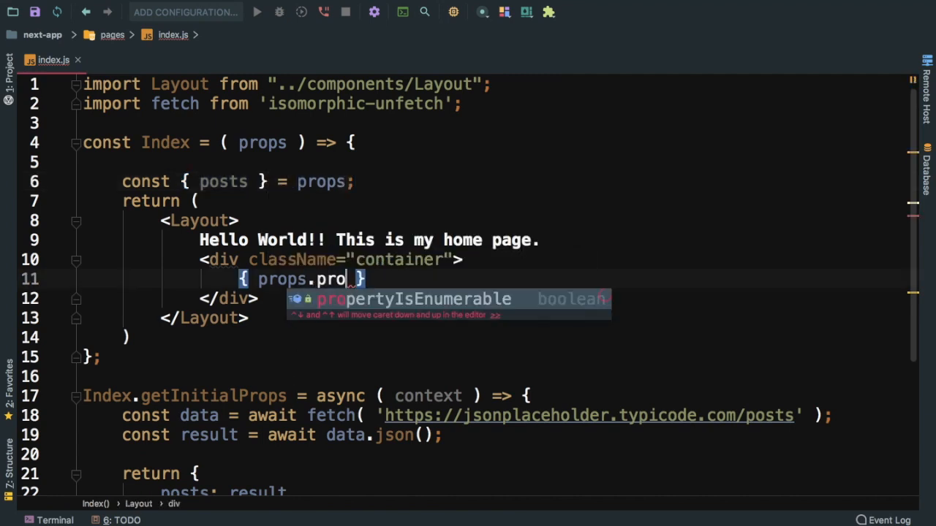
text(sts)
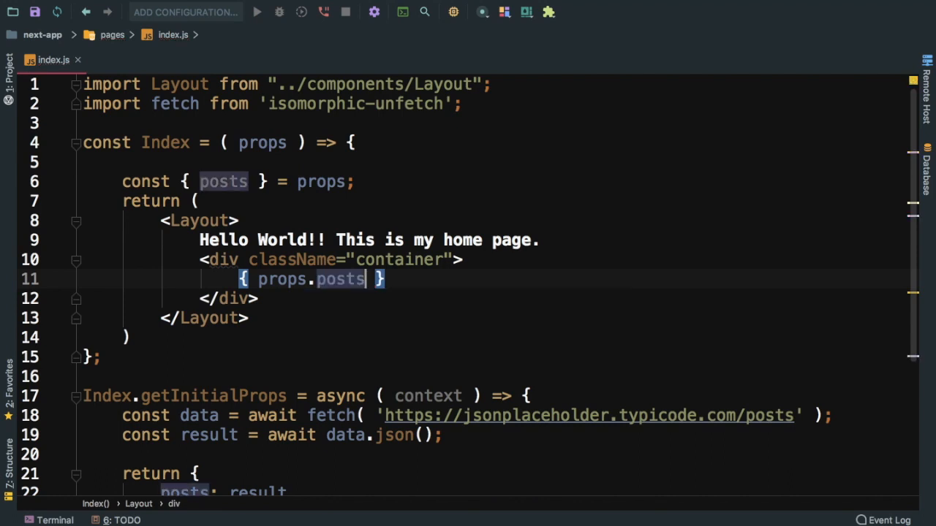
text(post)
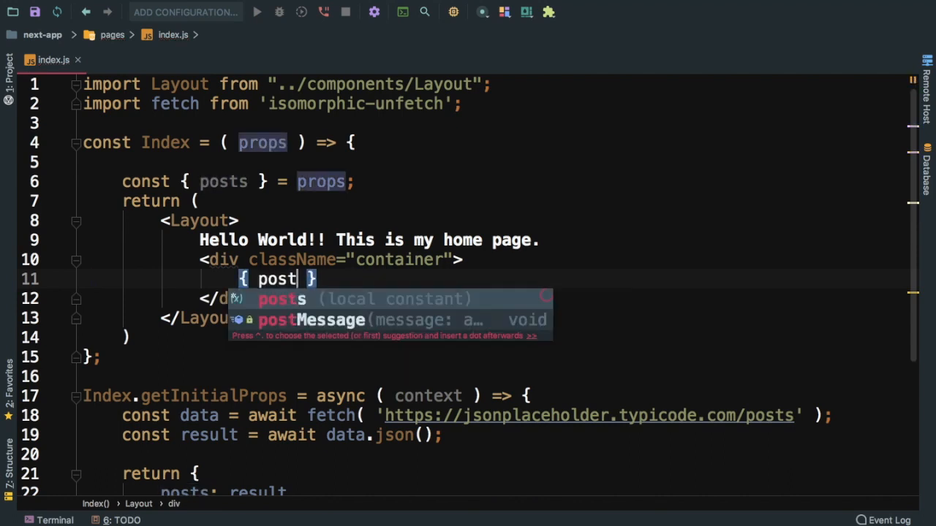
text(s.map()
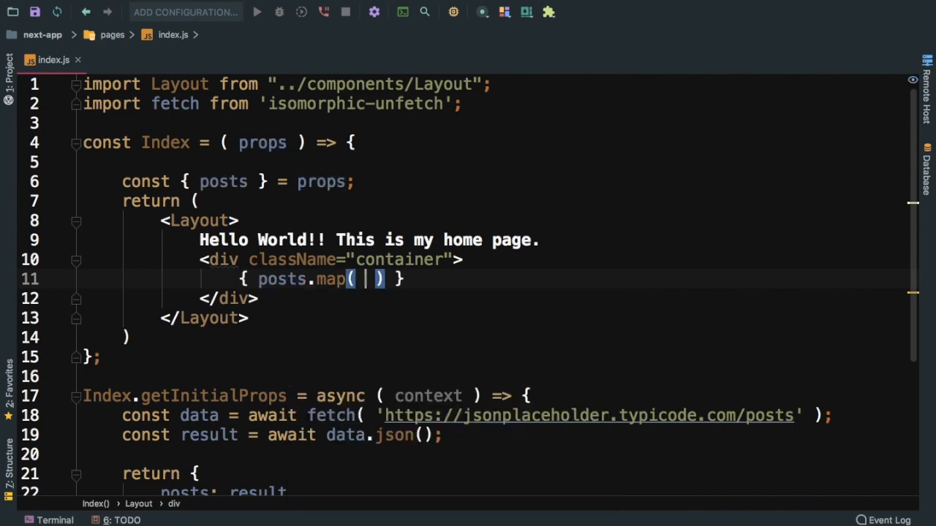
text(item => ())
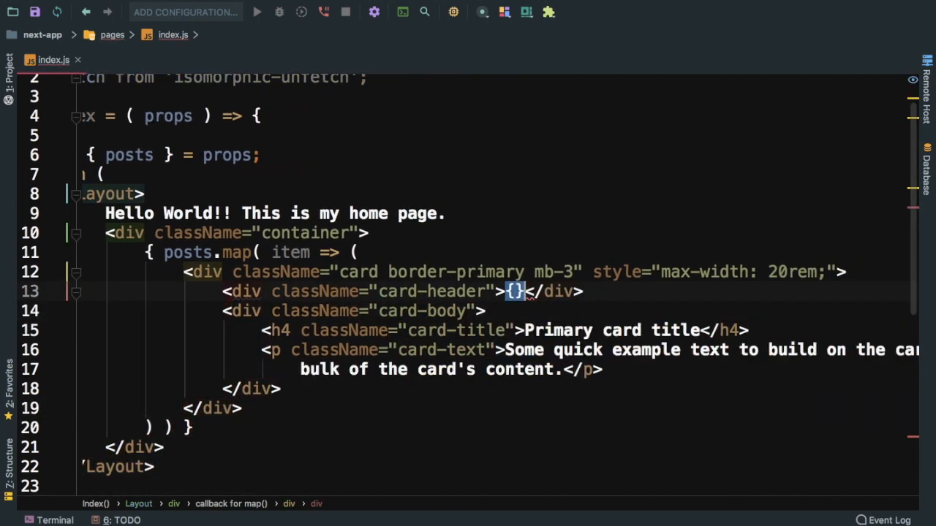
Rename the loop variable item to post and render { post.title } in the card header
scroll(down, 3)
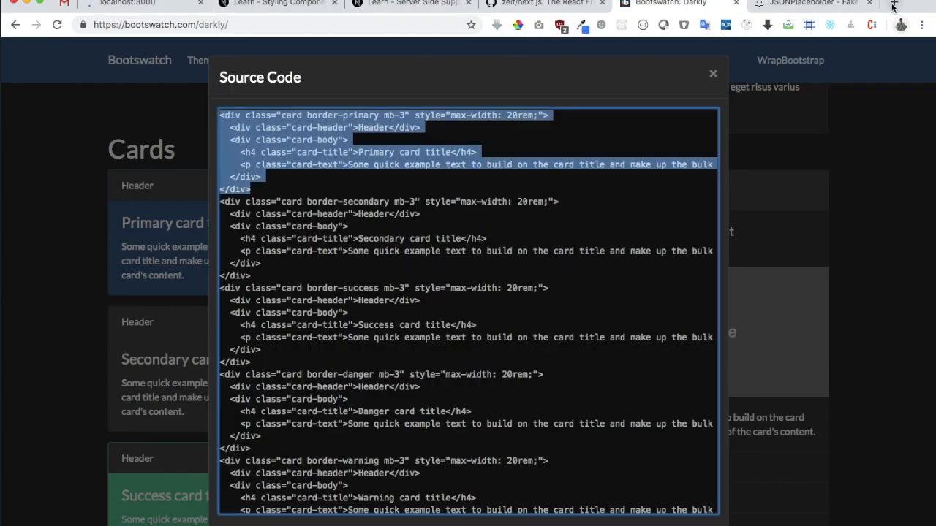
click(811, 3)
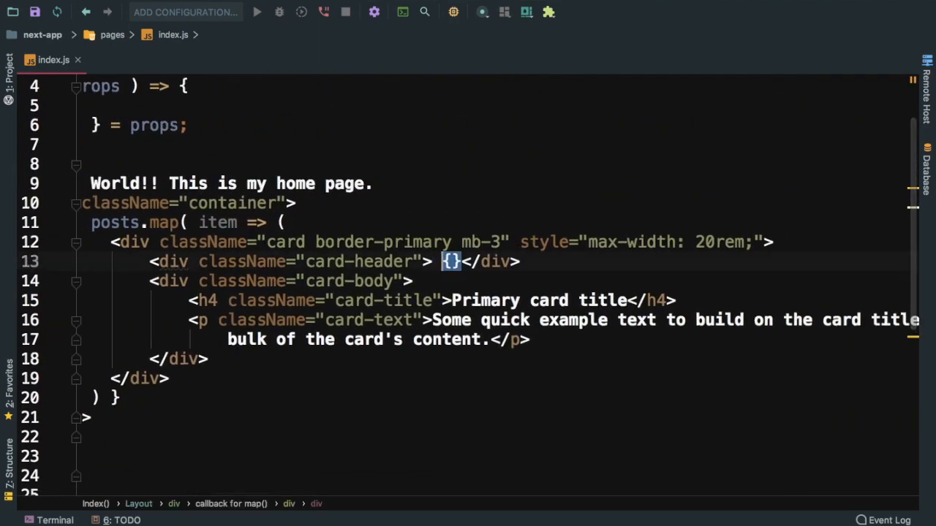
double_click(216, 223)
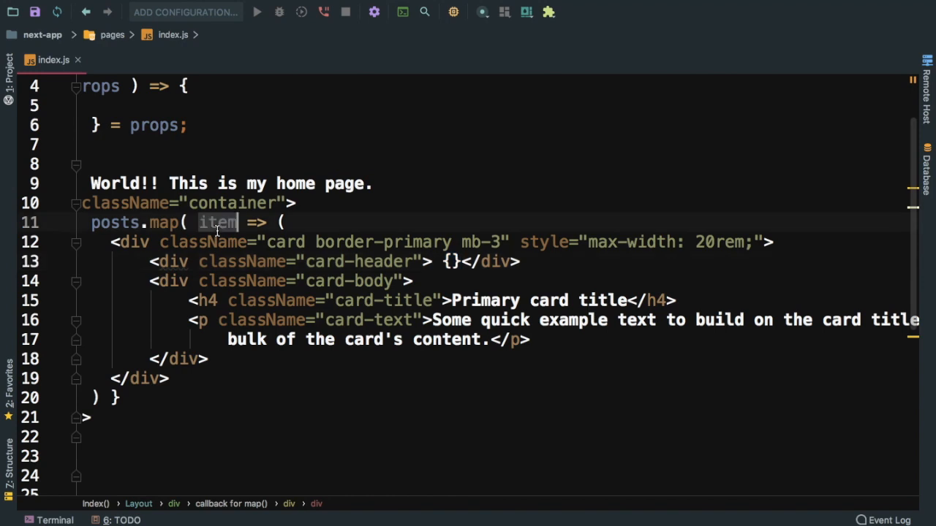
text(post)
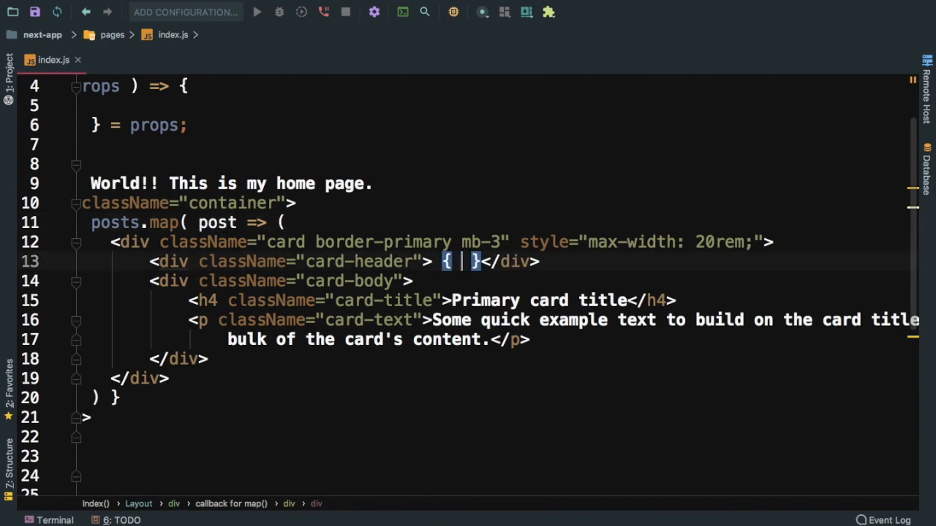
text(post.title)
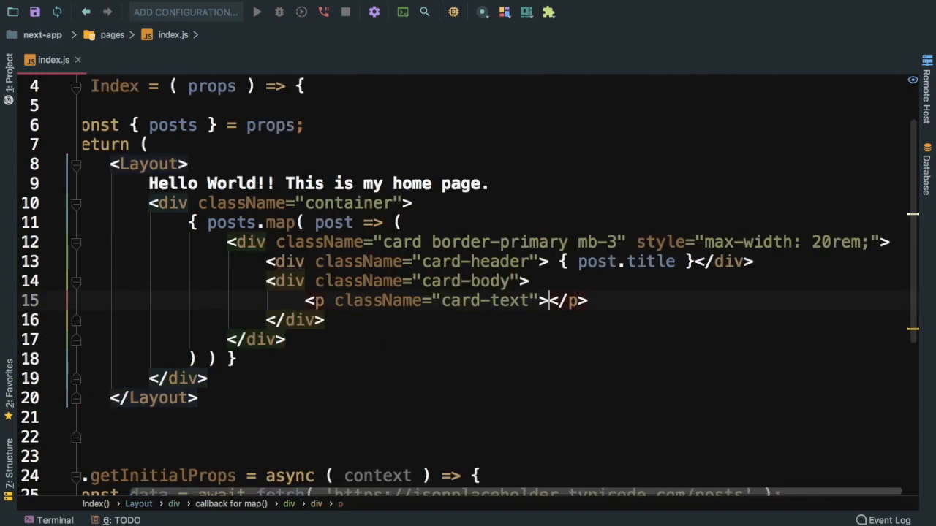
Render { post.body } inside the card-text paragraph
text({  })
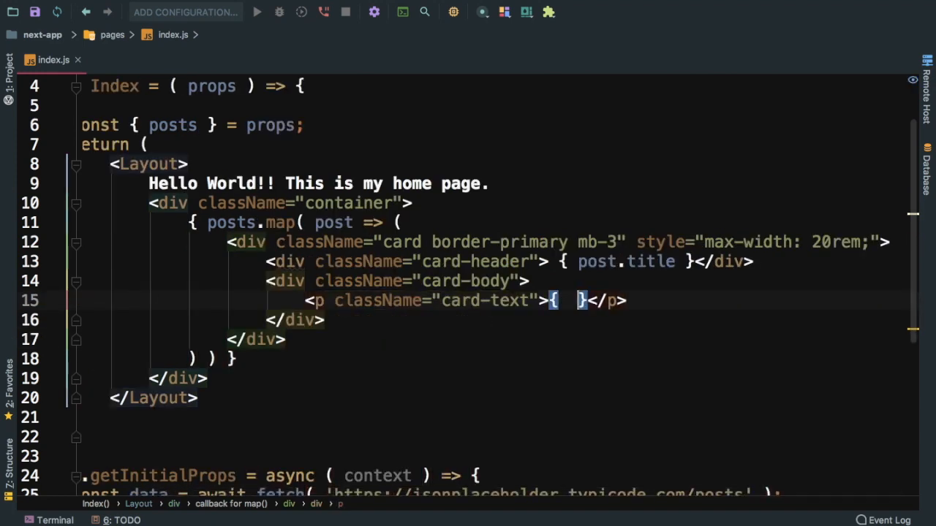
text(post.bo)
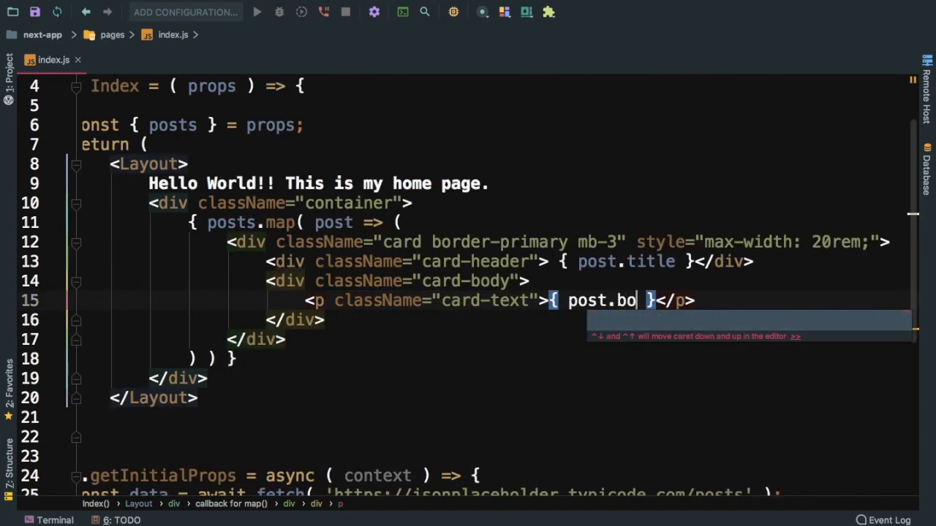
key(Cmd+Tab)
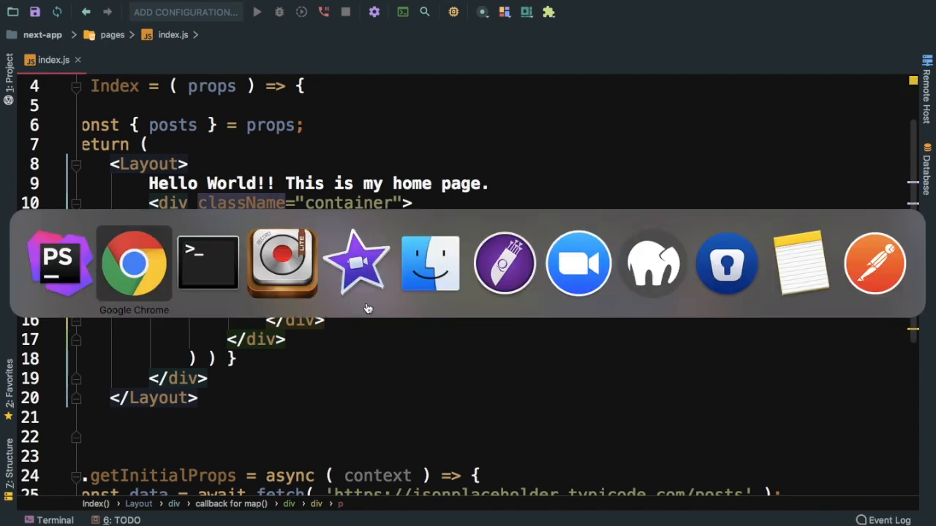
View the localhost:3000 home page listing every post as a dark card, with DevTools closed
click(134, 264)
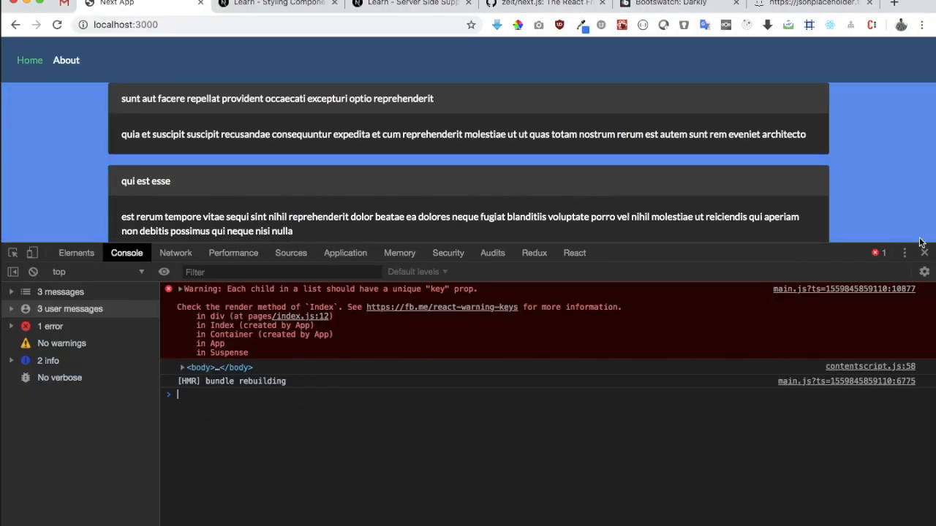
click(924, 253)
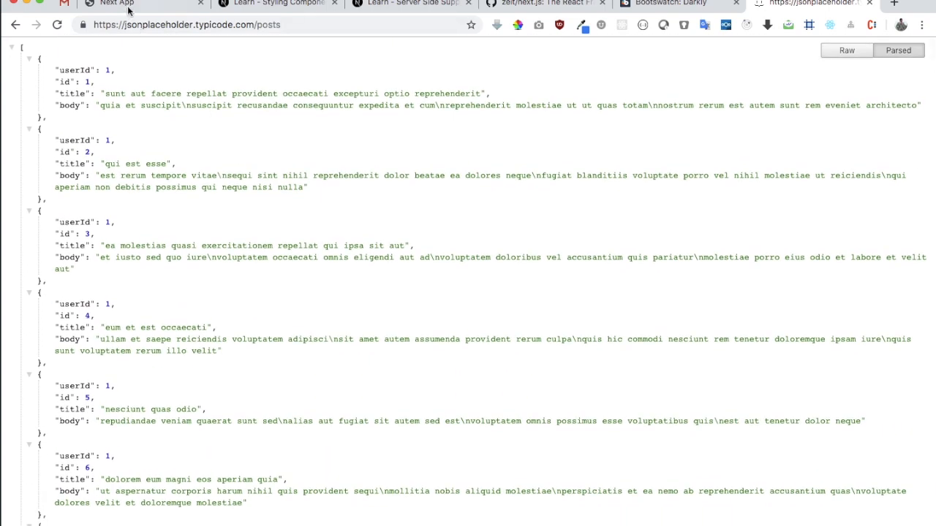
click(117, 3)
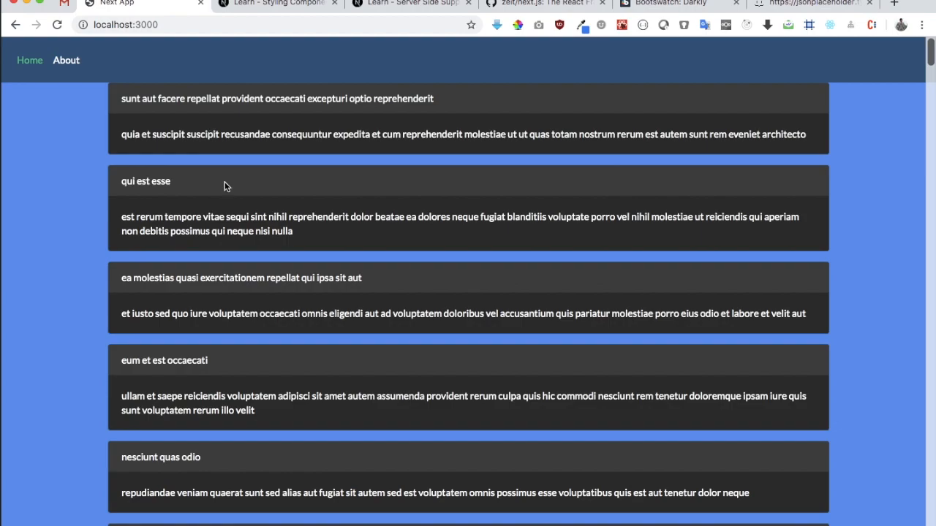
scroll(down, 3)
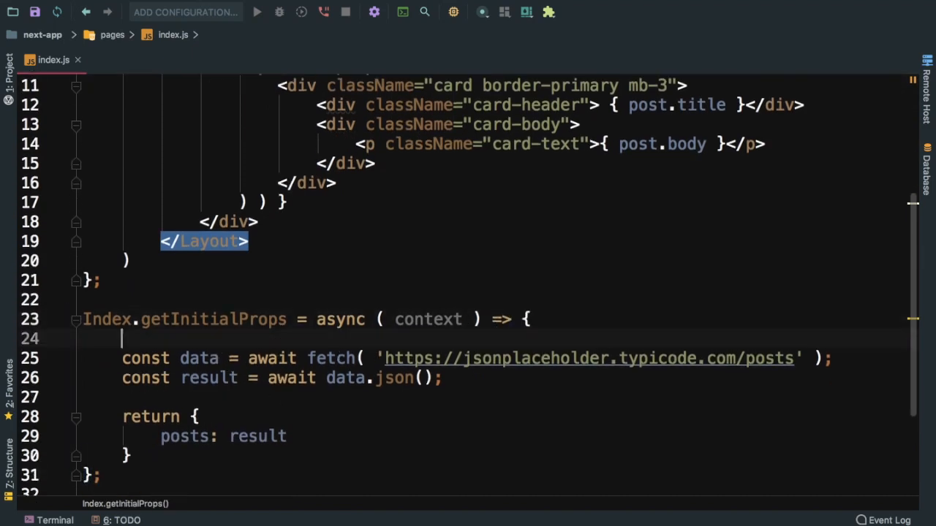
Add console.warn('context', context) in getInitialProps and start a key= attribute on the card div
text(console.warn( conte ))
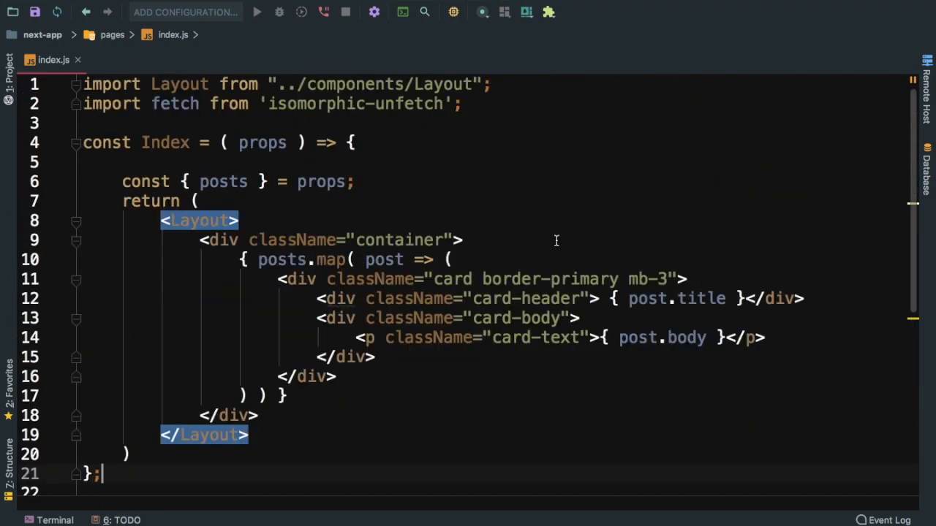
scroll(down, 3)
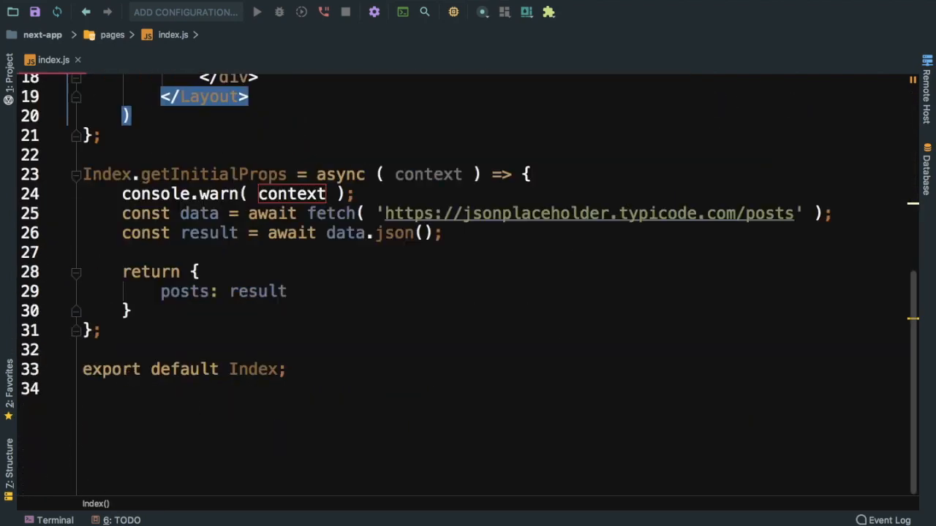
mouse_move(347, 518)
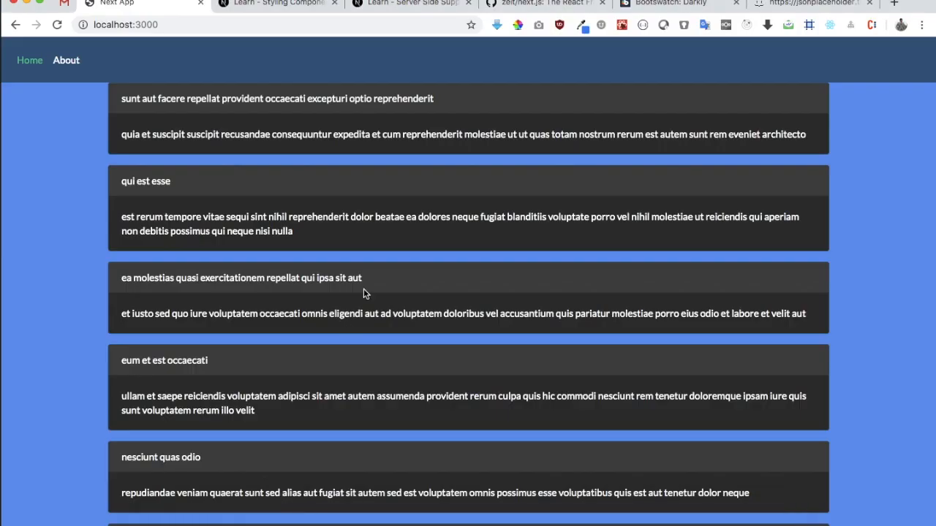
key(F12)
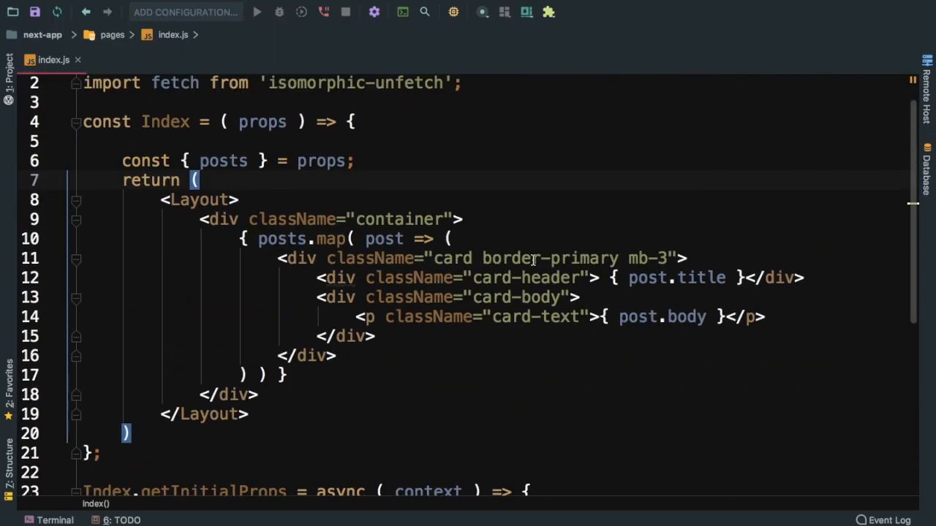
text(k)
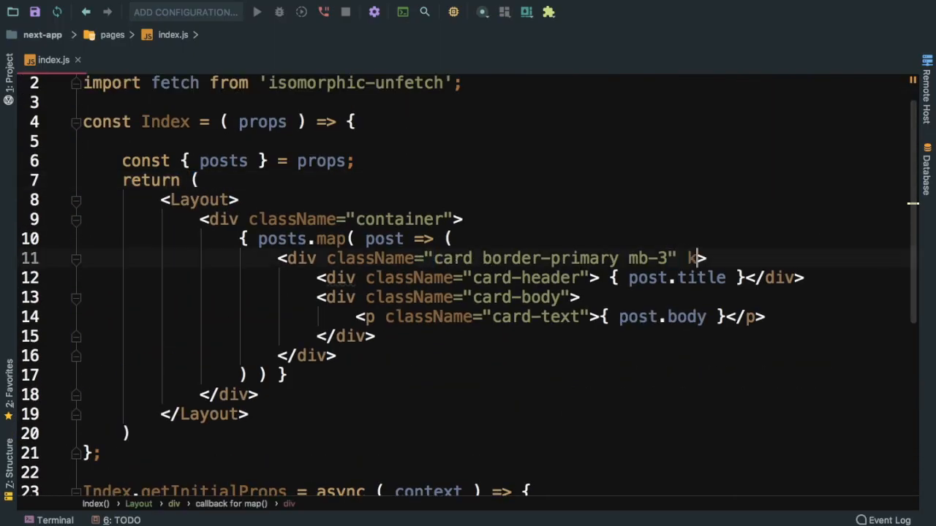
text(ey=)
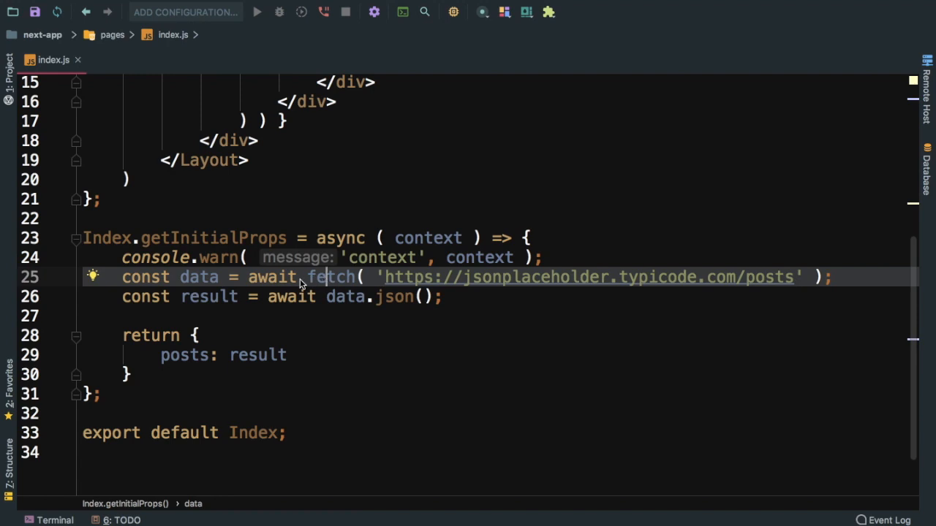
mouse_move(449, 287)
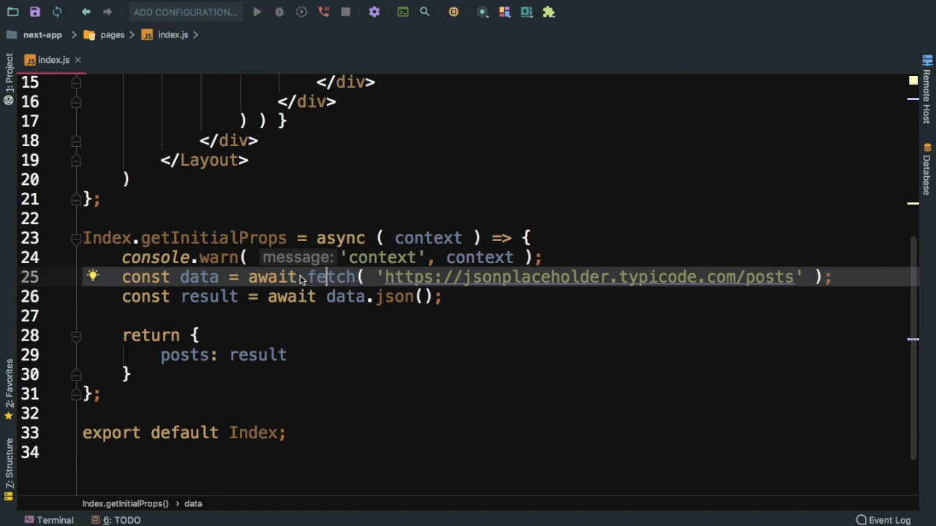
mouse_move(210, 291)
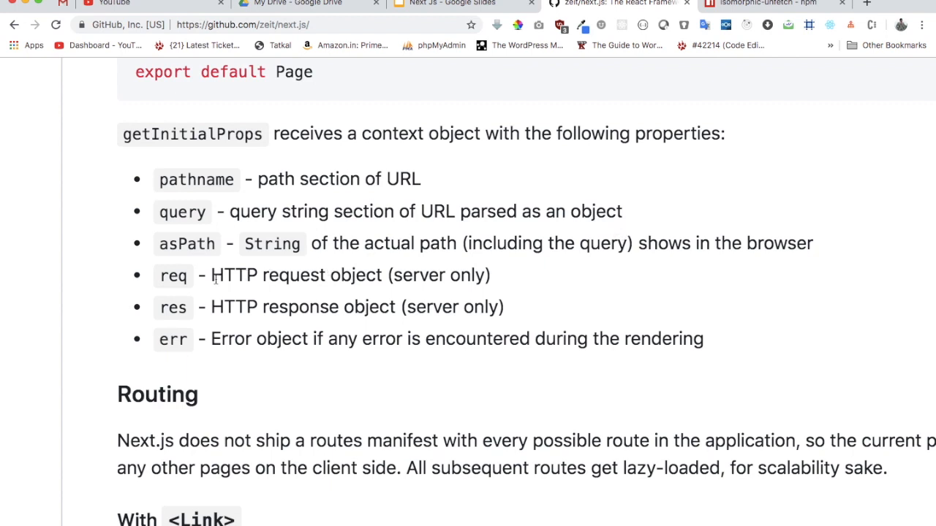
Mark the res property in the getInitialProps context list, then open a new browser tab
double_click(174, 306)
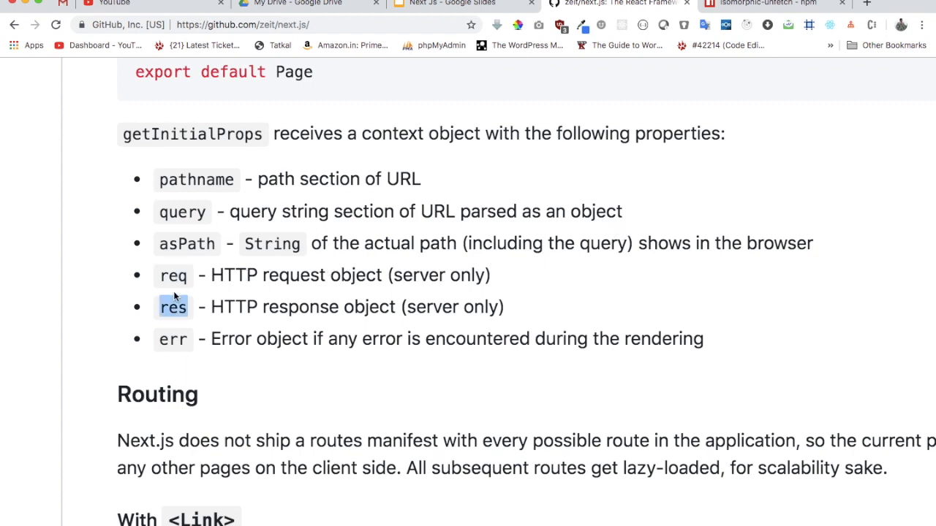
mouse_move(409, 209)
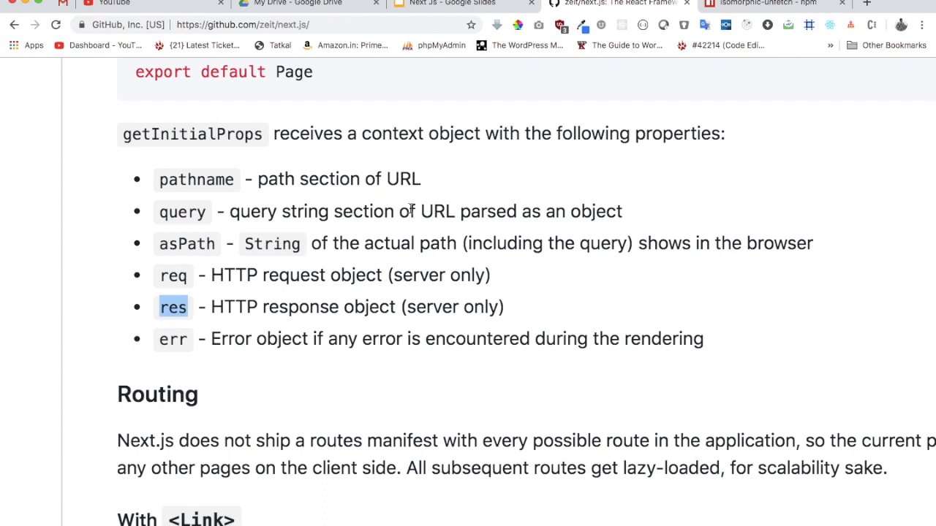
mouse_move(643, 172)
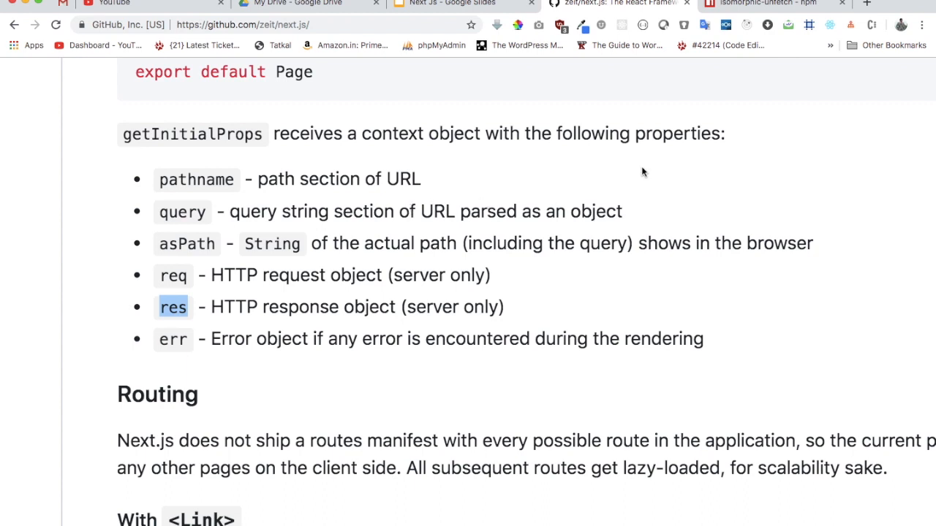
click(893, 5)
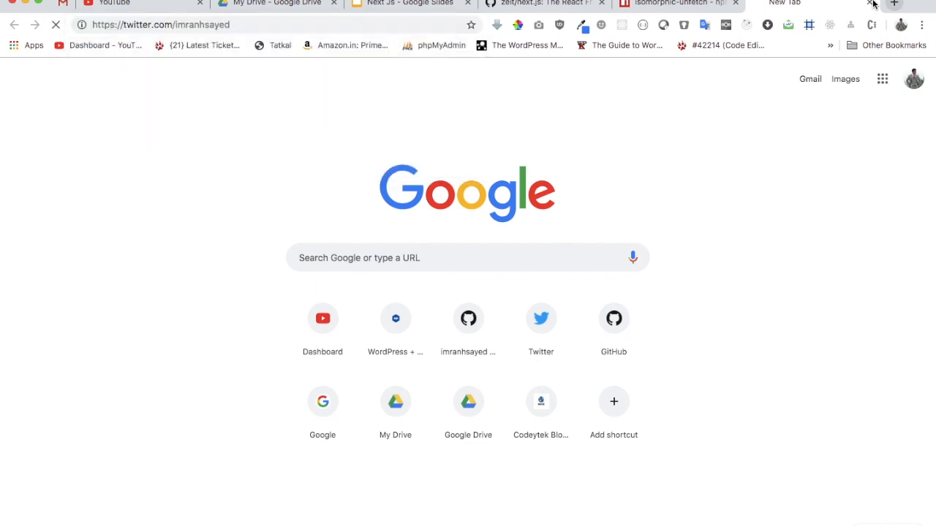